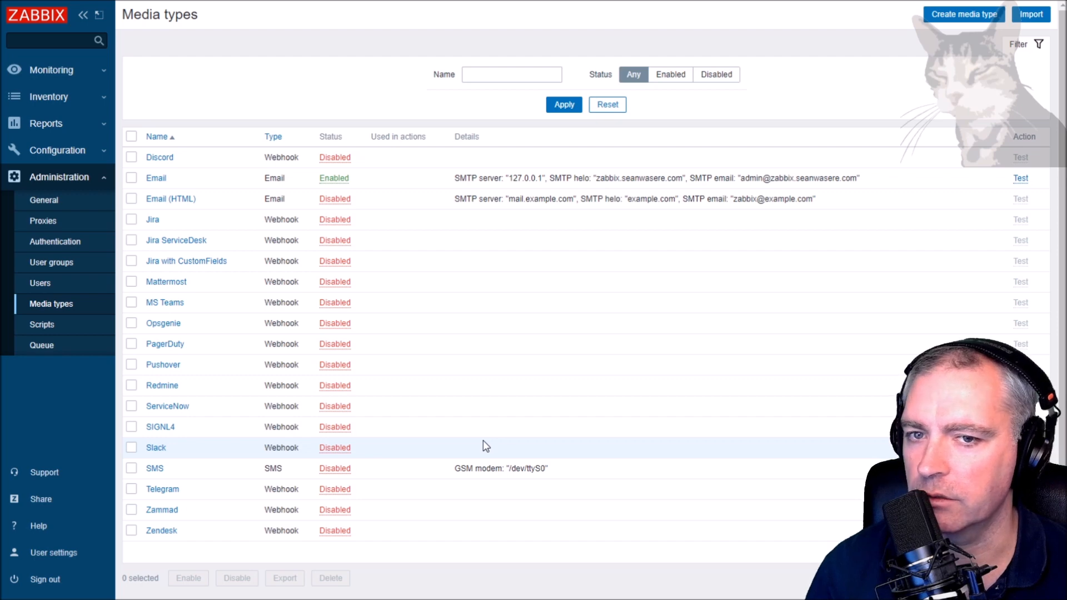
mouse_move(156, 447)
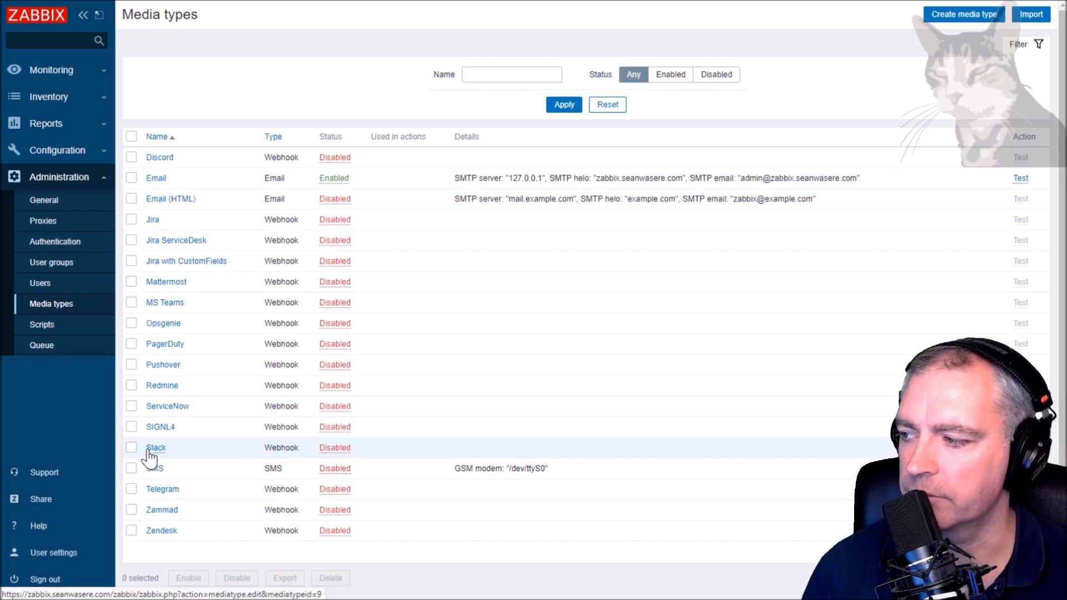
Step: Review the Slack webhook media type's parameters, selecting the empty bot_token field
click(156, 447)
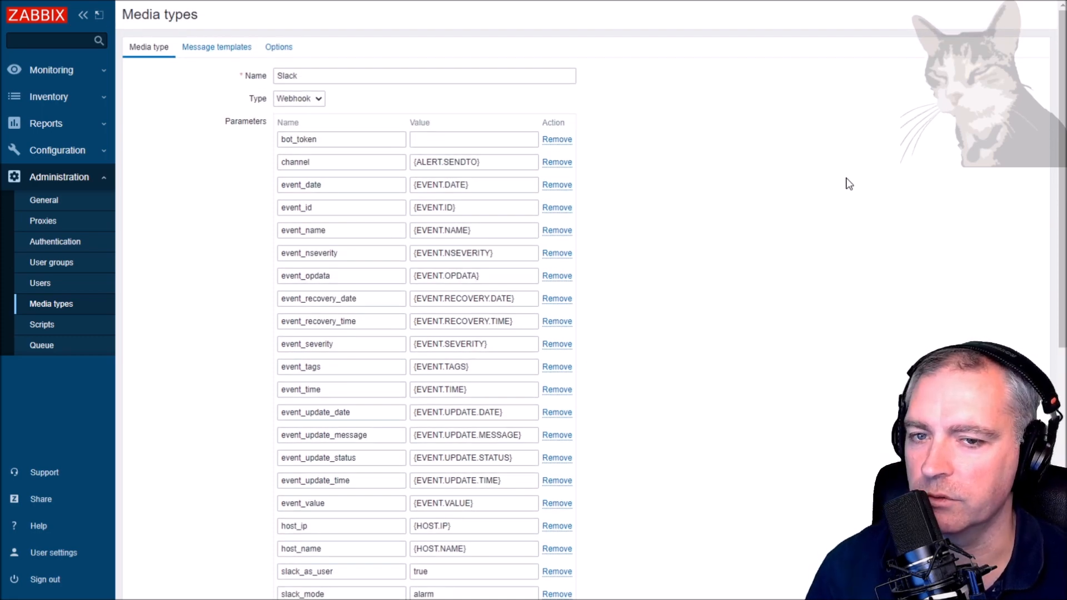
click(340, 139)
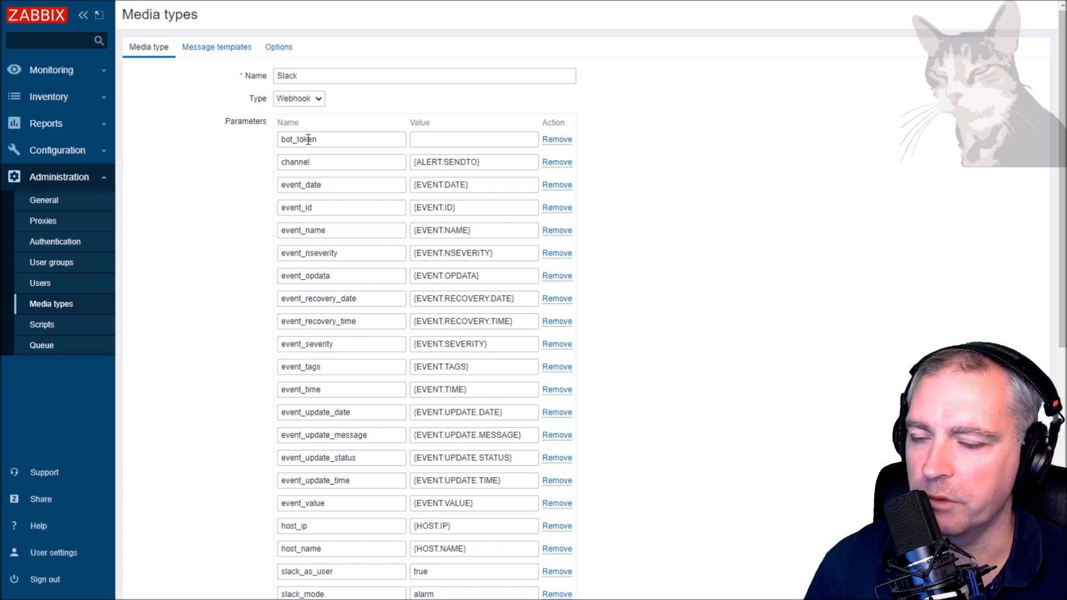
double_click(307, 139)
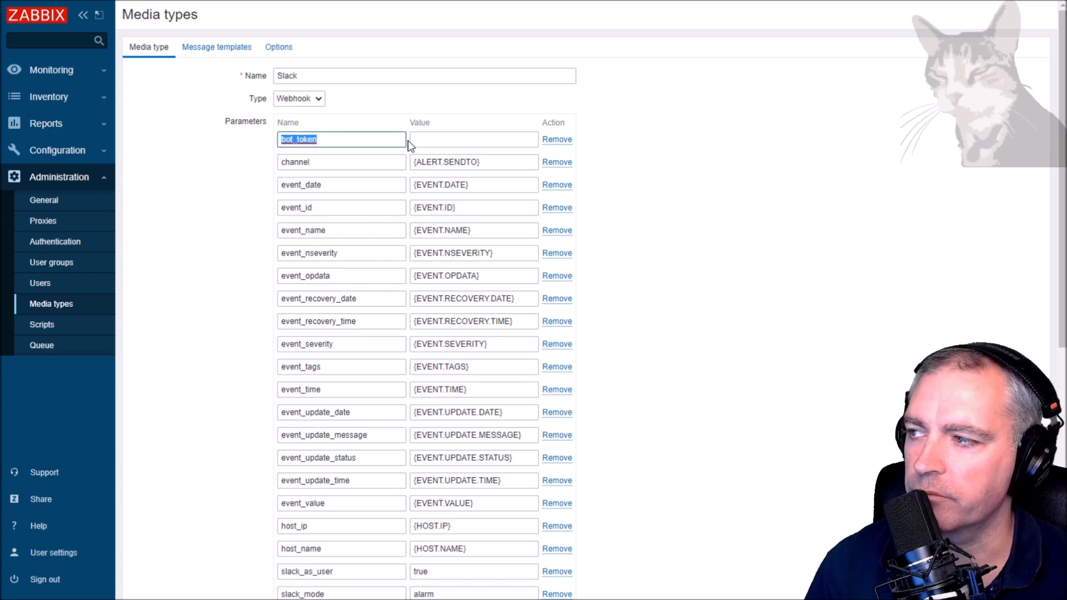
click(474, 140)
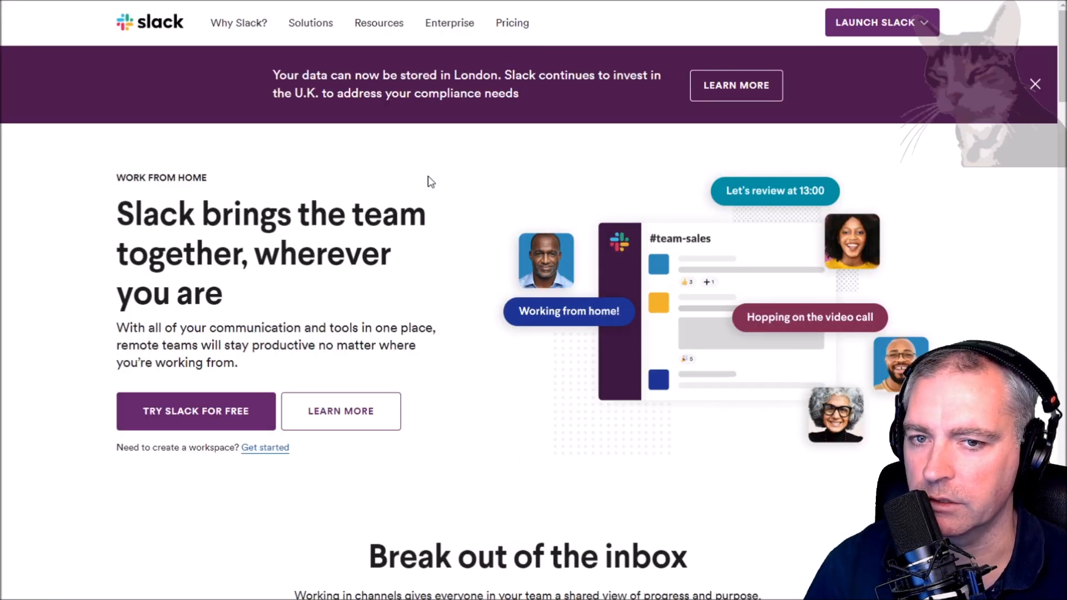
mouse_move(881, 22)
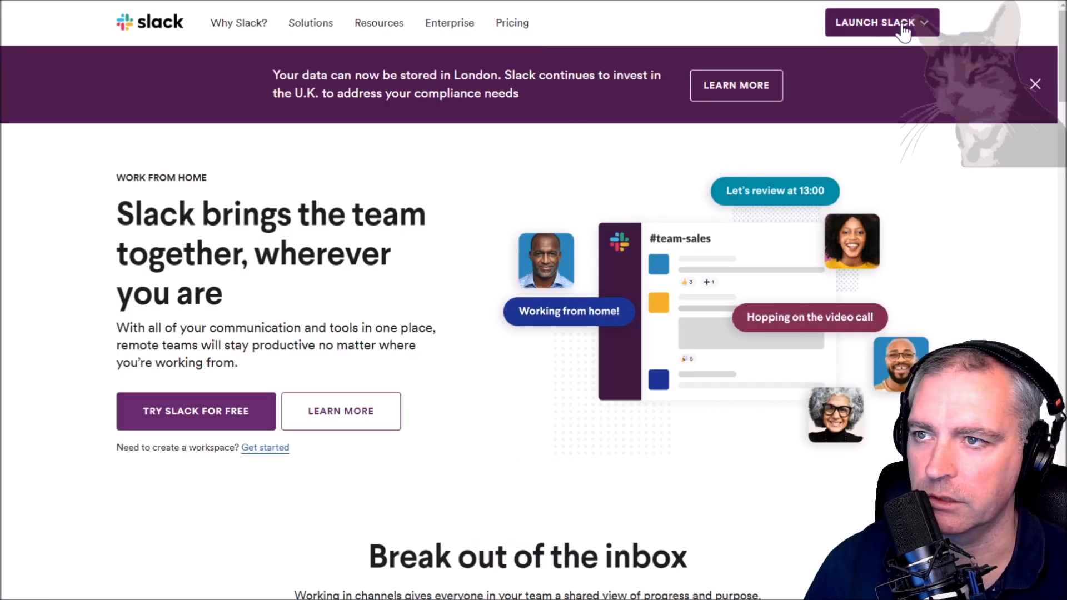
Step: Show the Slack launch menu listing the sbcode.net workspace
click(876, 22)
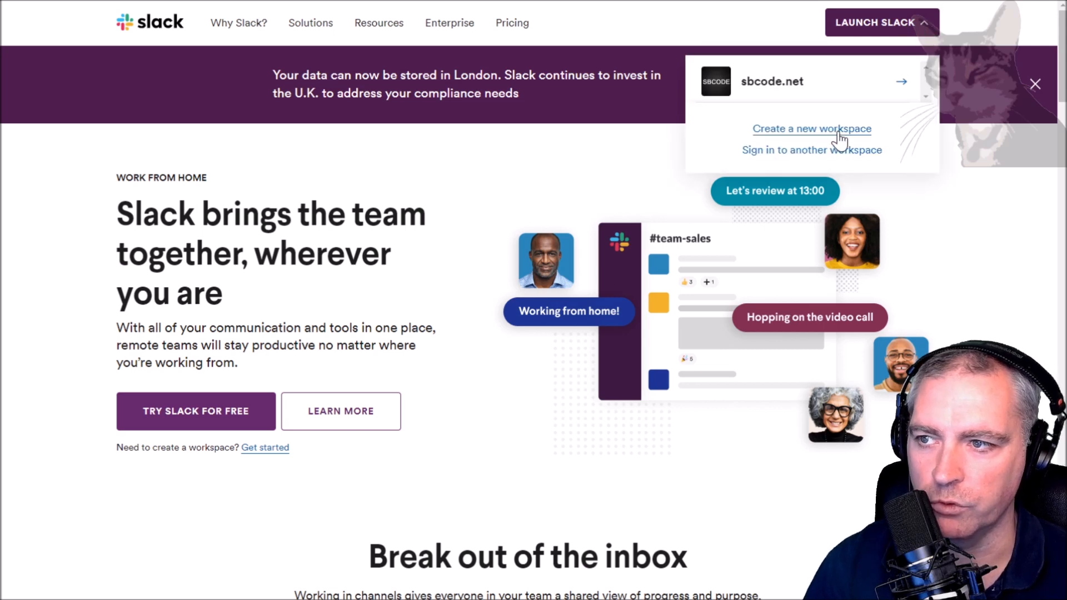
mouse_move(811, 129)
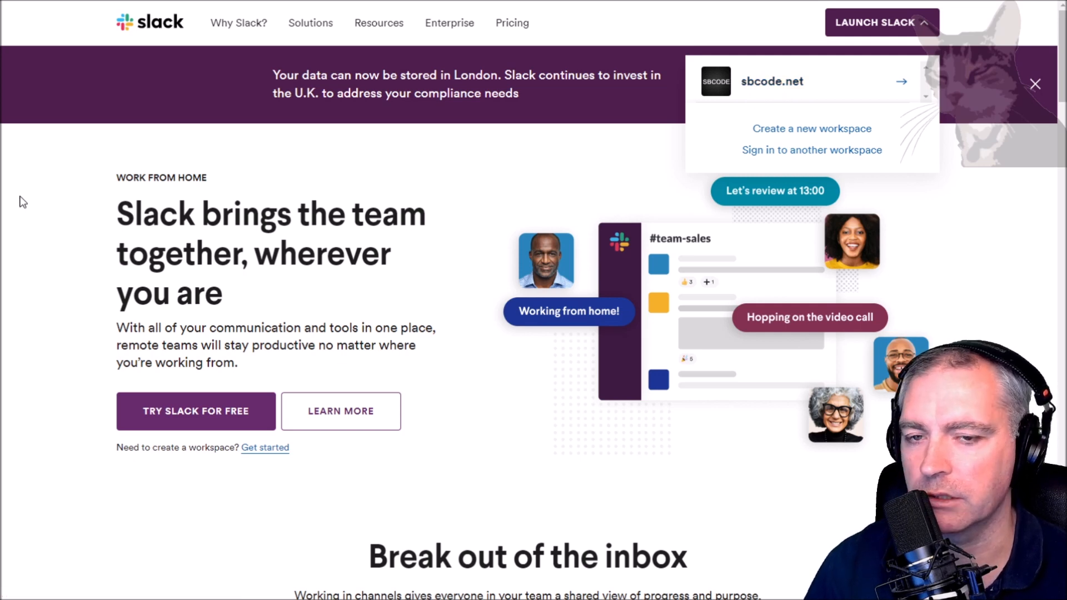
mouse_move(10, 198)
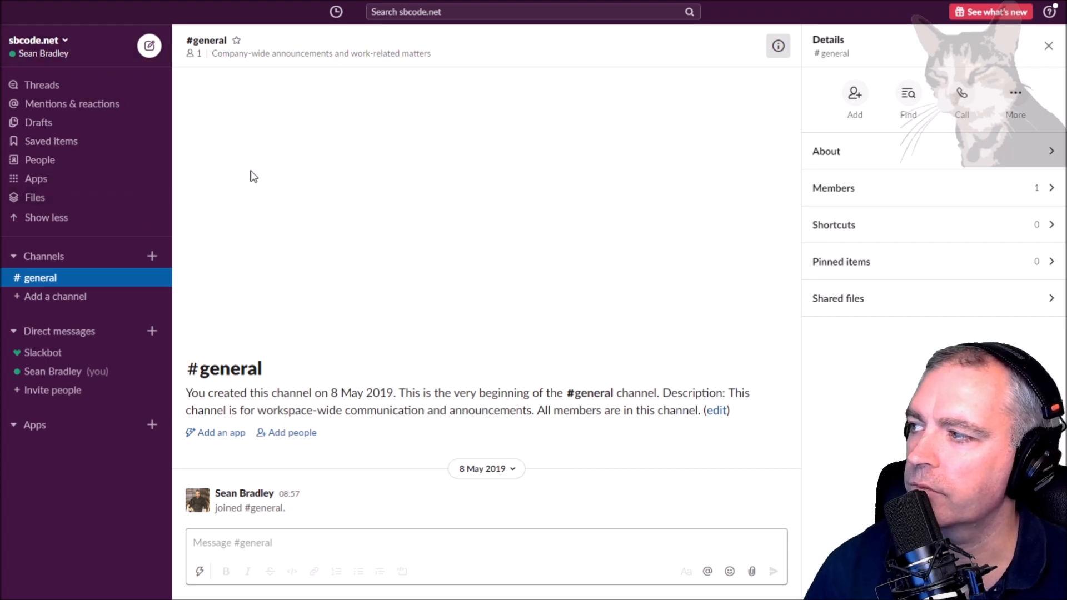
mouse_move(351, 286)
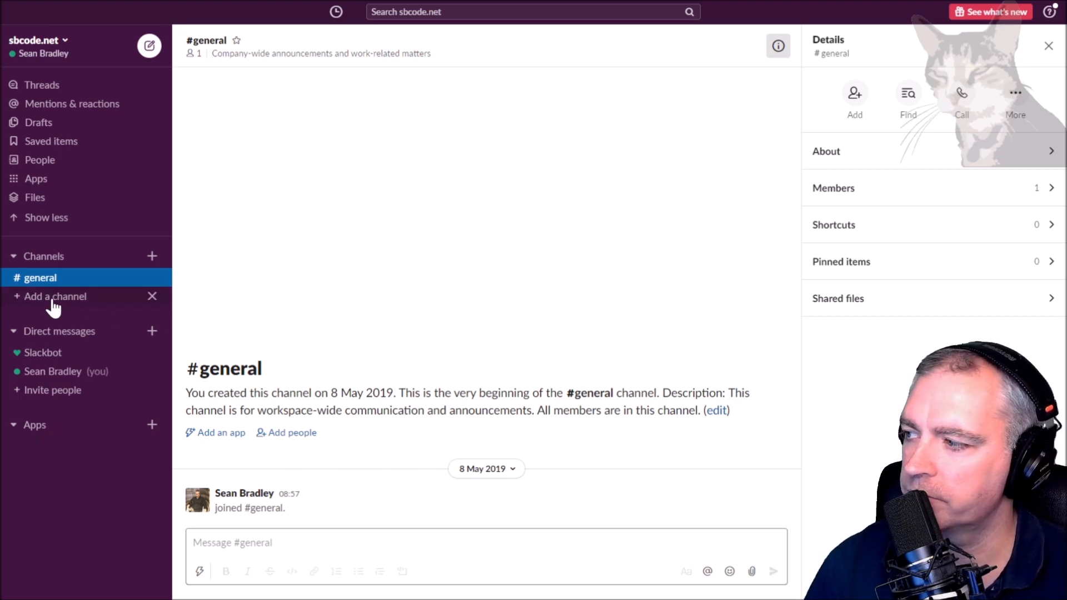
Step: Create a public channel named zabbix, leaving Make private switched off
click(55, 296)
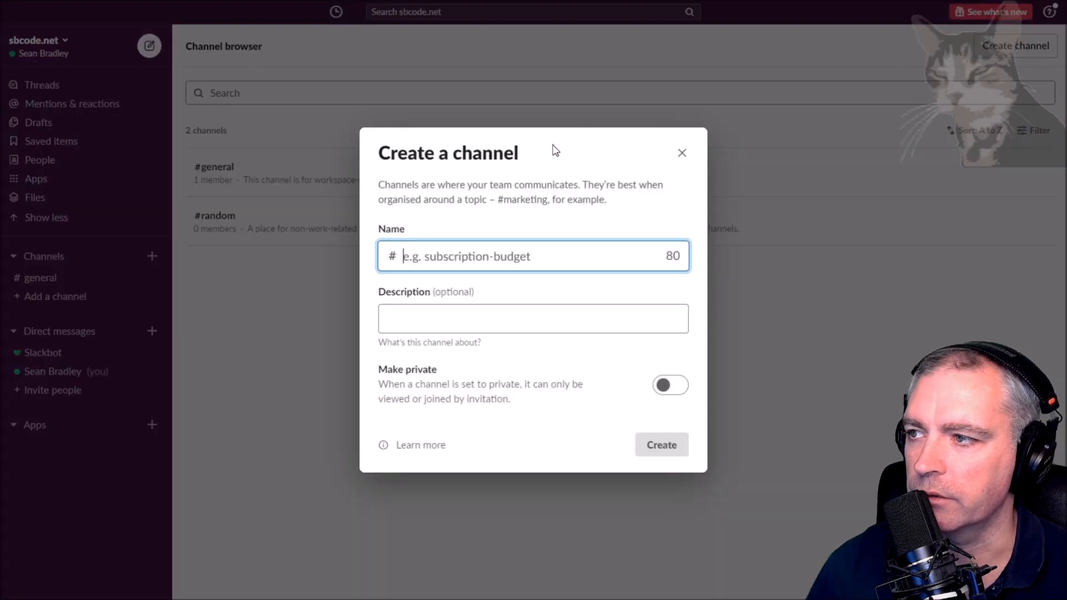
text(zabbix)
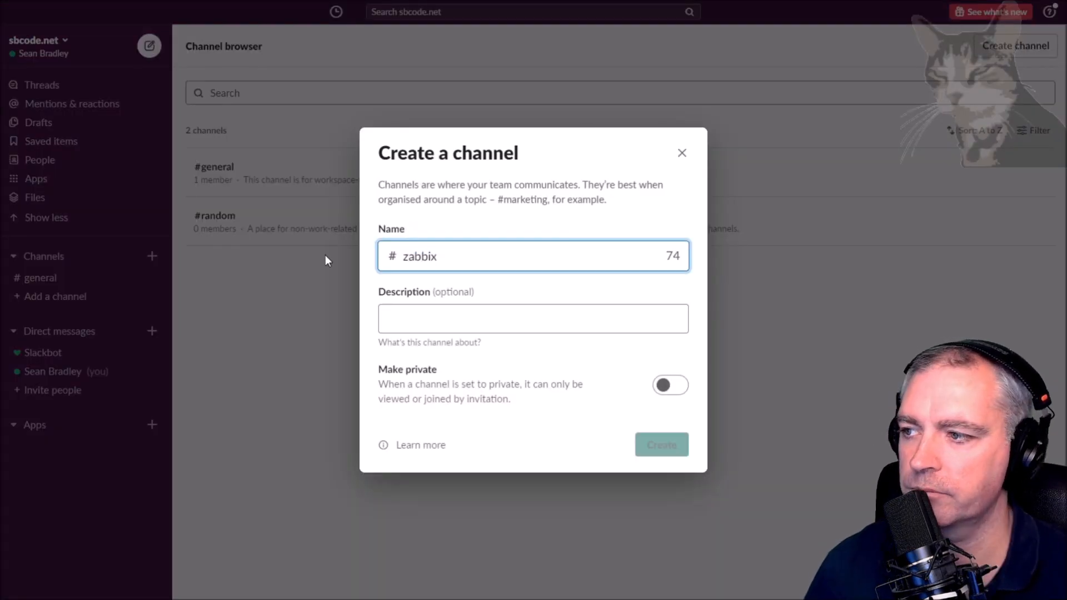
click(669, 385)
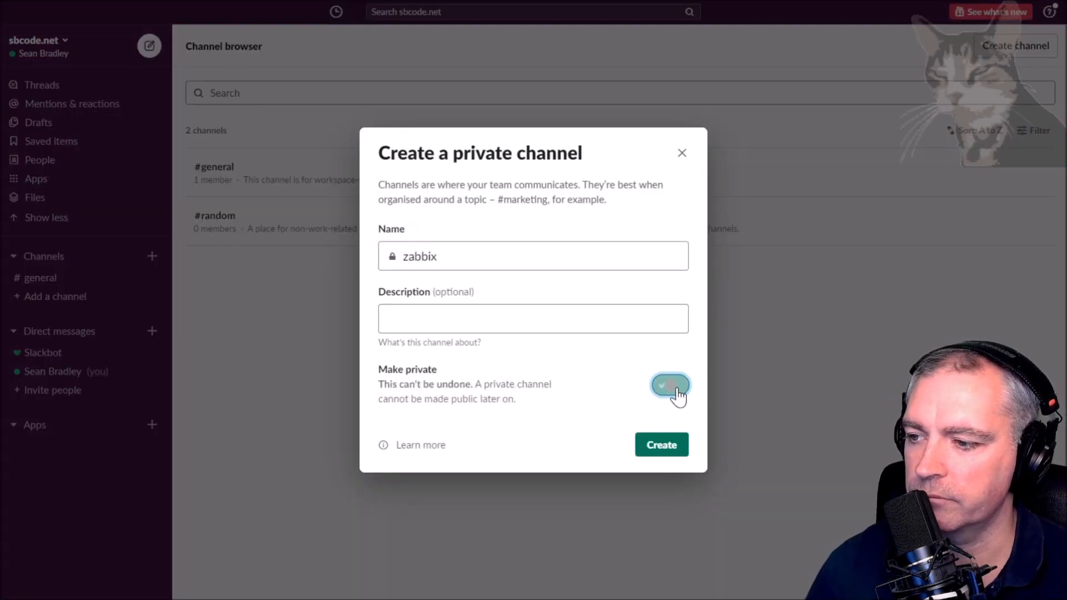
click(669, 386)
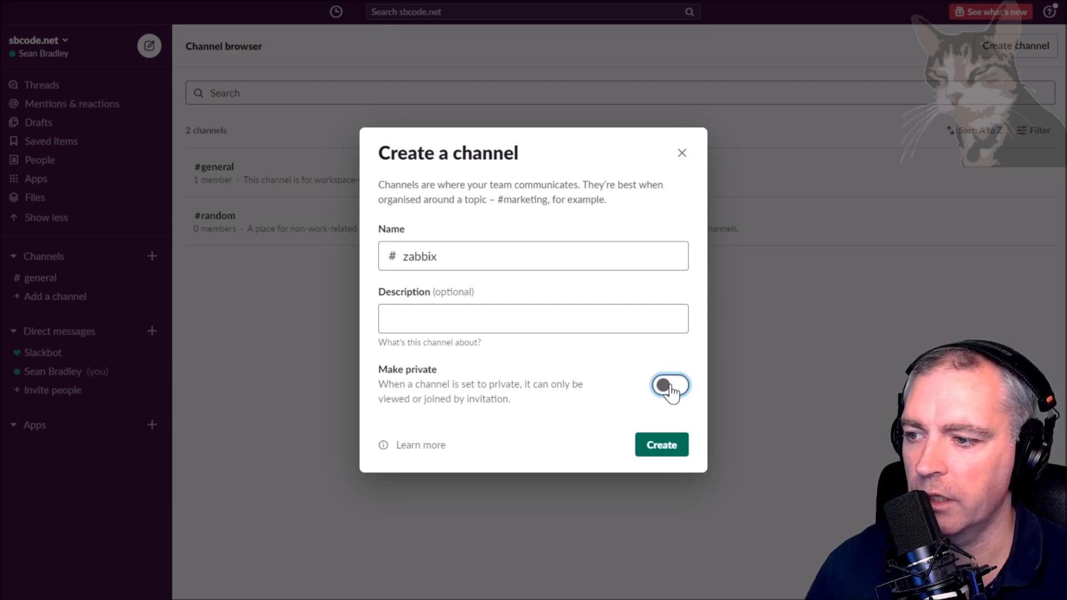
click(669, 385)
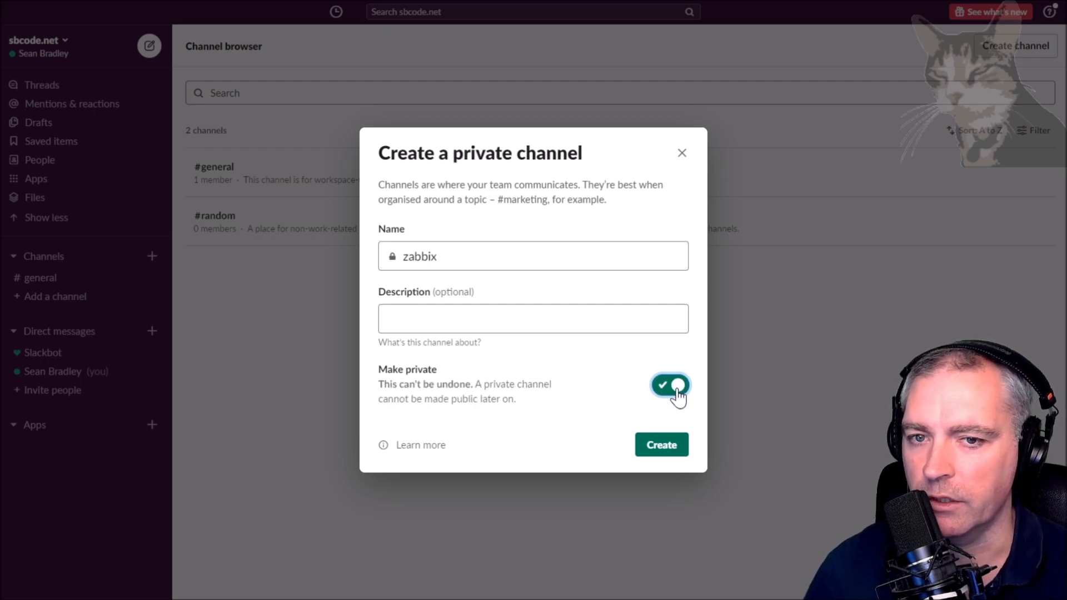
mouse_move(711, 390)
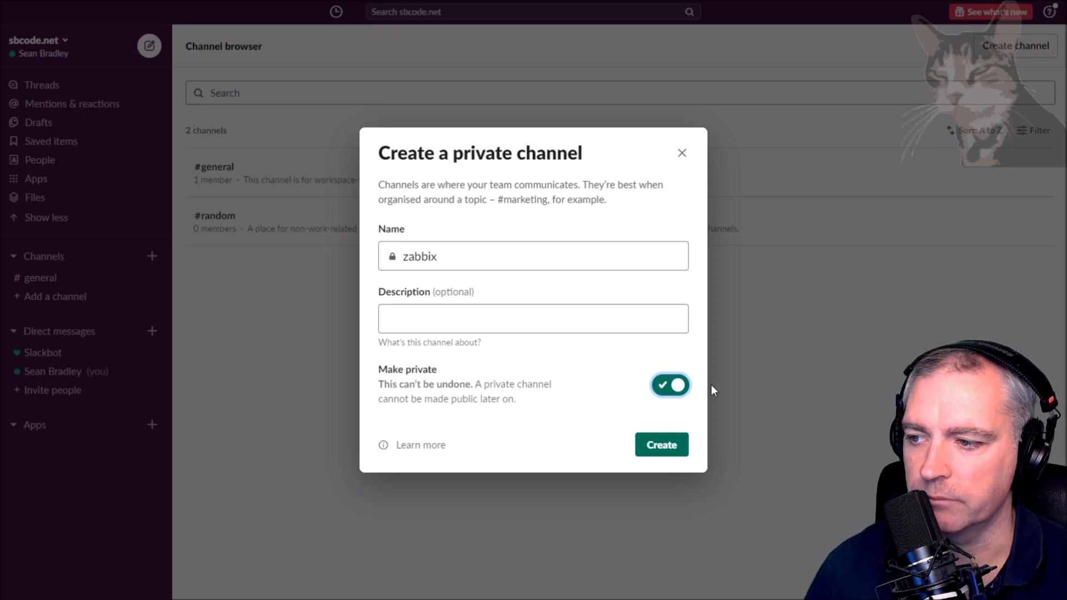
click(669, 386)
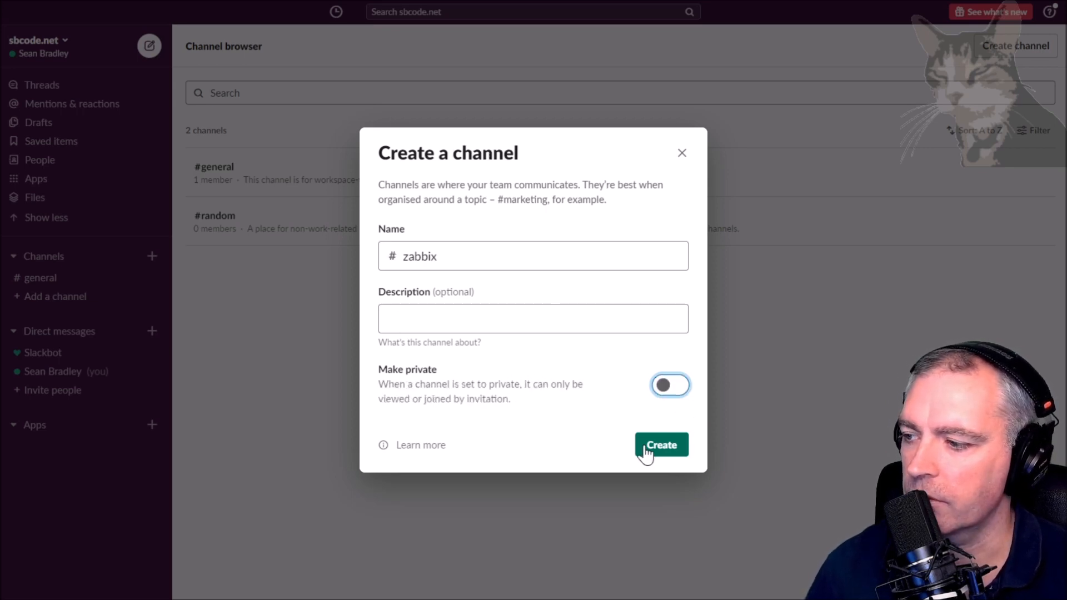
click(661, 445)
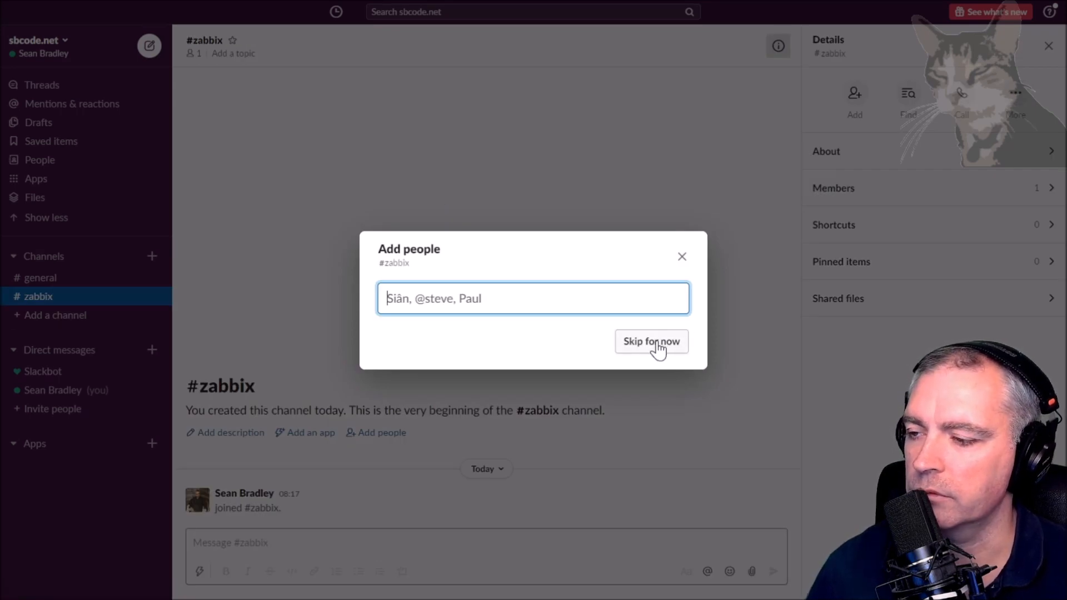
Step: Skip inviting people to #zabbix and reach the Slack API Build page via the App Directory
click(650, 341)
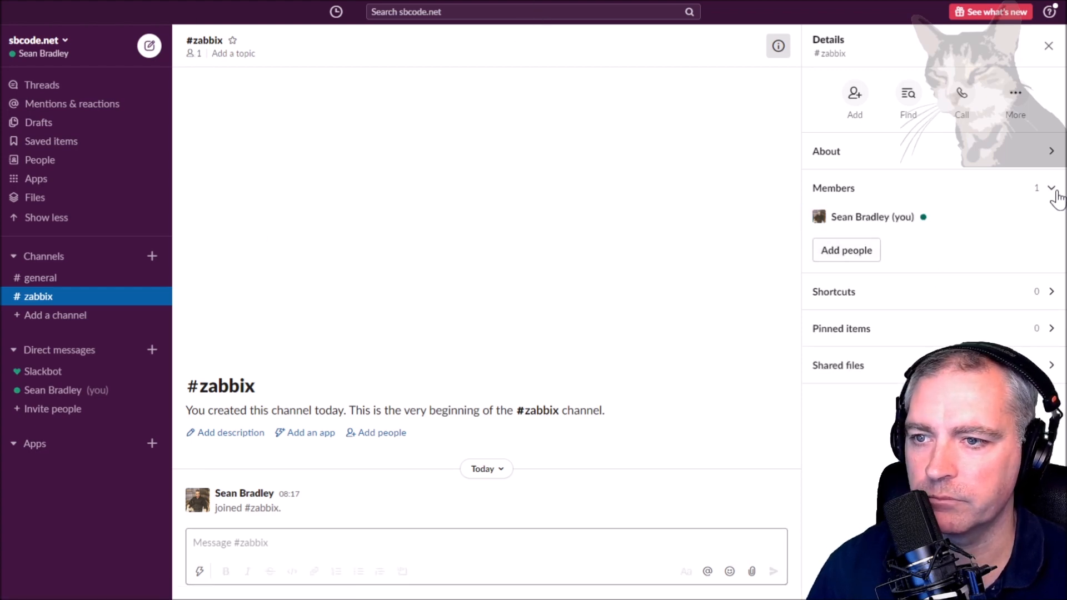
click(1050, 188)
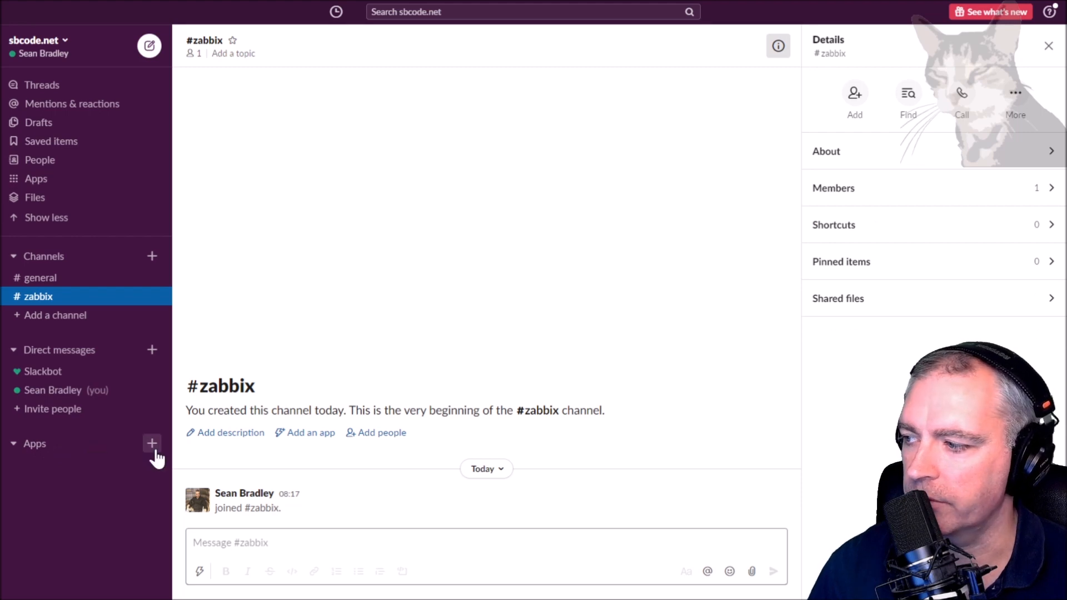
click(36, 177)
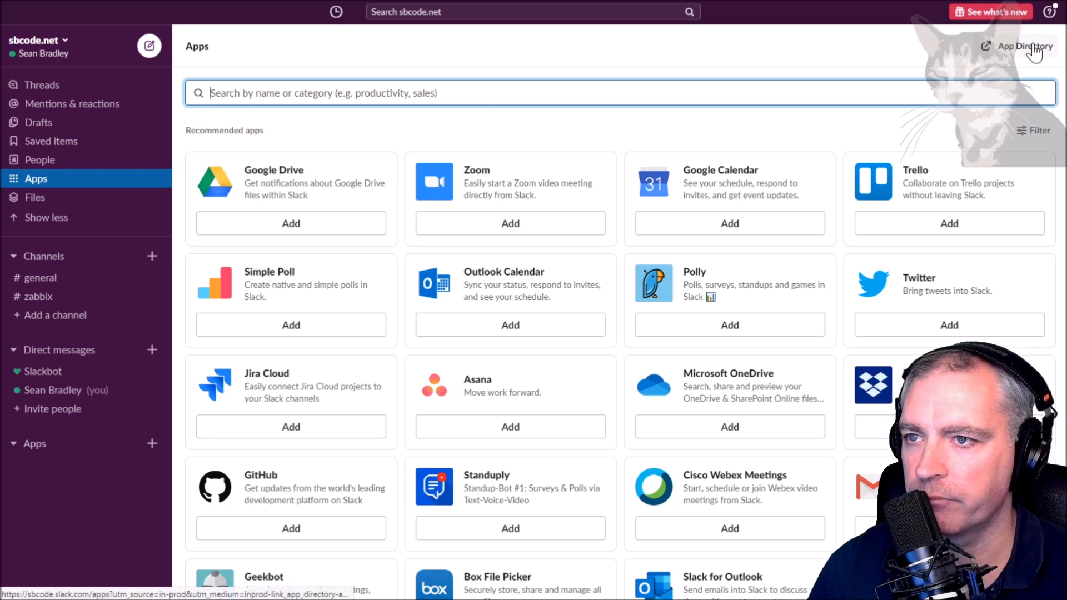
click(1024, 47)
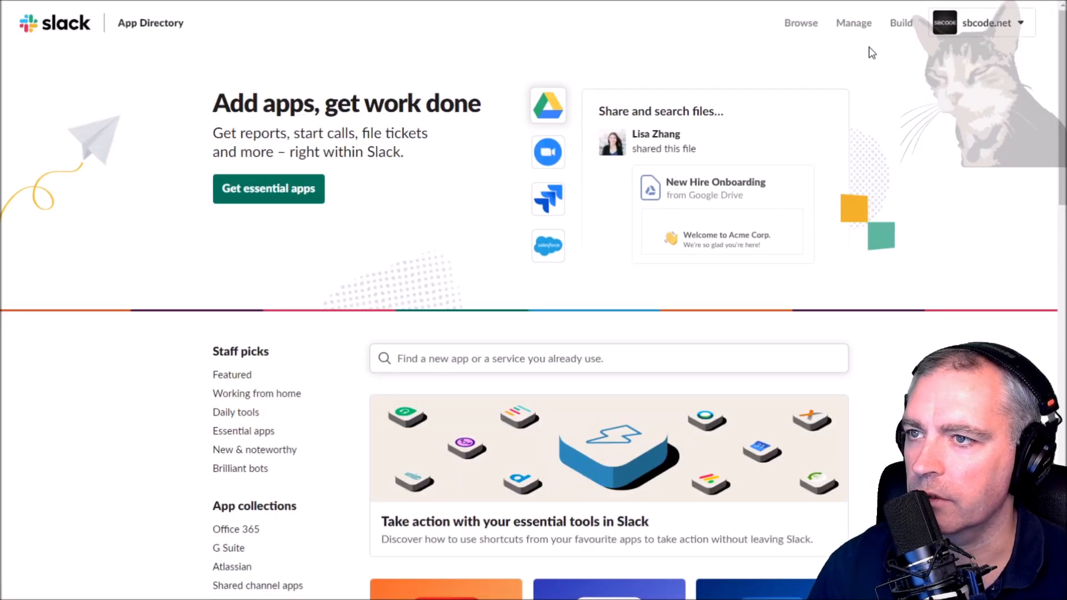
mouse_move(901, 22)
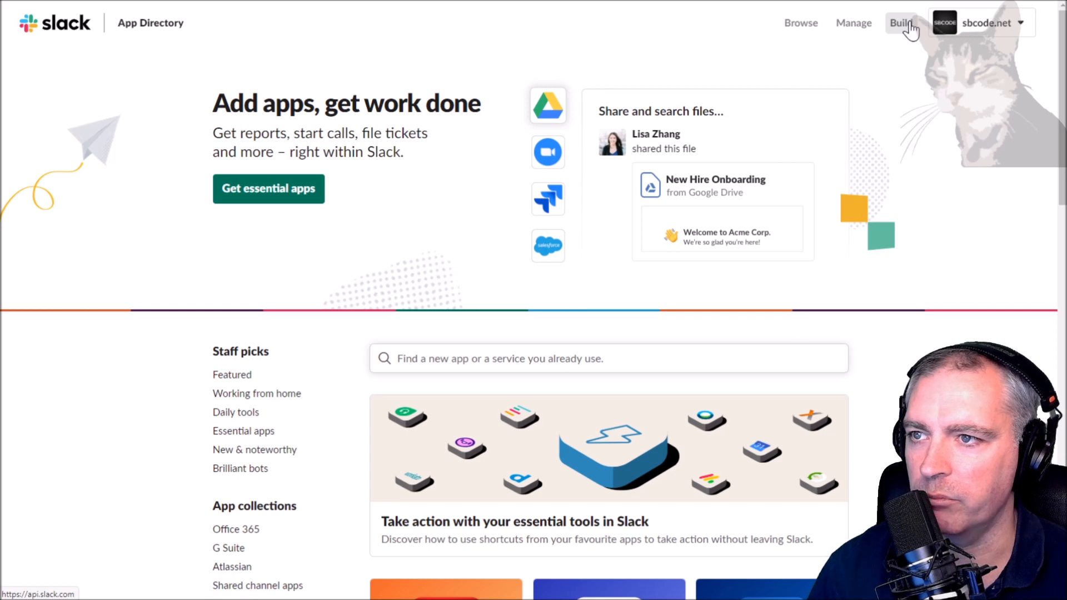
click(901, 22)
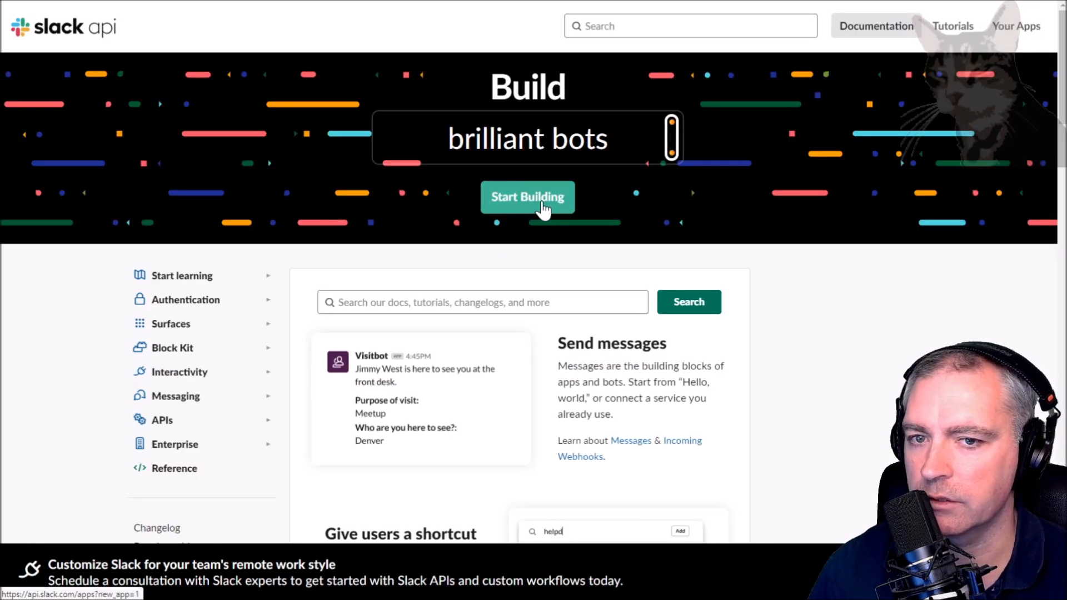
Step: Create a Slack app named Zabbix-Alerts in the sbcode.net workspace
click(527, 197)
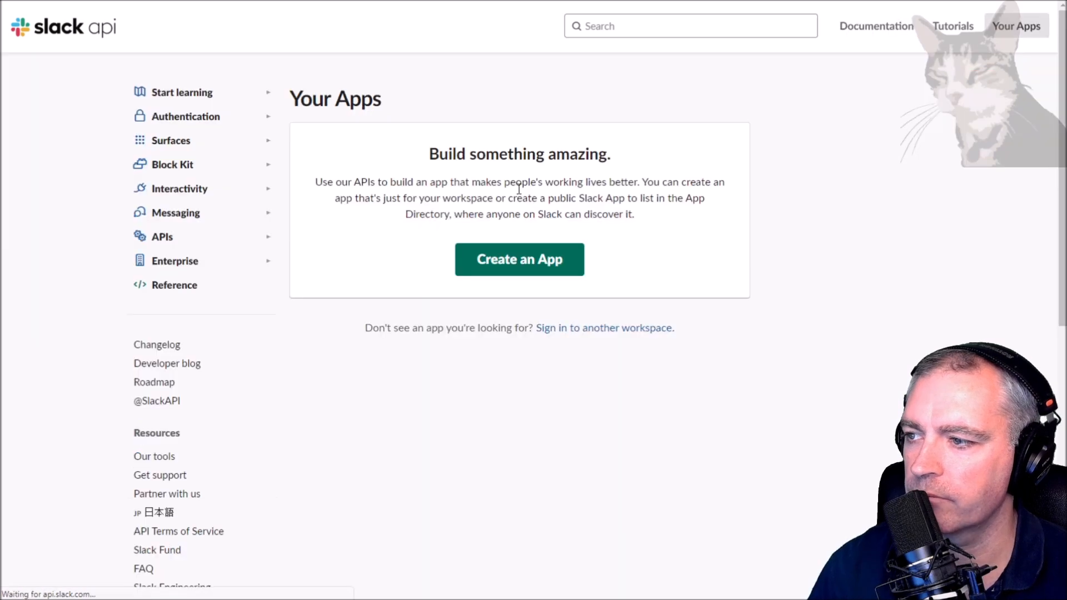
click(519, 258)
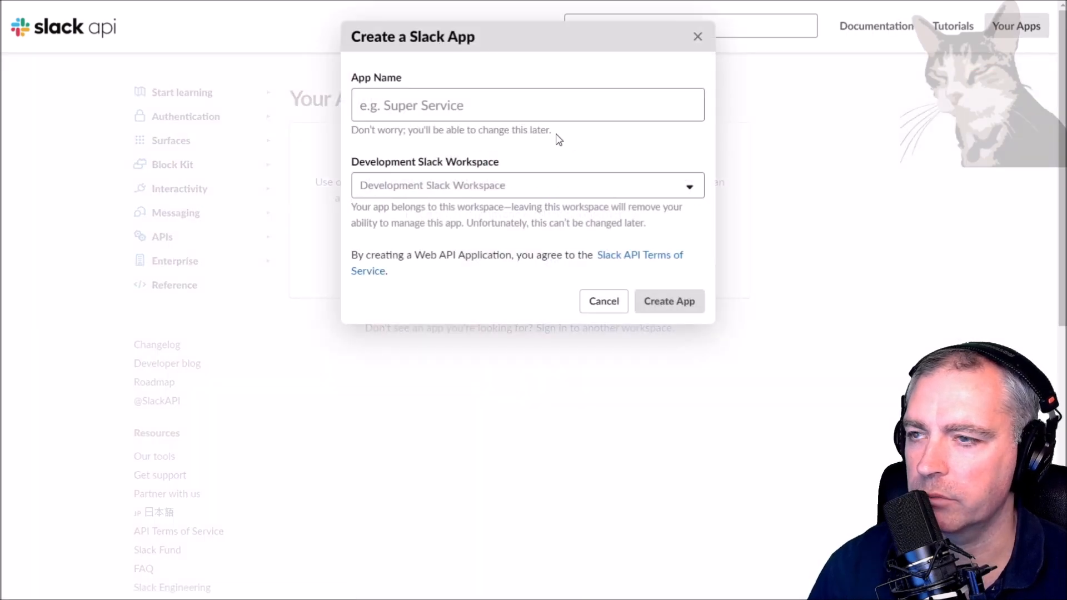
text(Zab)
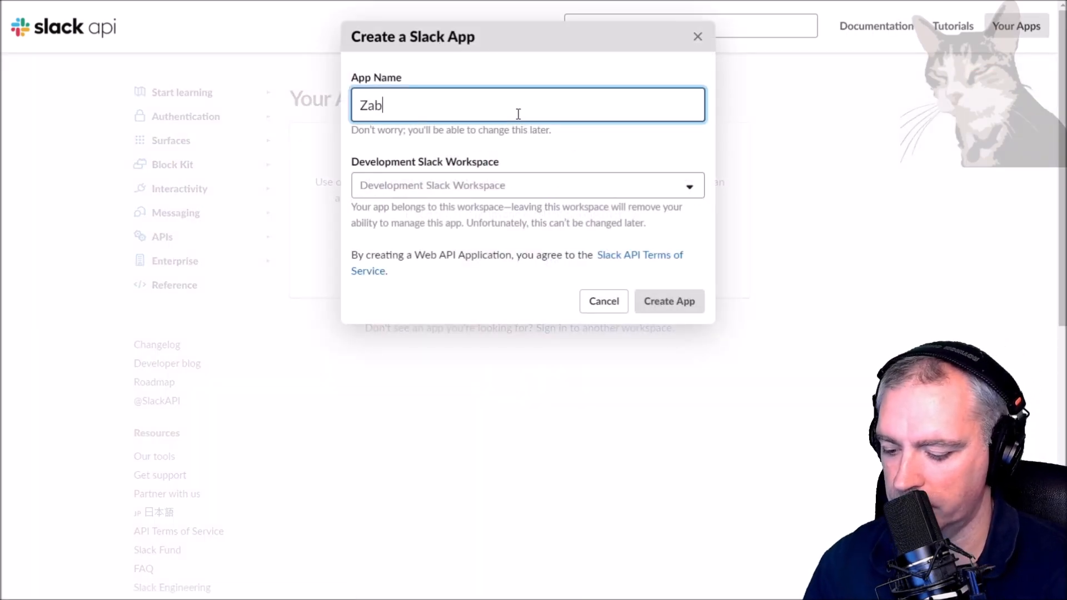
text(bix-Alerts)
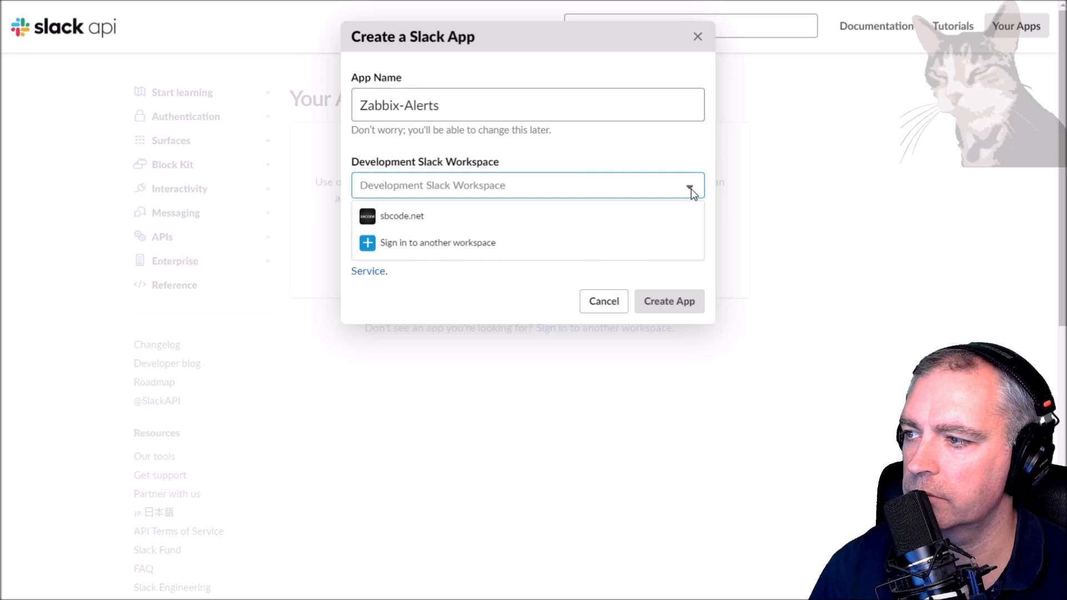
click(401, 216)
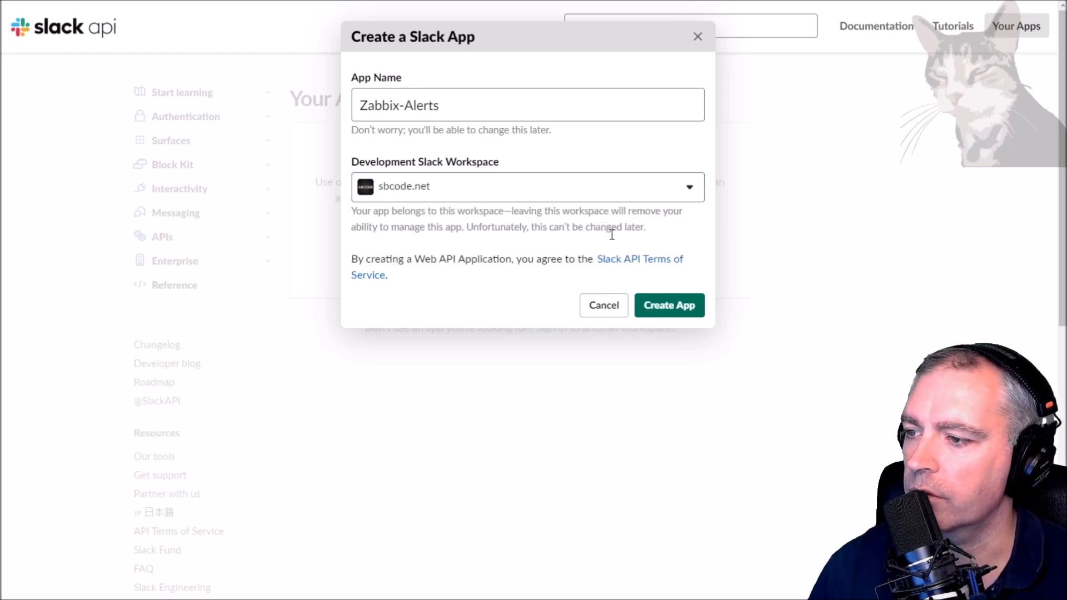
click(668, 305)
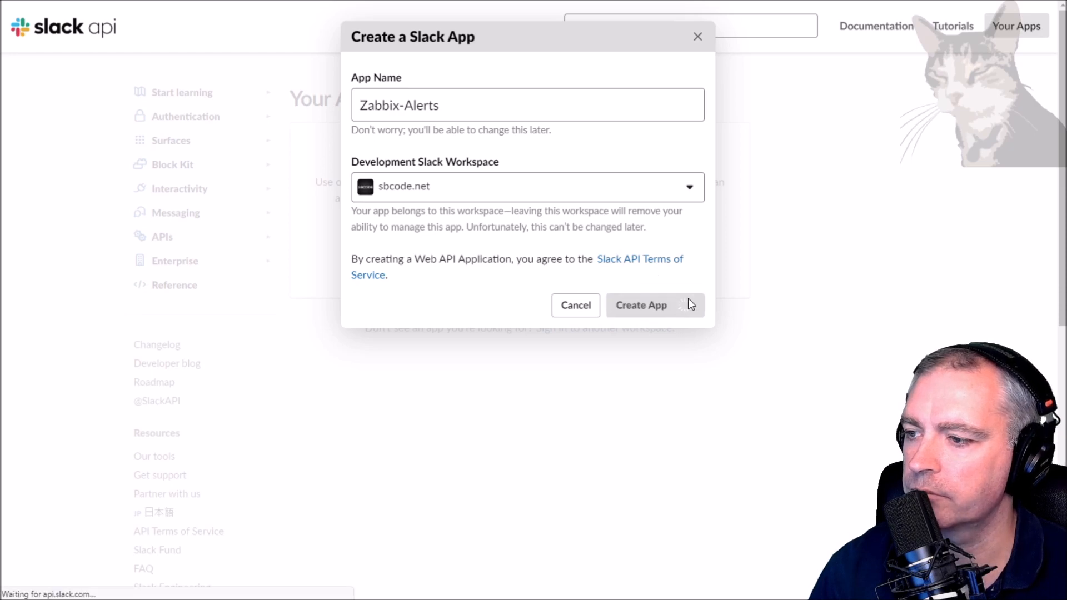
click(640, 305)
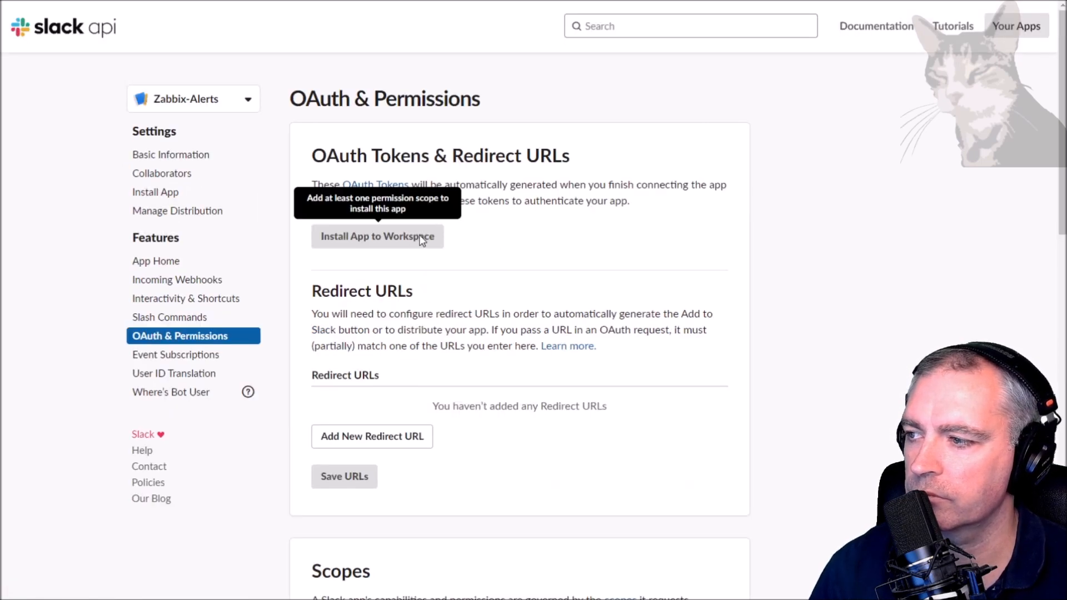
Step: Add the chat:write bot token scope to the Zabbix-Alerts app
scroll(down, 3)
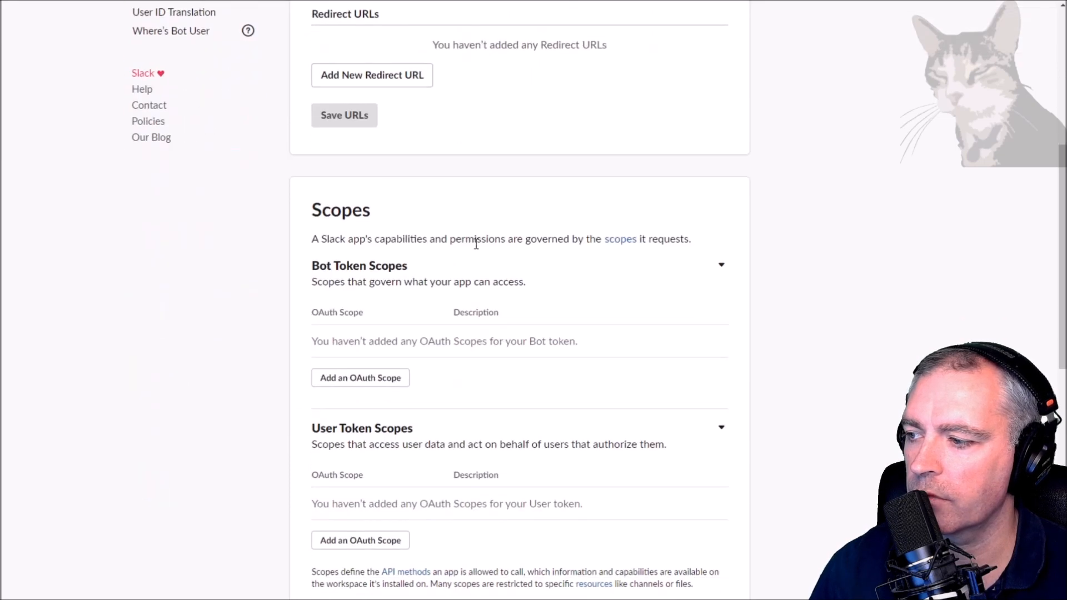
scroll(down, 3)
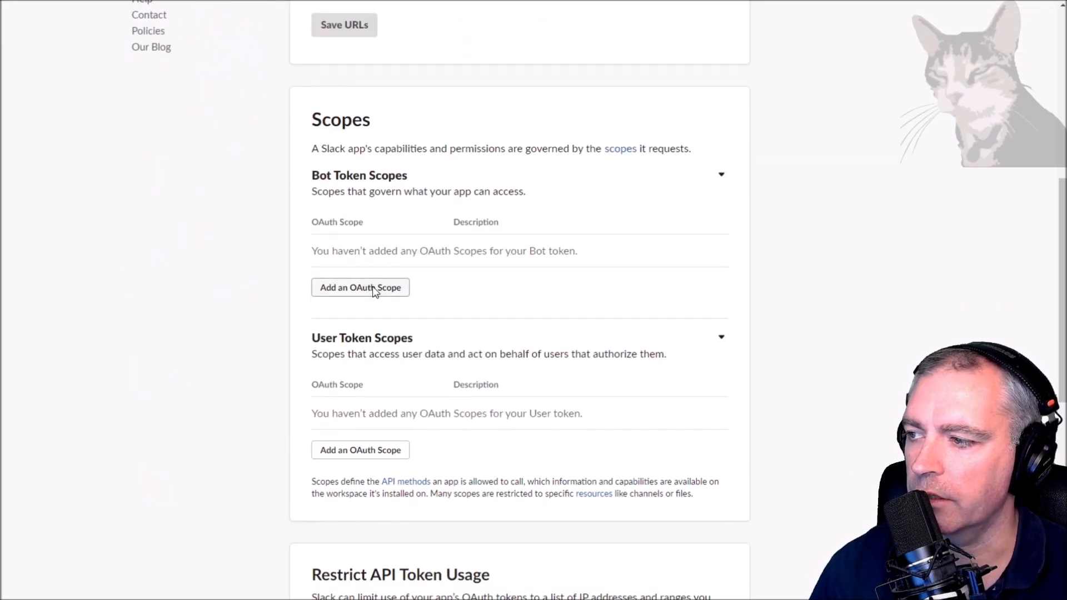
click(359, 287)
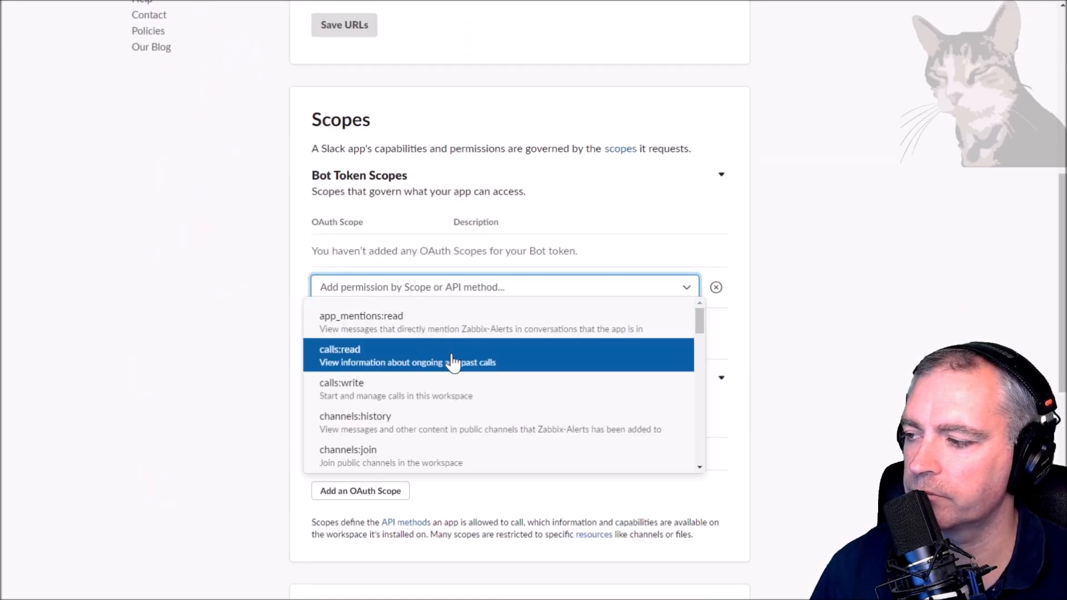
scroll(down, 3)
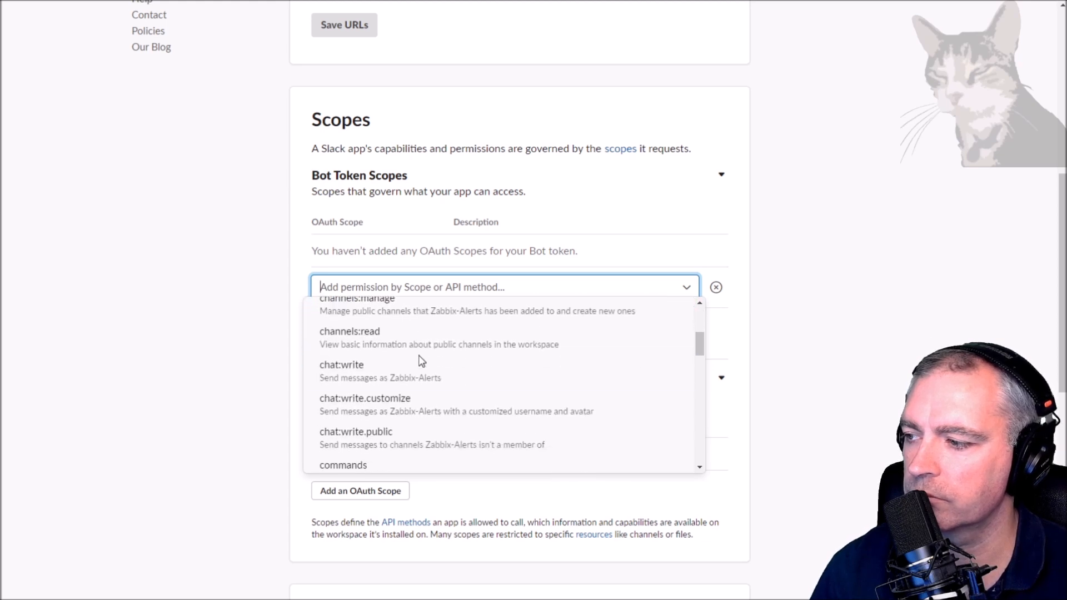
mouse_move(341, 371)
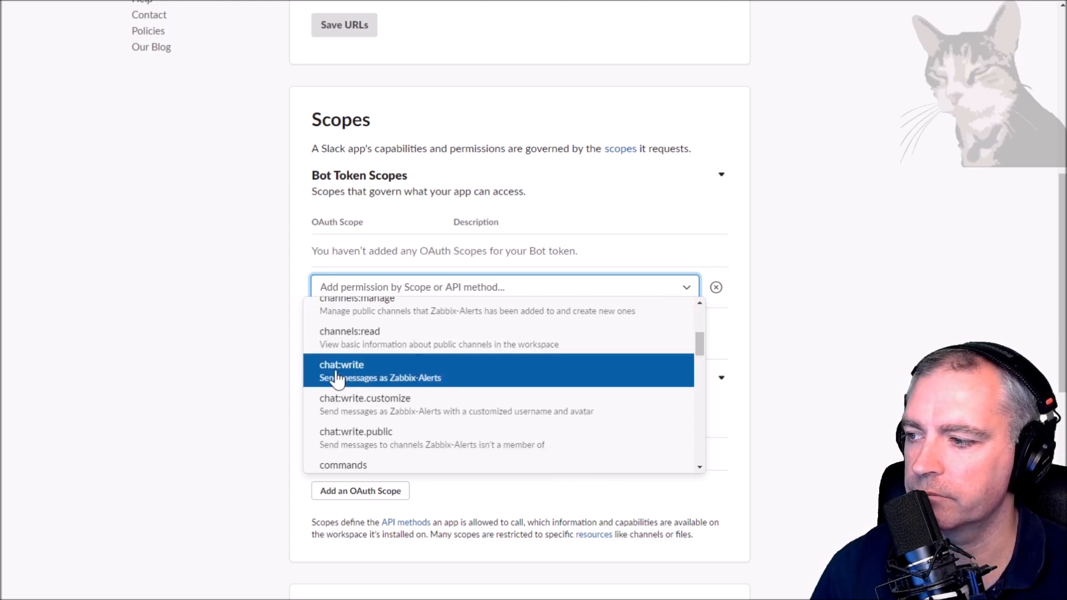
click(341, 364)
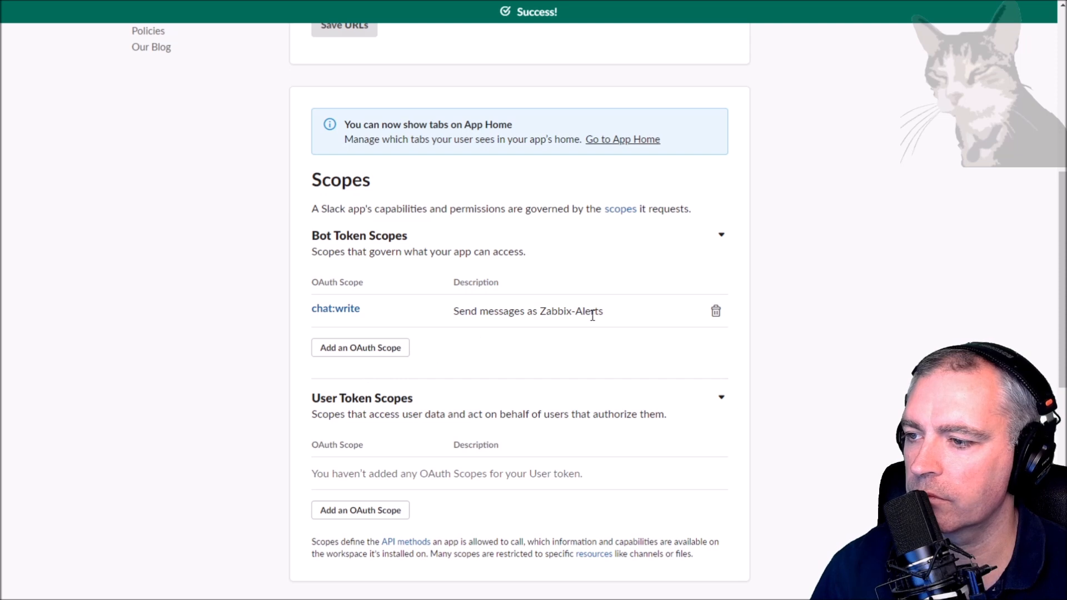
scroll(up, 3)
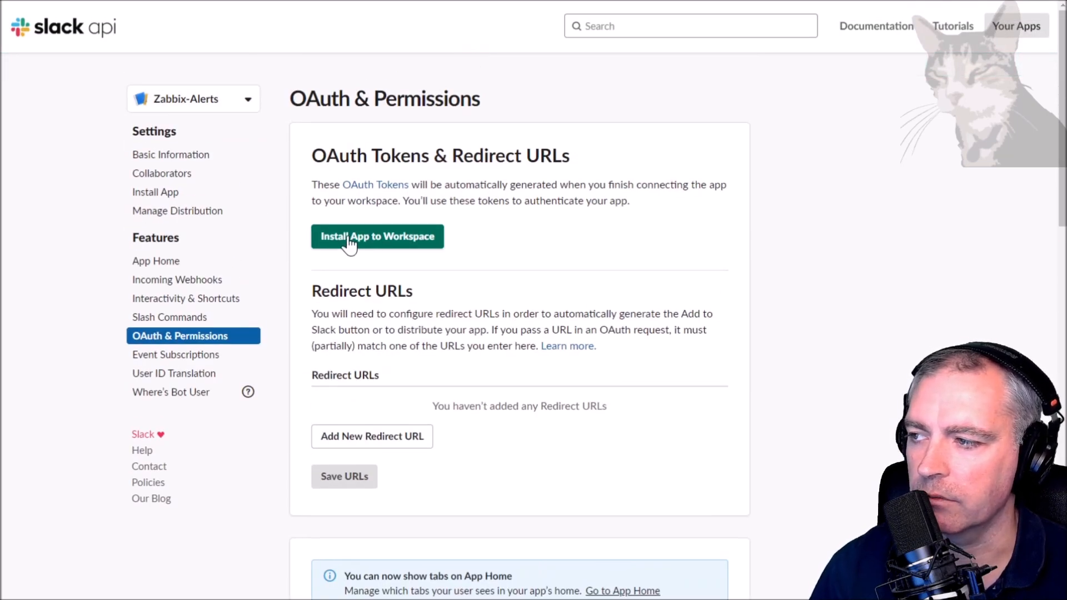
mouse_move(435, 252)
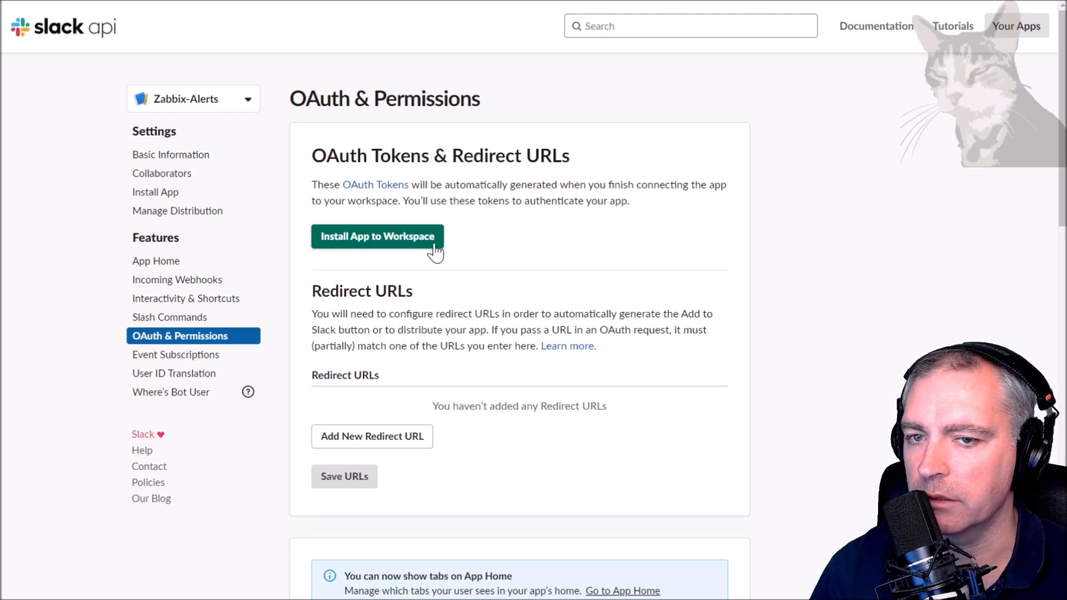
Step: Install Zabbix-Alerts to the sbcode.net workspace and allow its channel actions
click(377, 235)
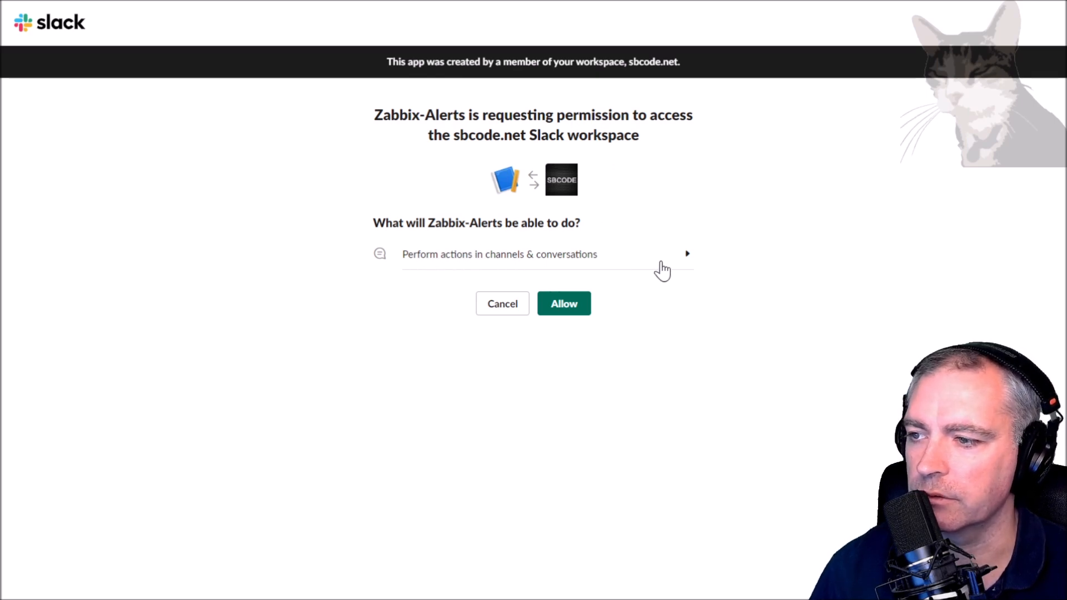
click(687, 254)
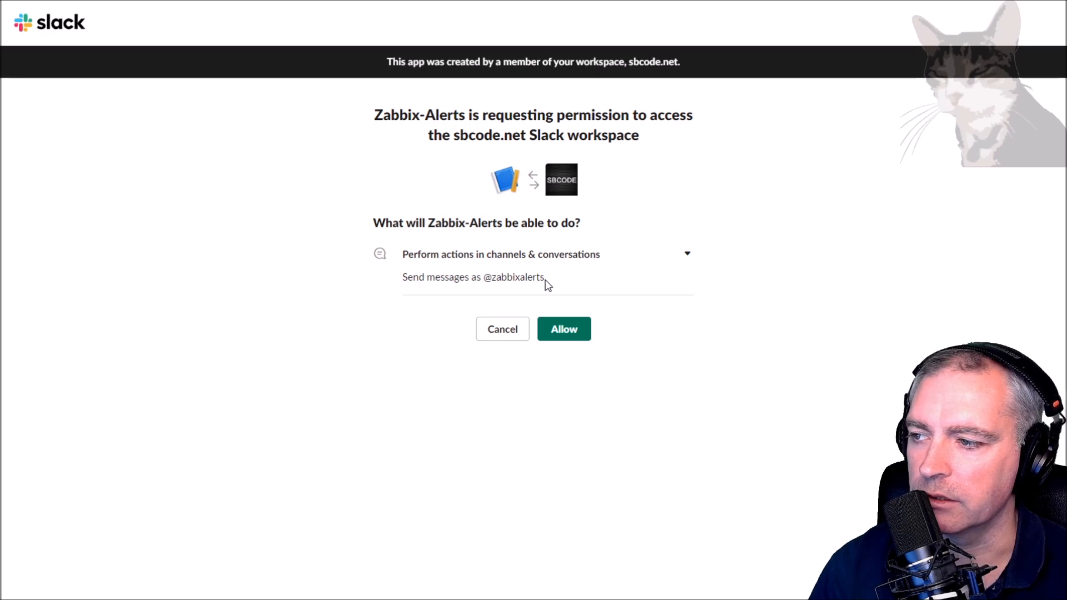
click(563, 329)
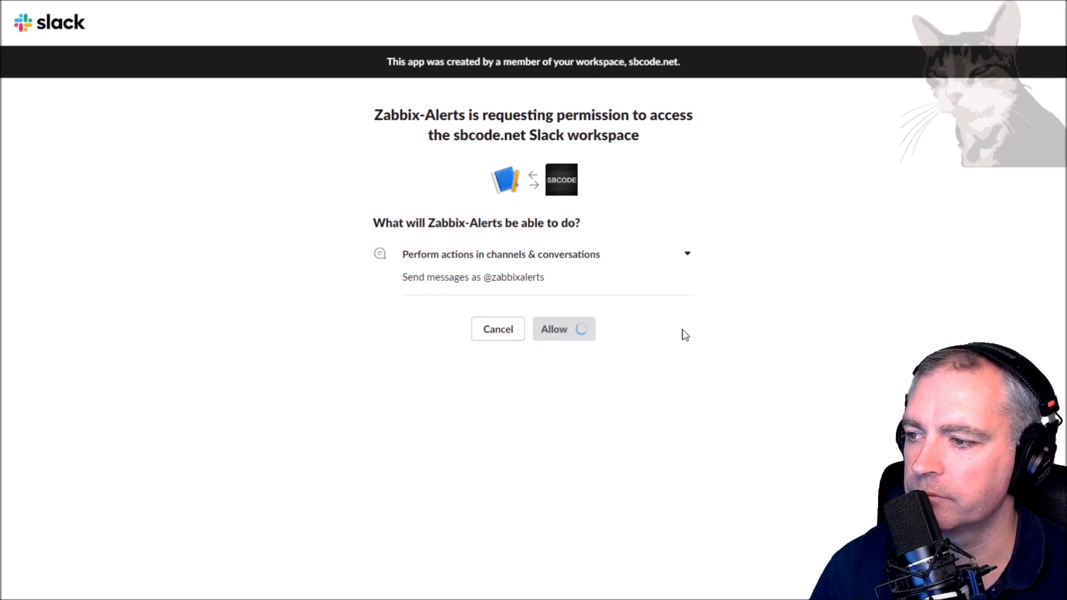
click(554, 329)
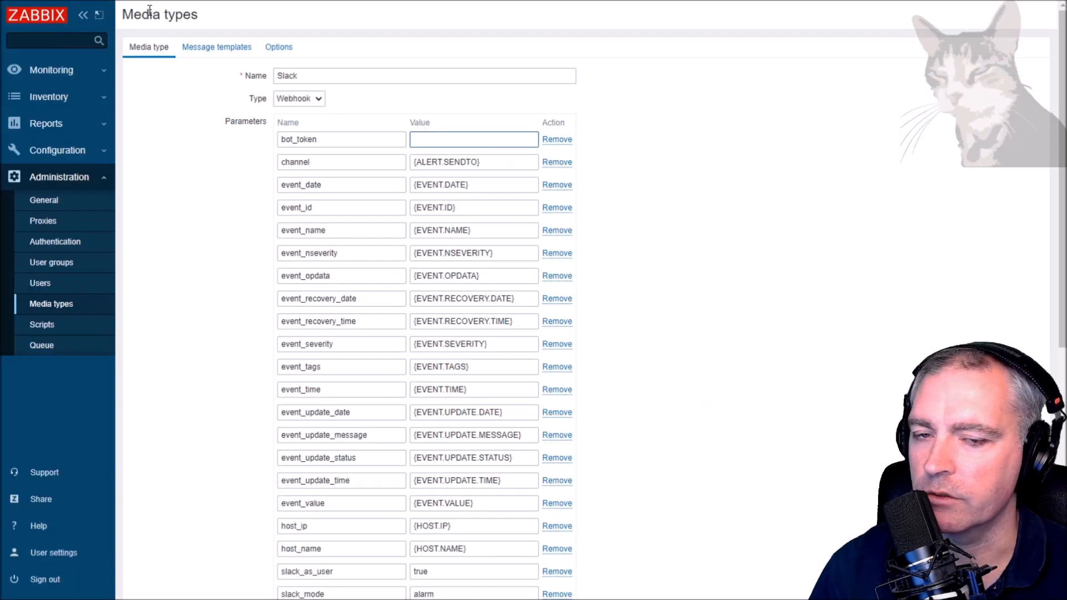
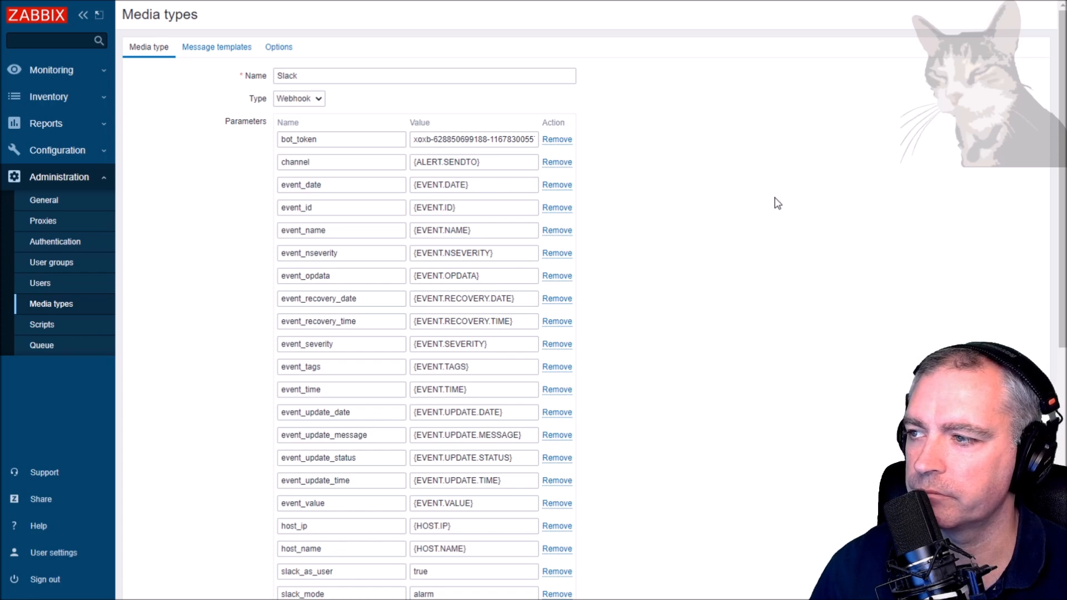
Step: Save the xoxb bot token in the Slack media type's bot_token and enable the media type
scroll(down, 3)
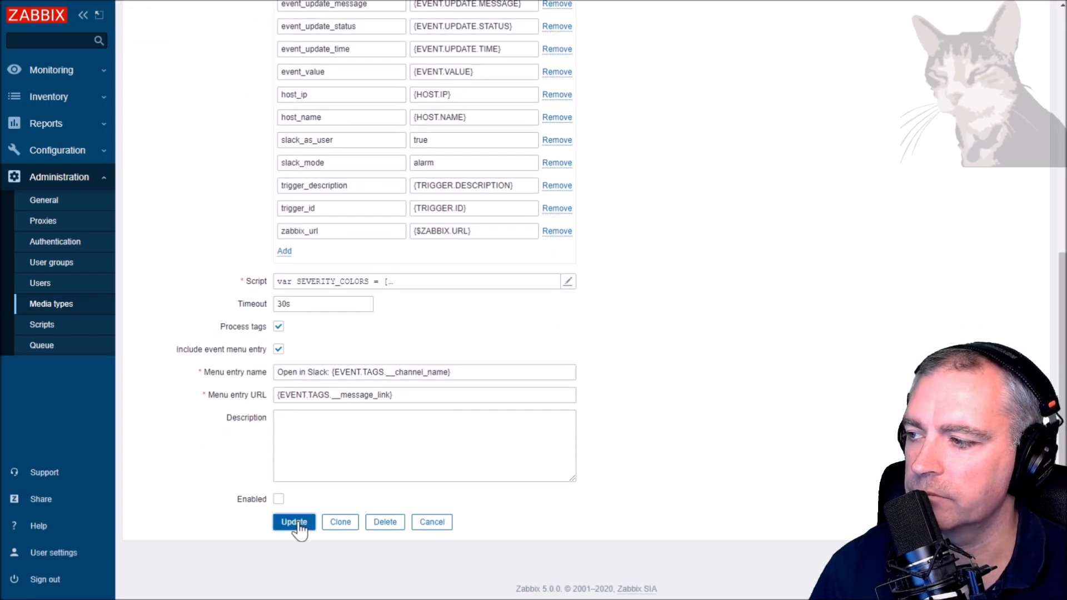
click(293, 522)
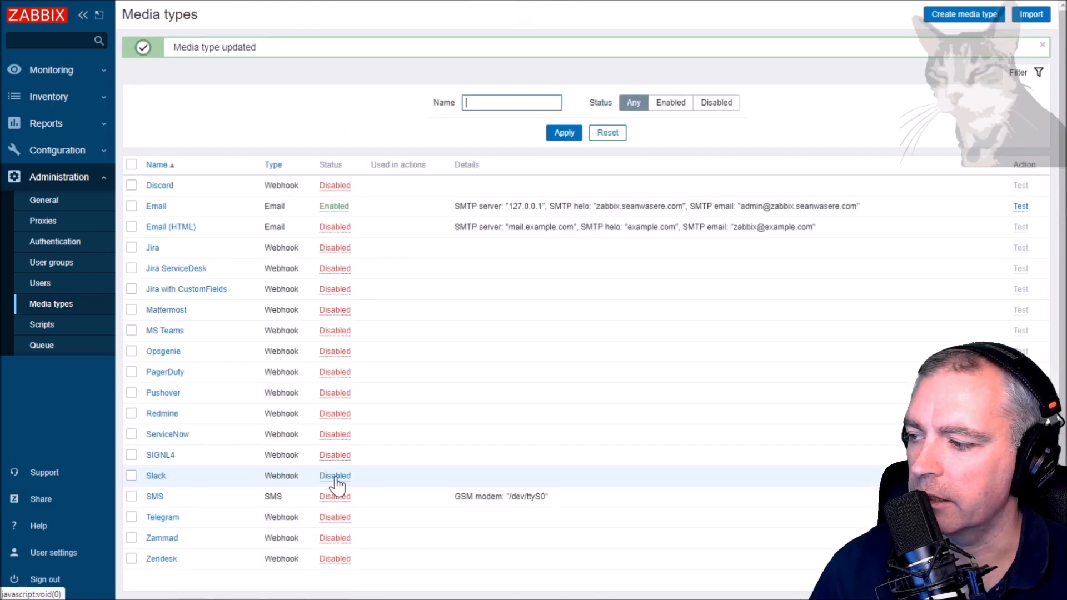
click(335, 475)
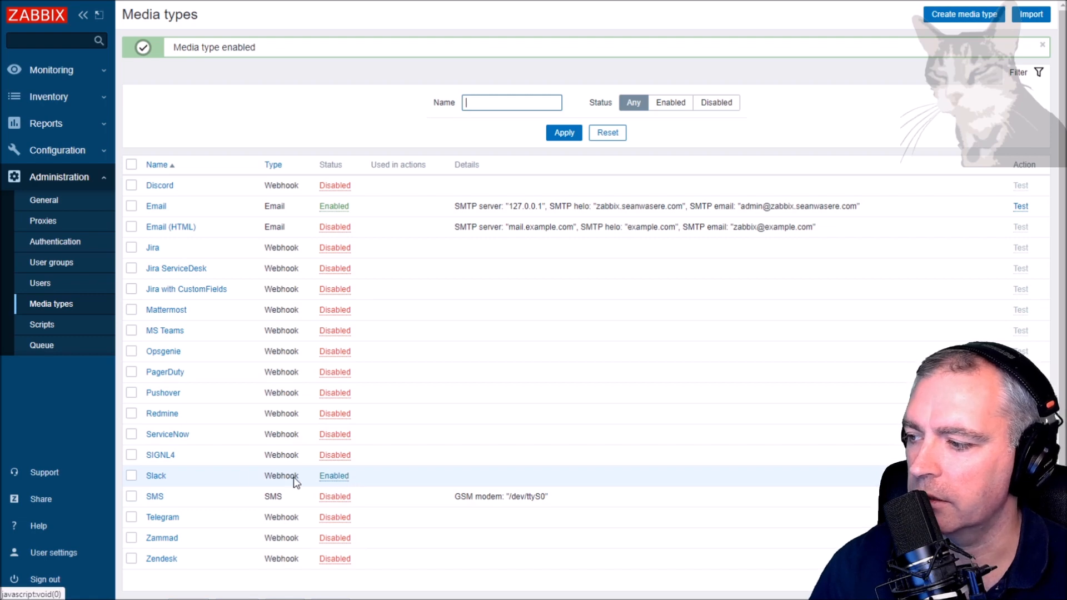
click(155, 476)
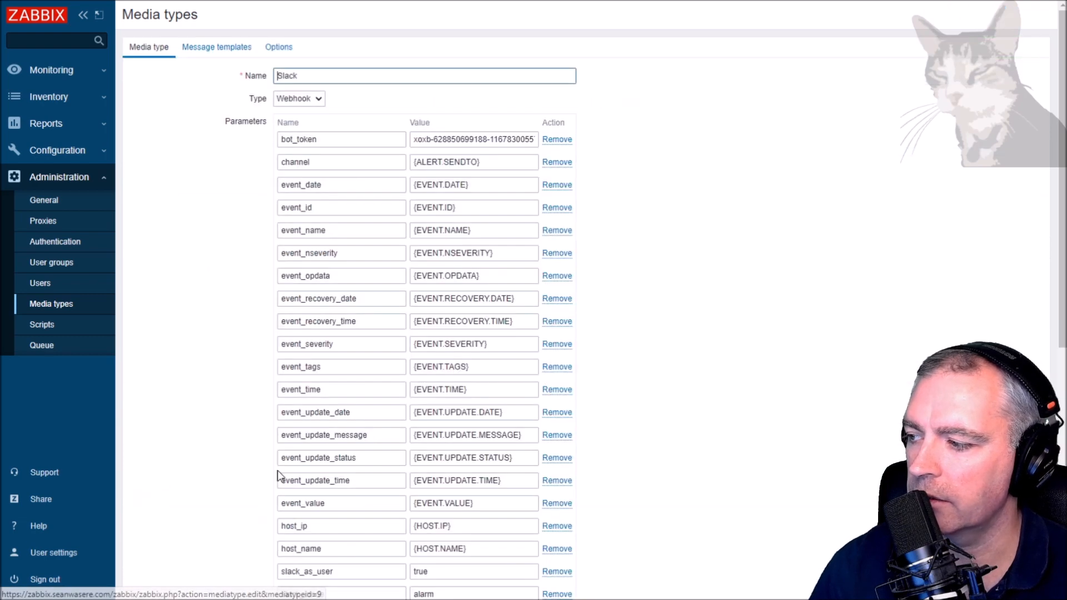
Step: Add Problem and Problem recovery message templates to the Slack media type
click(217, 47)
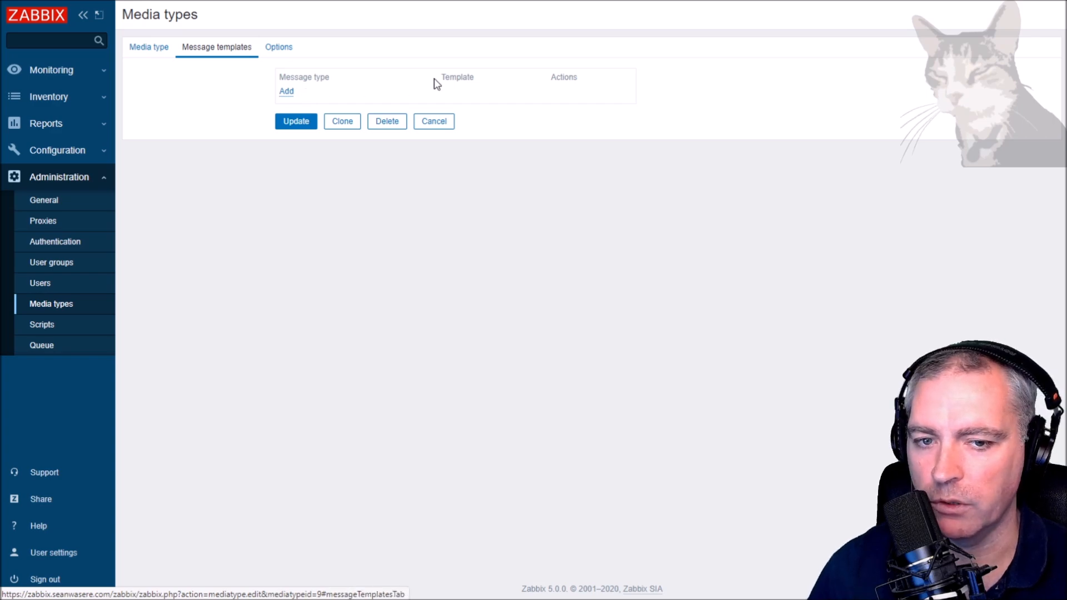
mouse_move(432, 85)
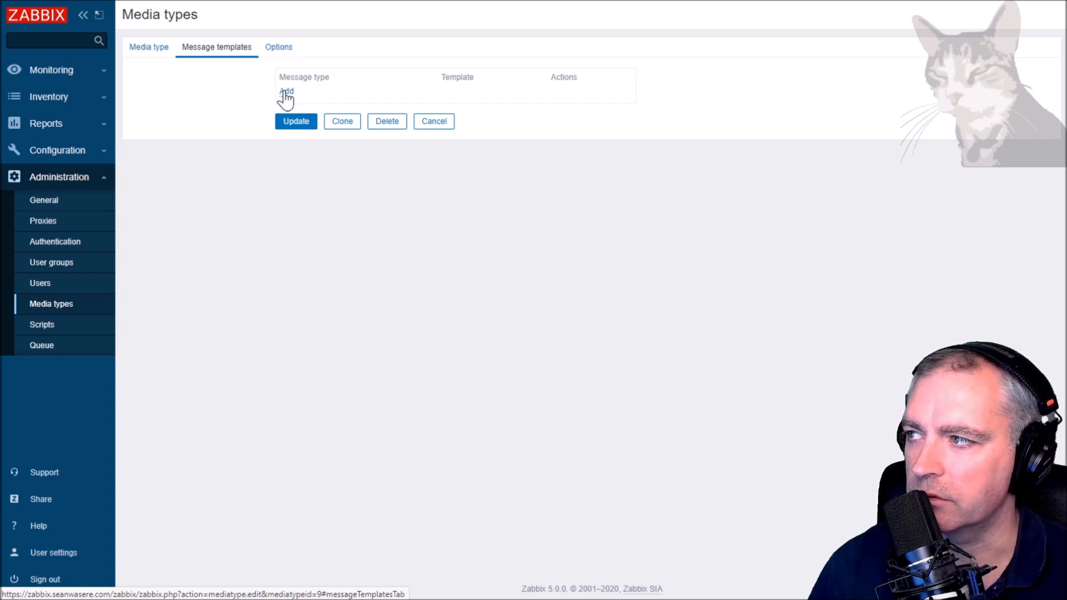
click(286, 90)
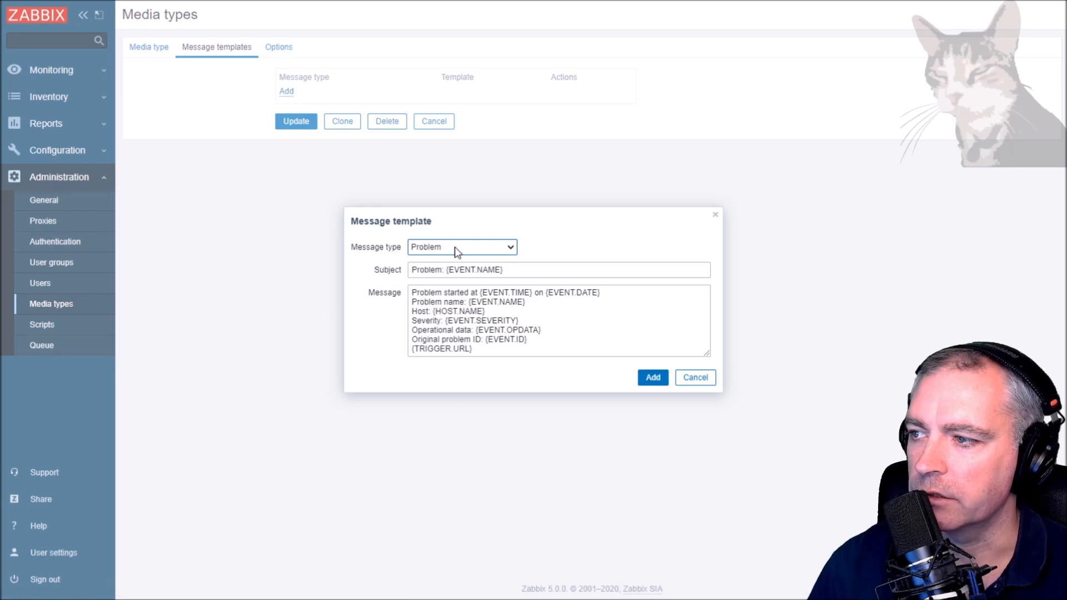
click(651, 378)
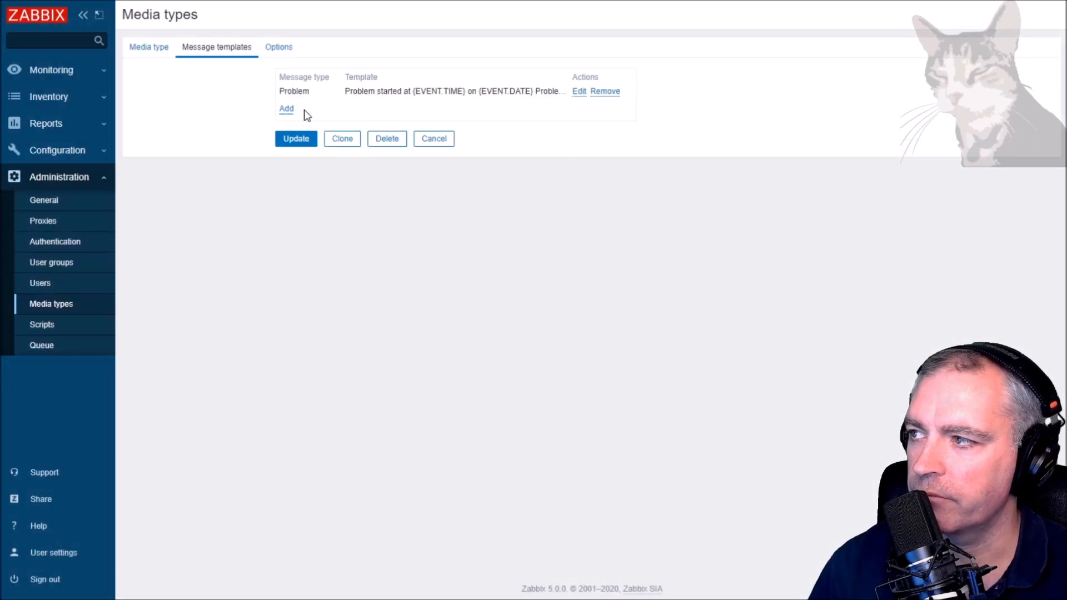
click(286, 107)
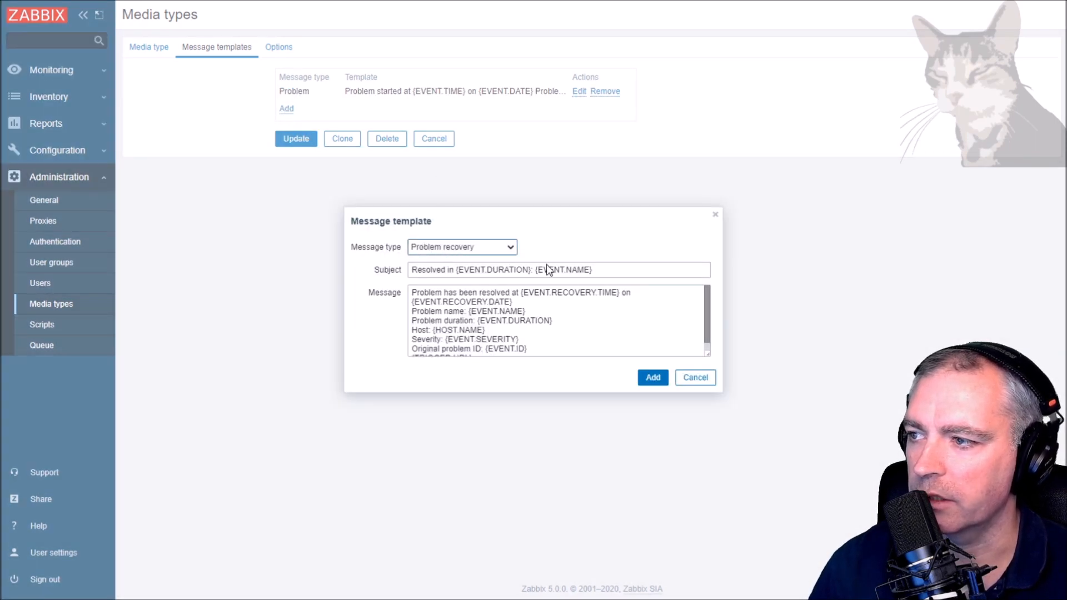
click(651, 377)
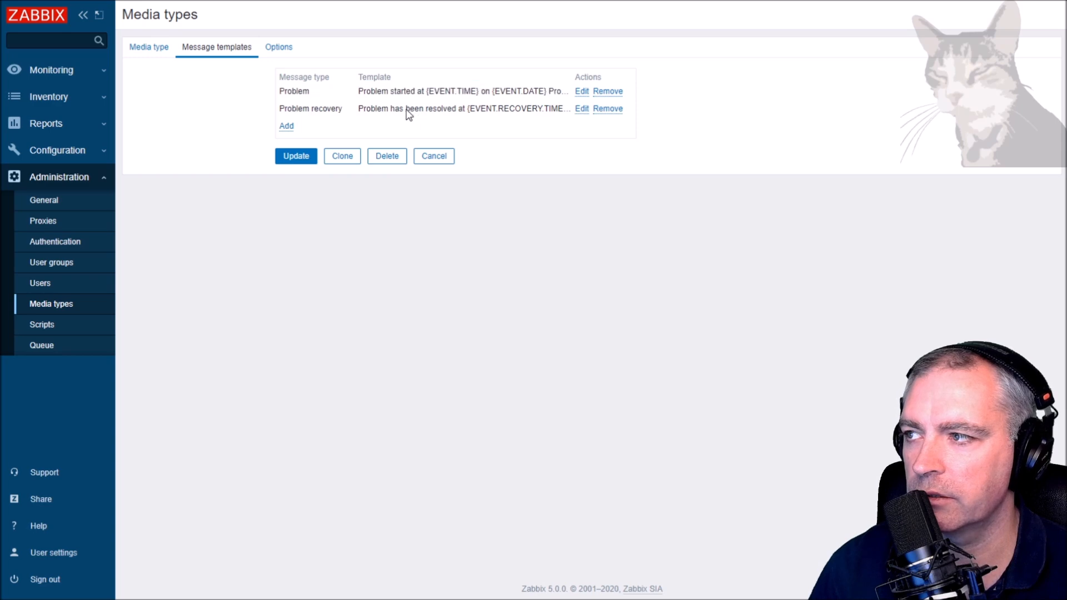
mouse_move(466, 119)
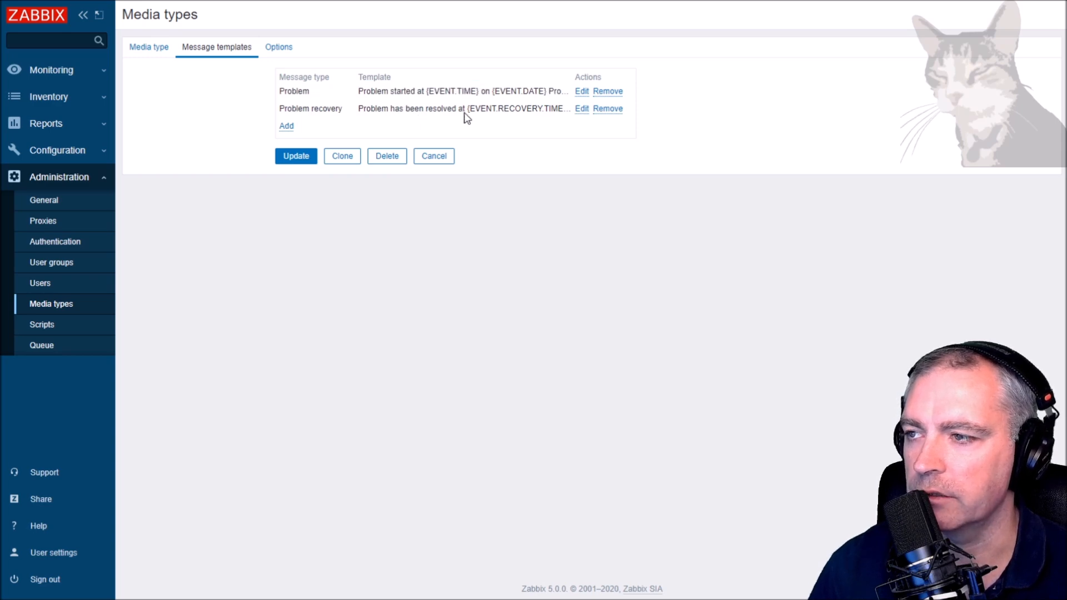
scroll(down, 3)
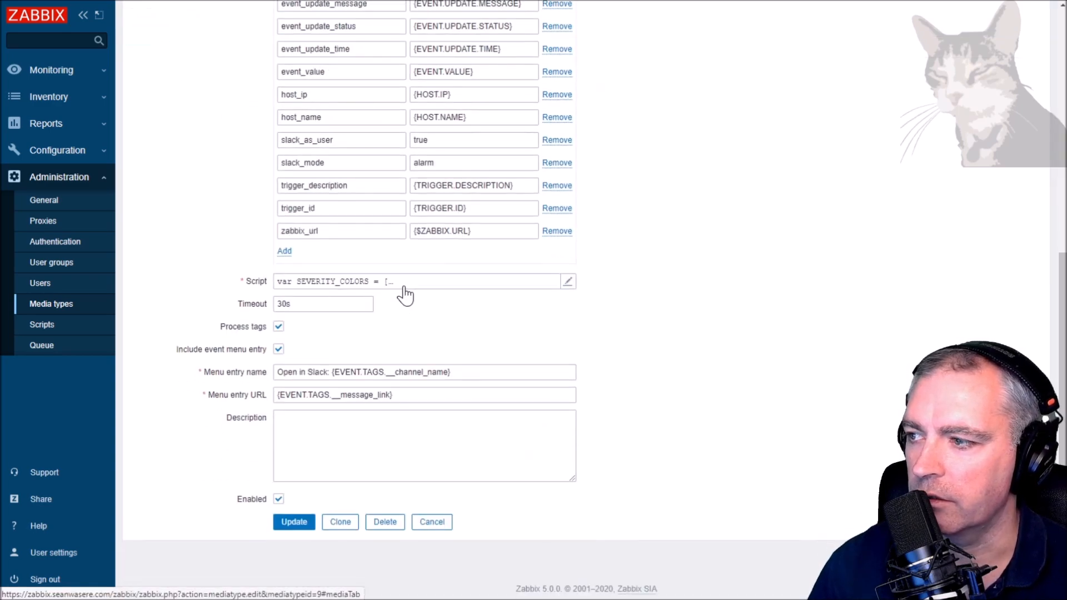
click(568, 281)
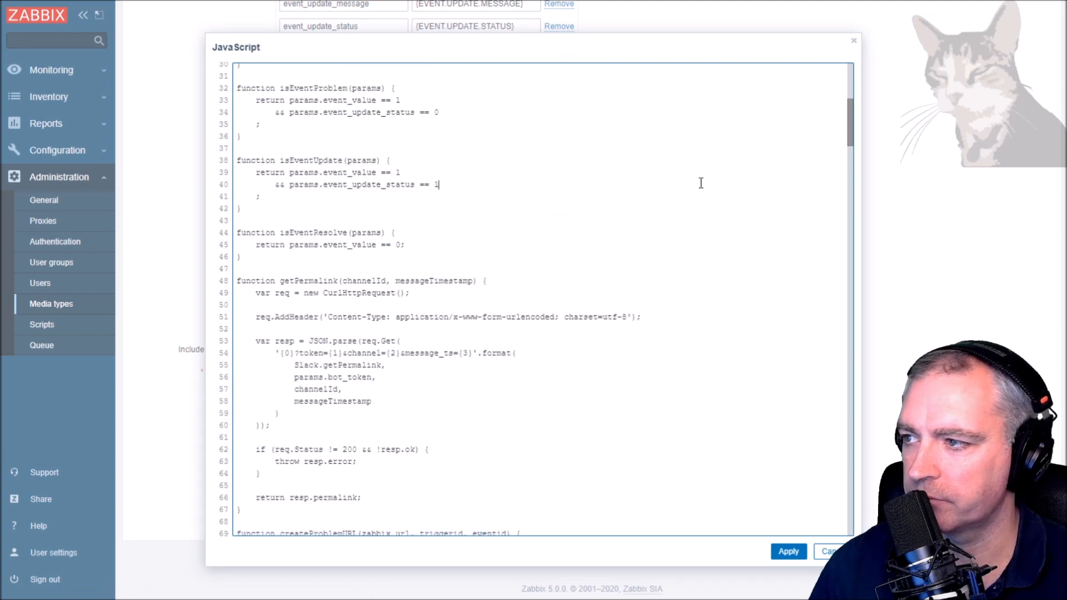
text(createmes)
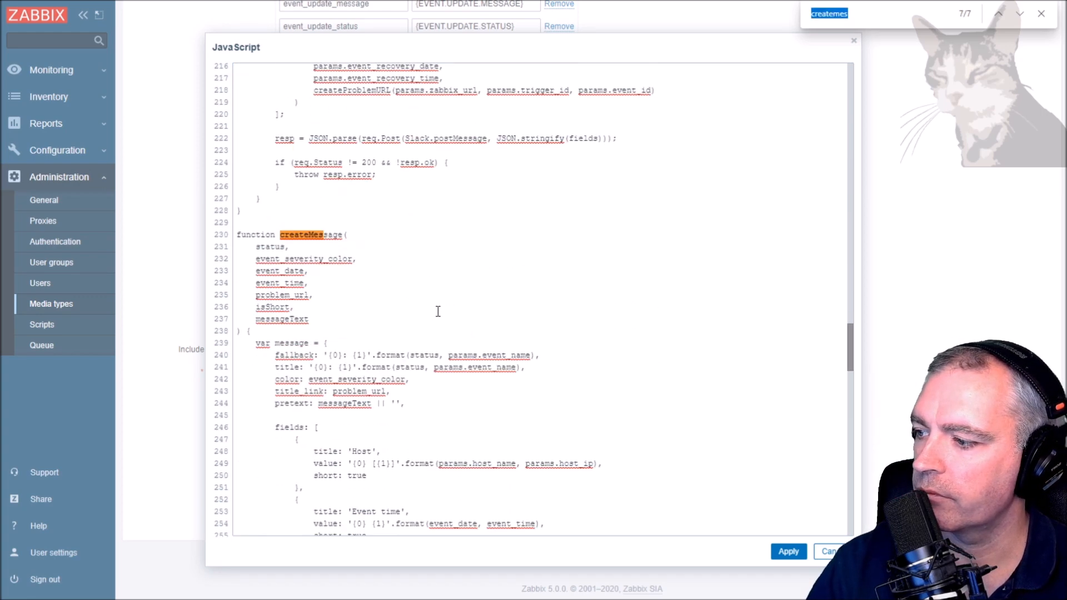
scroll(down, 3)
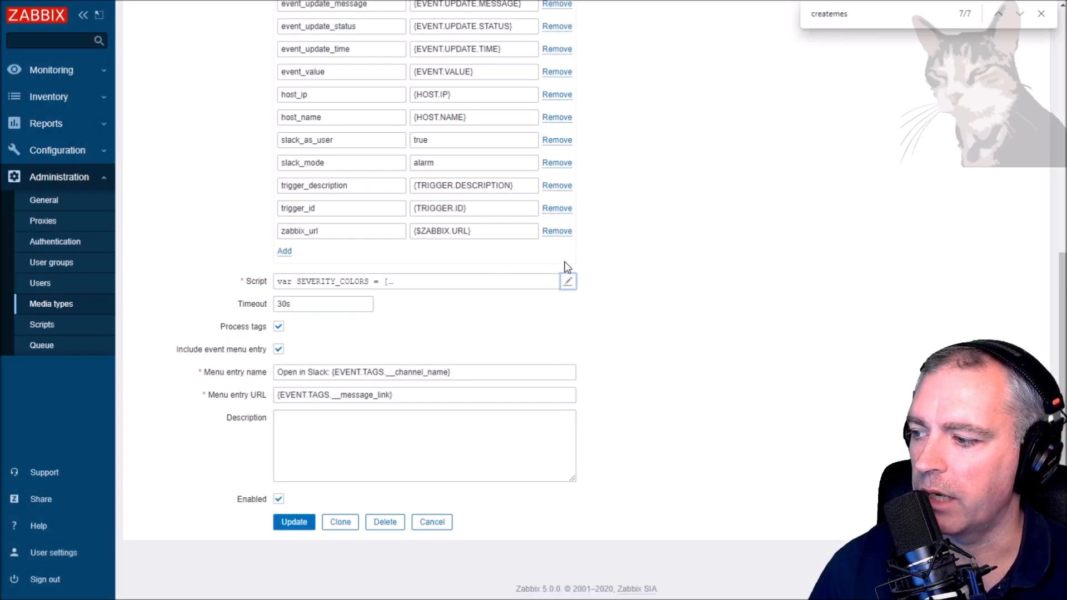
click(217, 47)
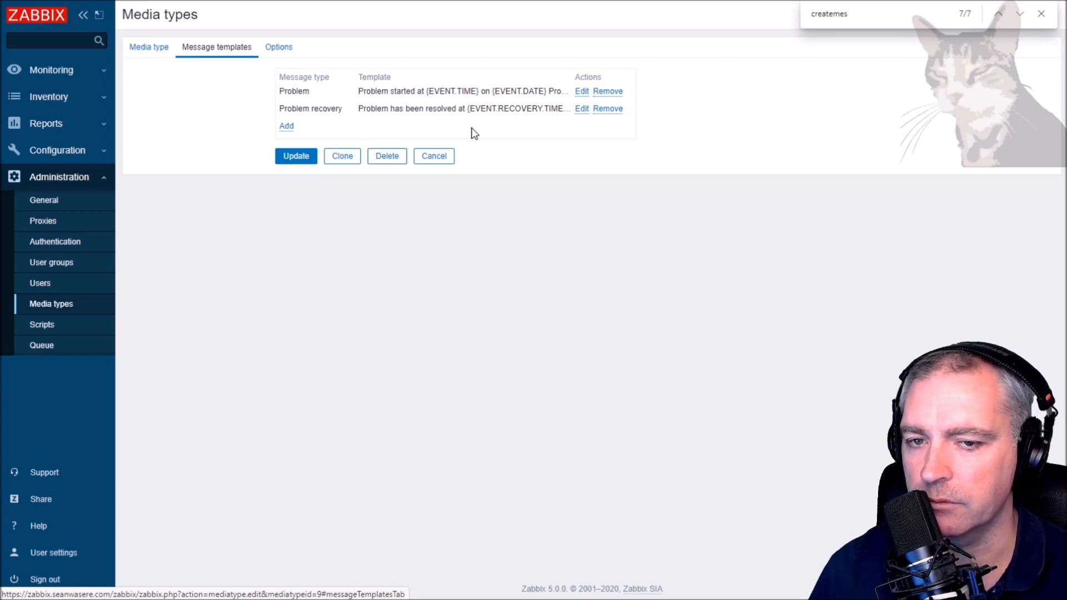
mouse_move(296, 155)
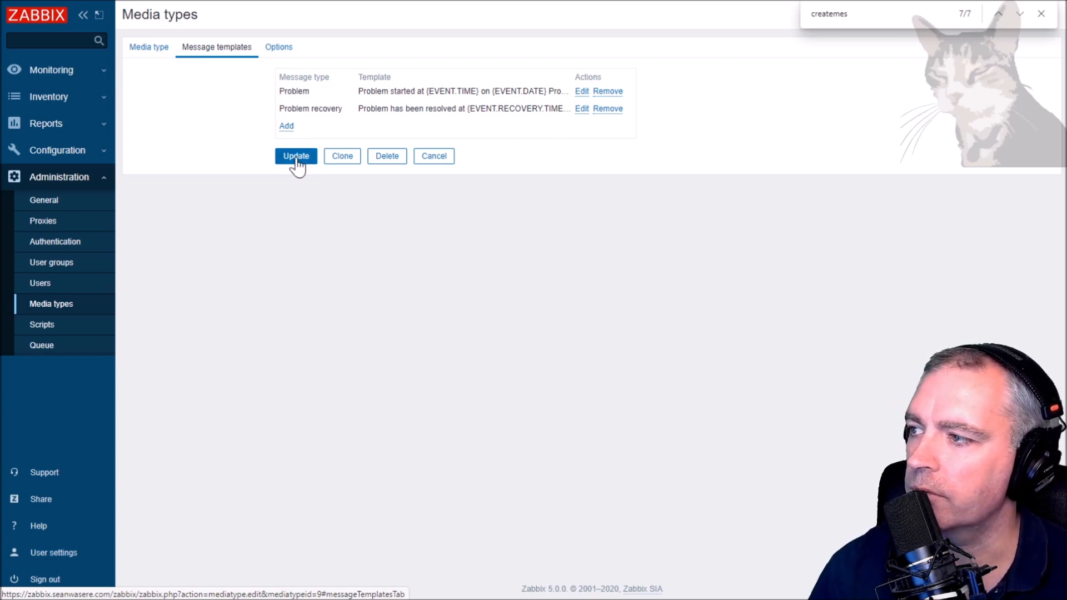
Step: Save the media type and test Slack with channel #zabbix and event_id 1
click(296, 156)
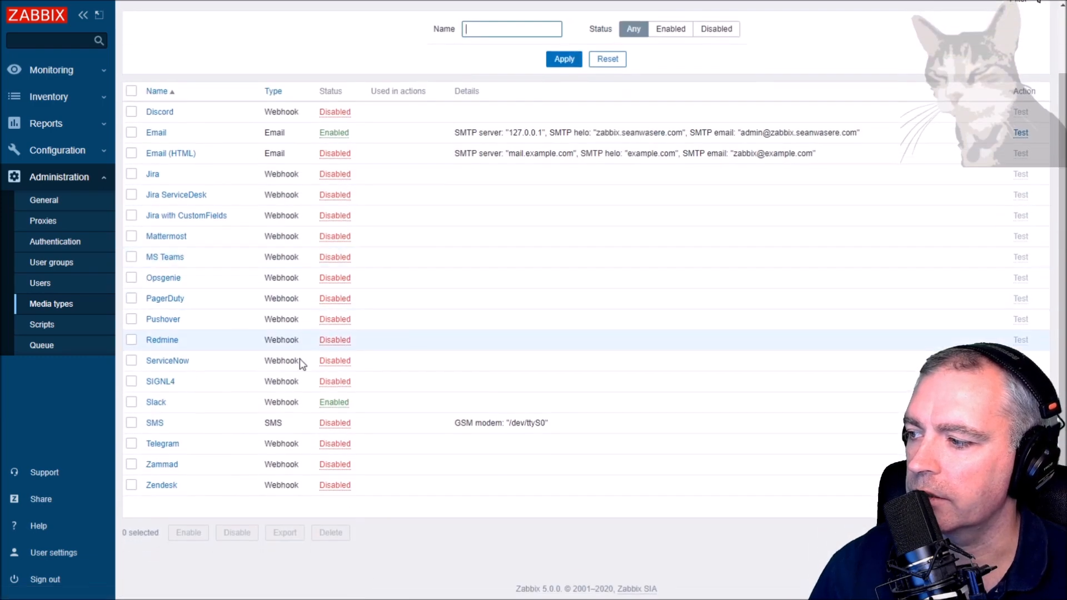
mouse_move(855, 395)
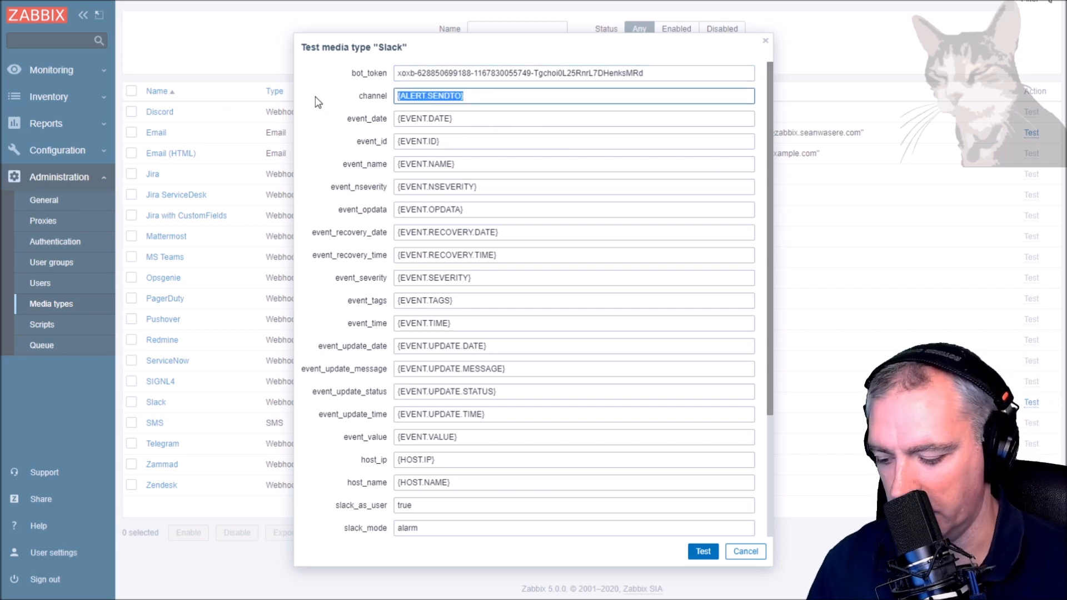
text(#zabbix)
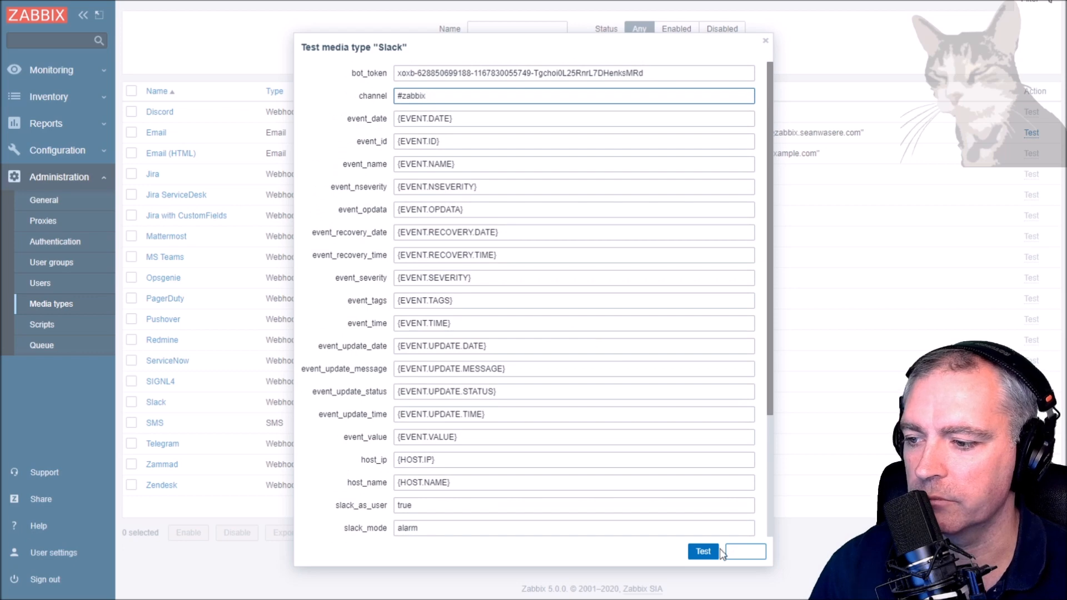
click(702, 551)
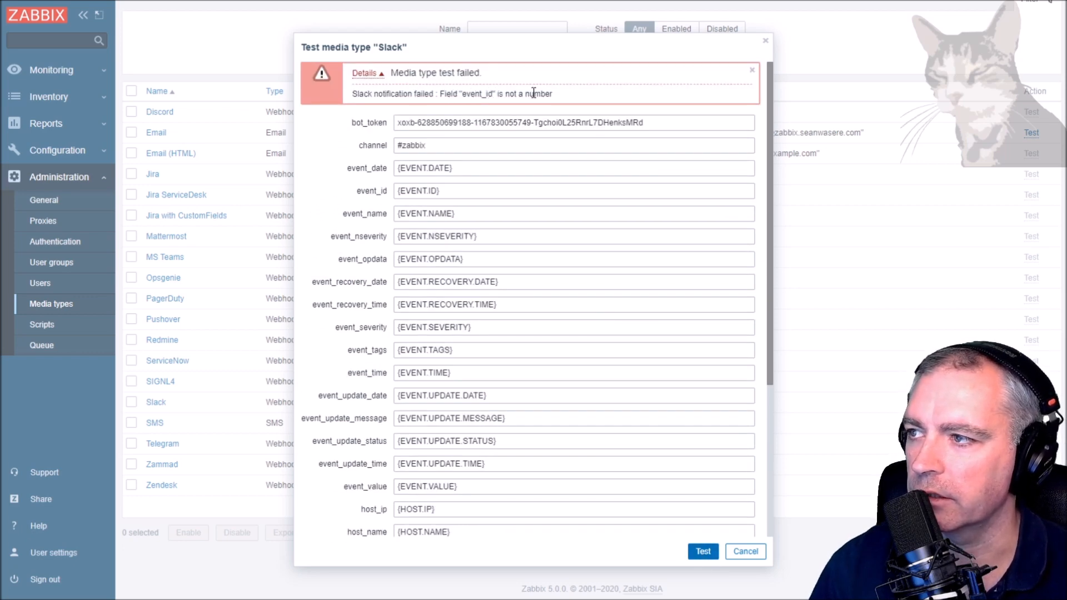
text(1)
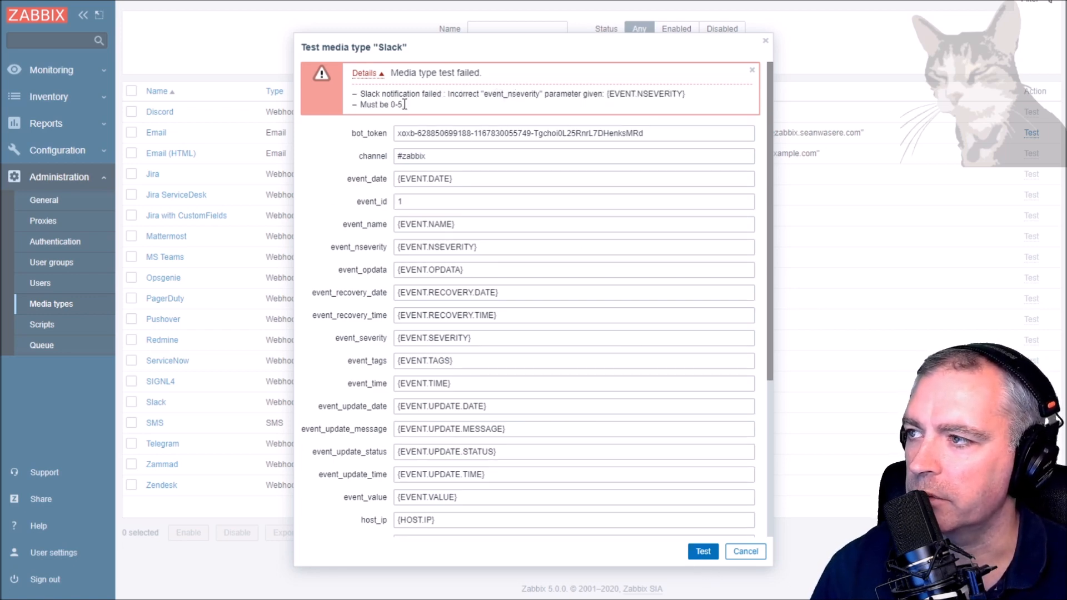
click(574, 247)
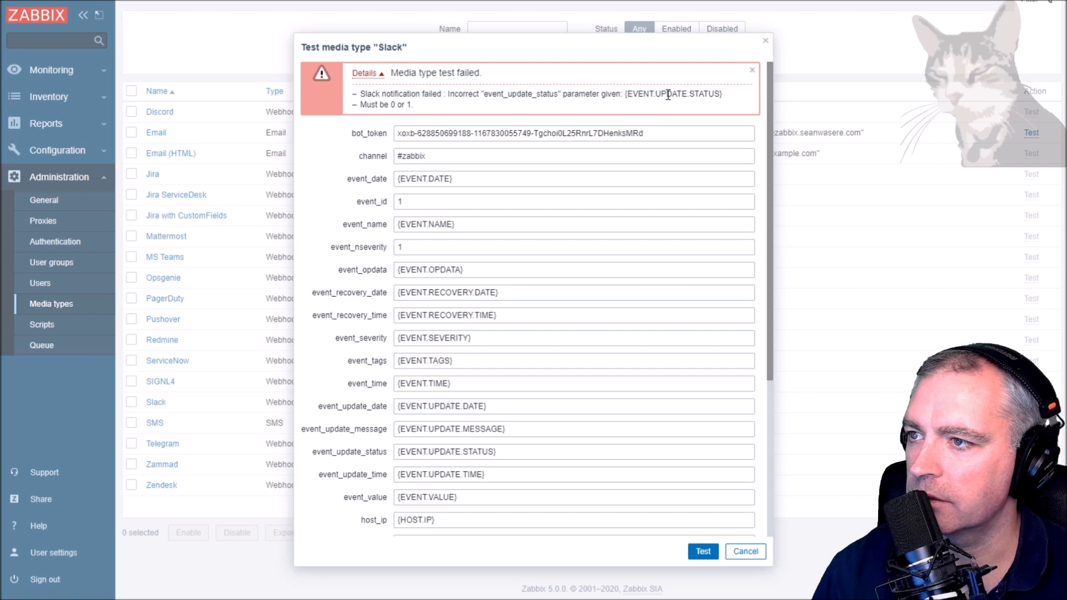
mouse_move(520, 450)
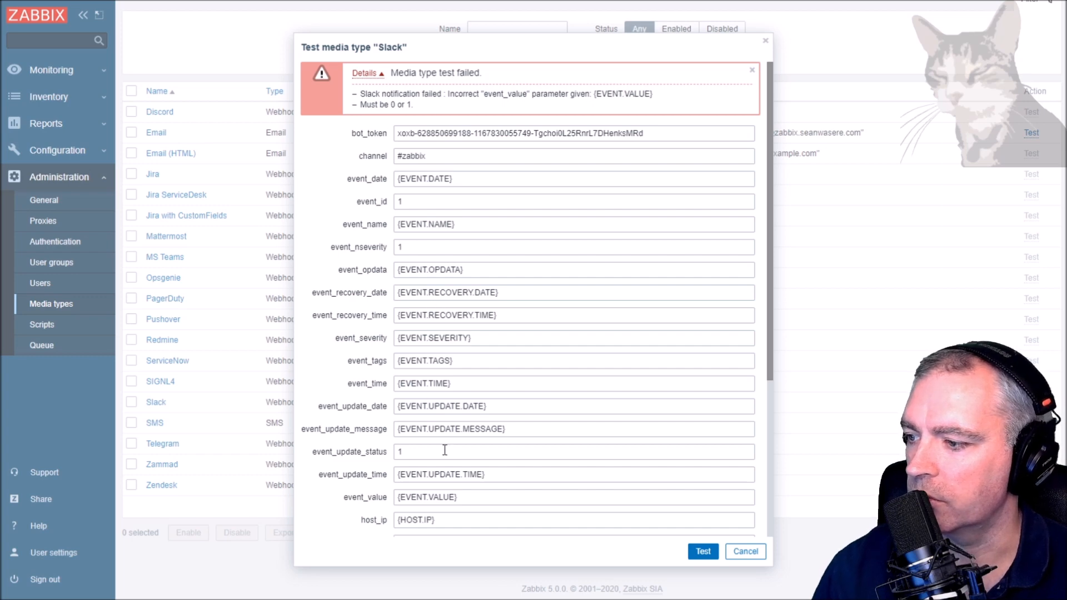
scroll(down, 3)
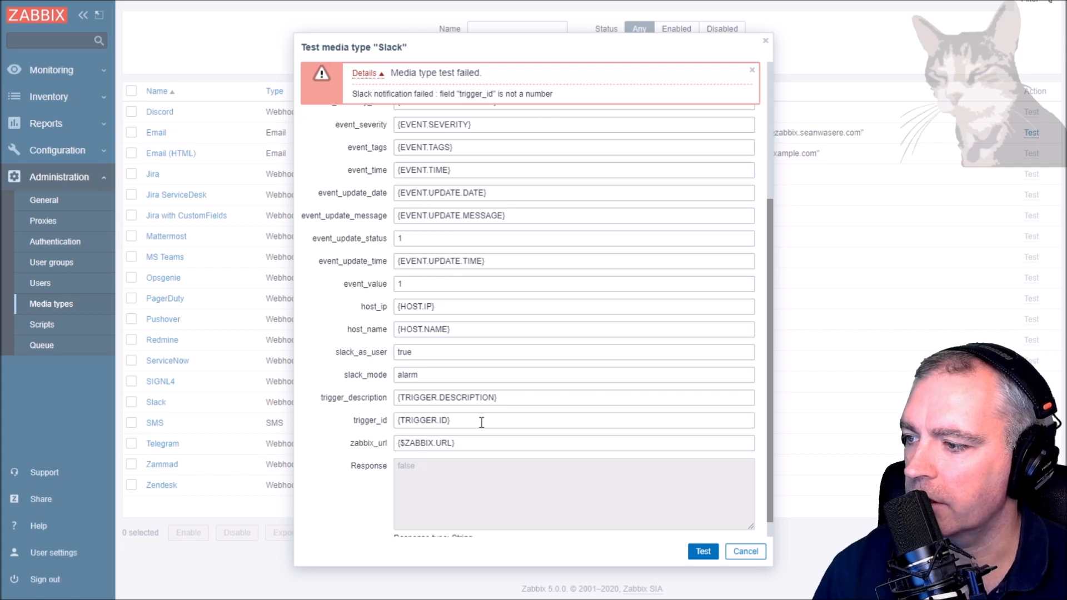
text(1)
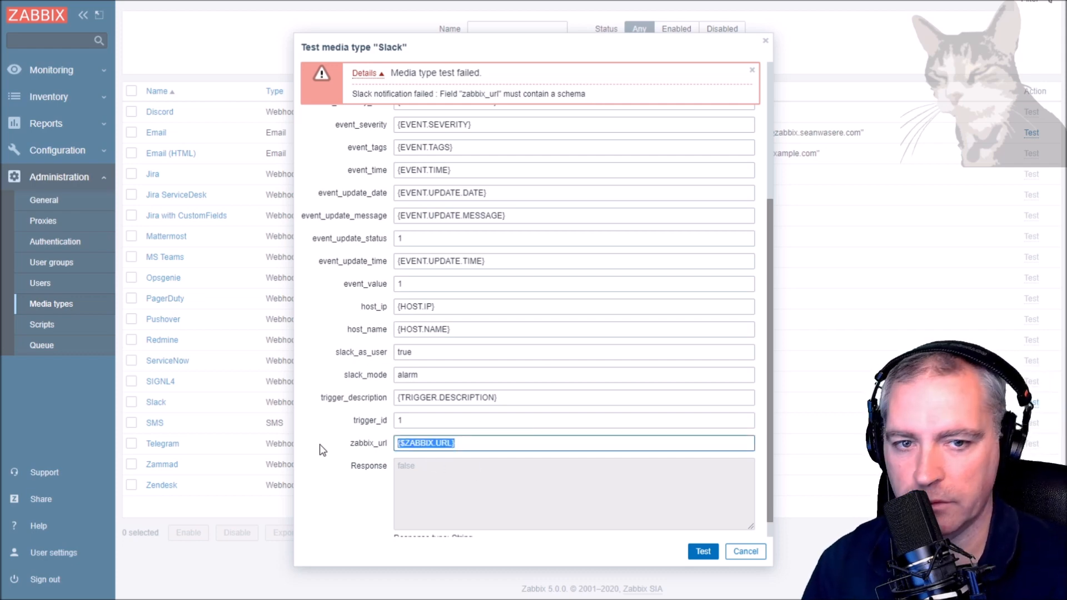
text(https://zabbix.seanwasere.com/zabbix/)
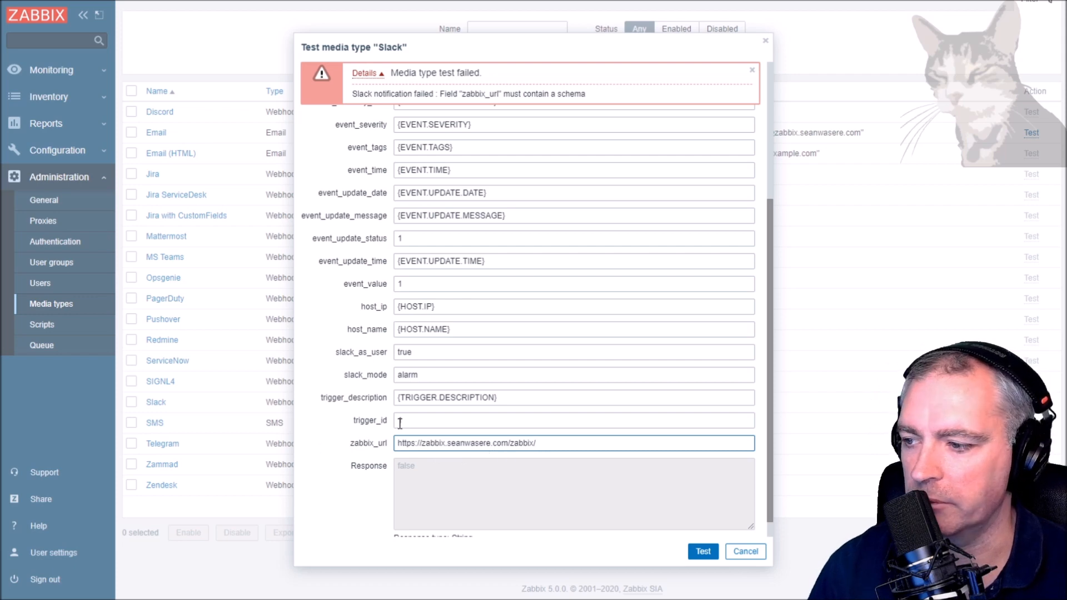
text(1)
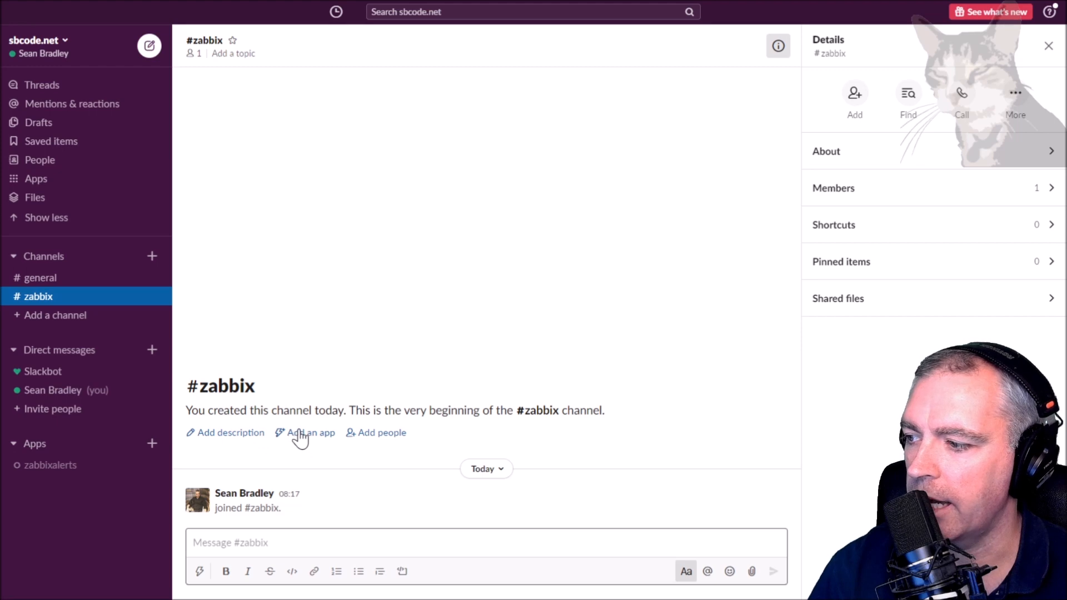
mouse_move(320, 439)
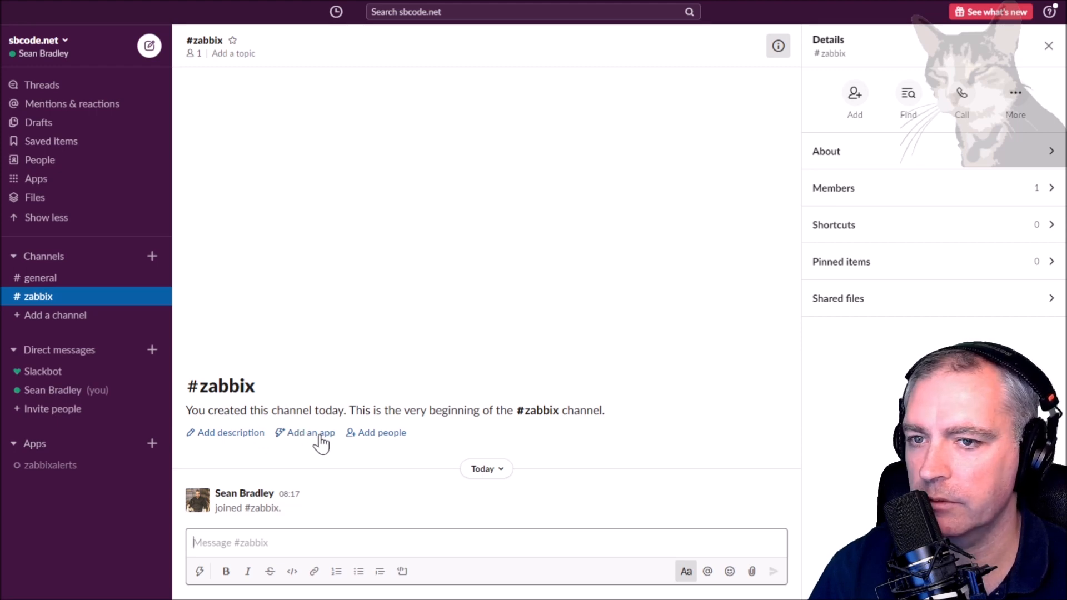
Step: Add the zabbixalerts app to the #zabbix channel so the bot can post there
click(309, 432)
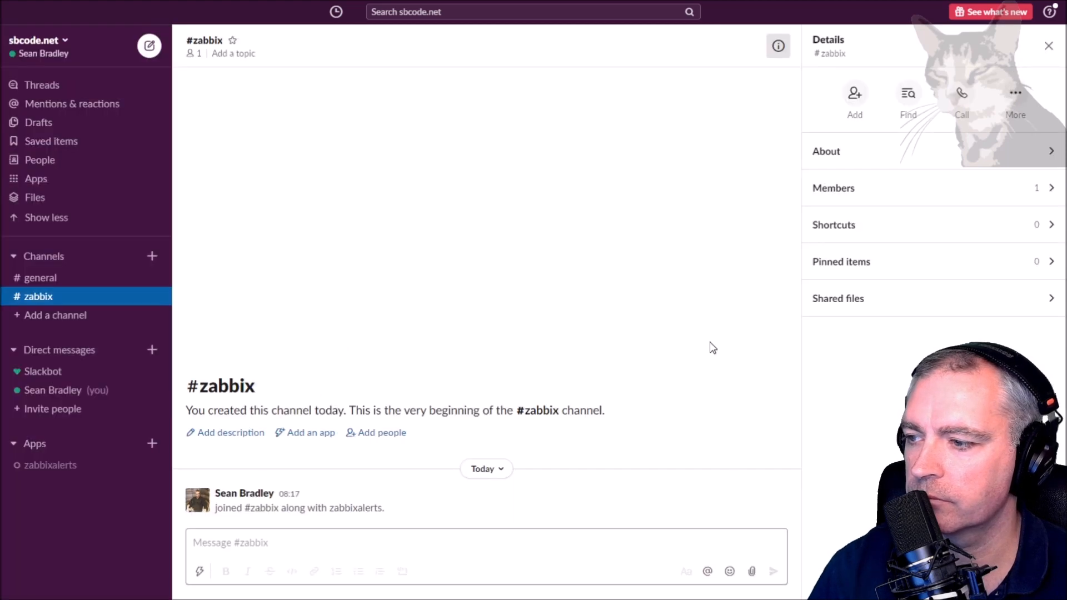
mouse_move(542, 499)
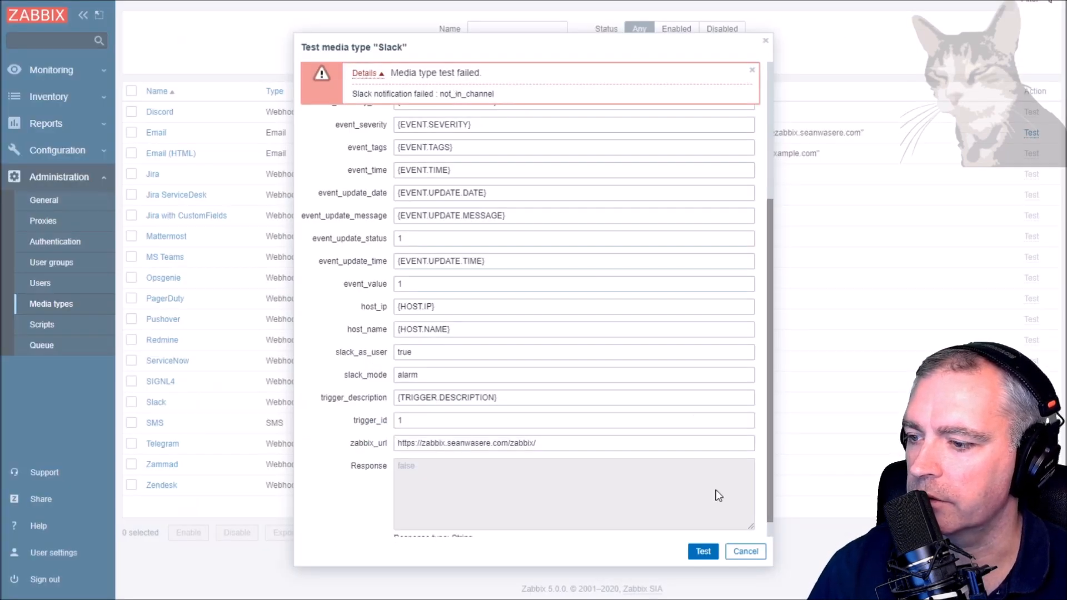
Step: Rerun the Slack media type test and confirm it now returns a success response
click(702, 552)
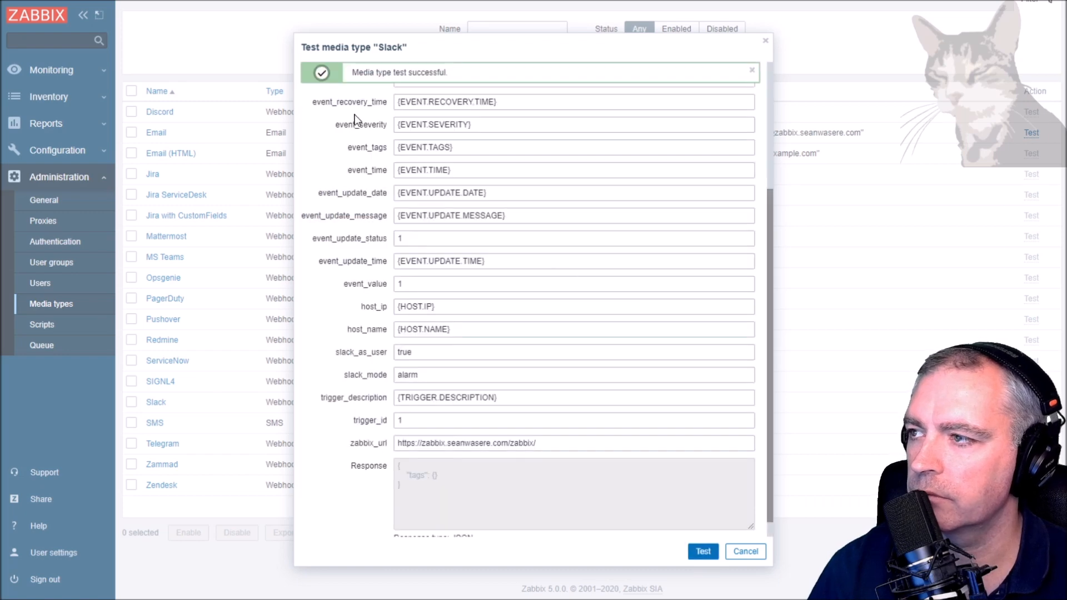
mouse_move(460, 80)
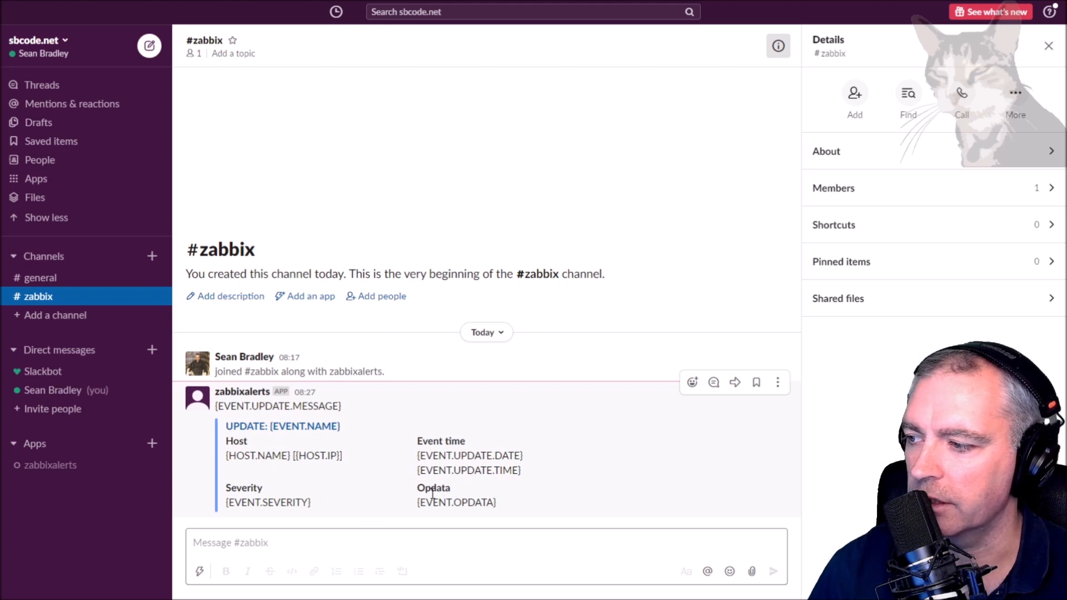
mouse_move(398, 418)
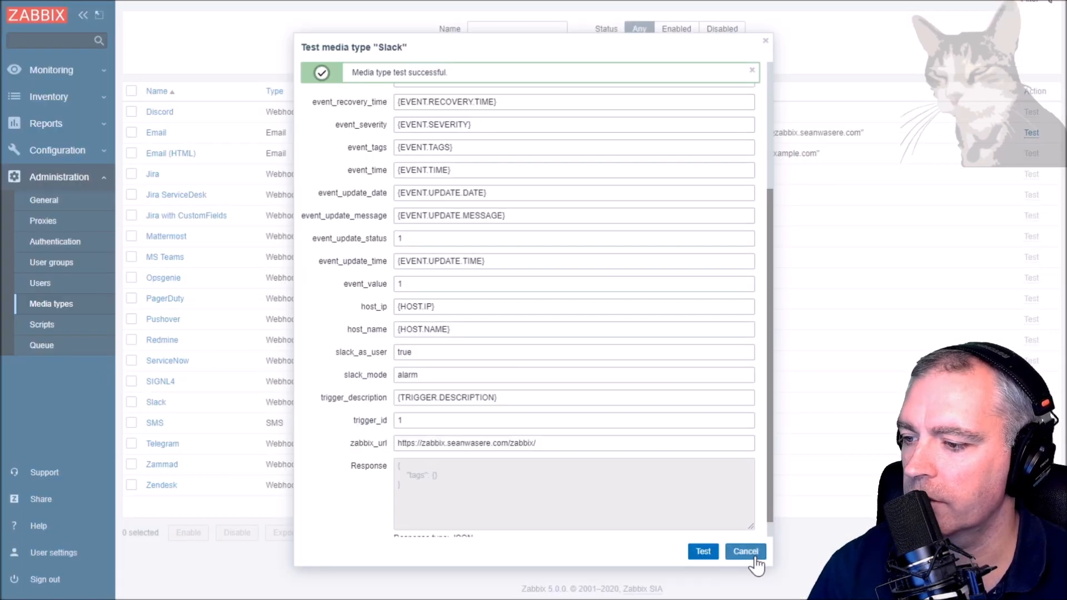
Step: Dismiss the successful Slack media type test dialog, returning to the media type settings
click(745, 551)
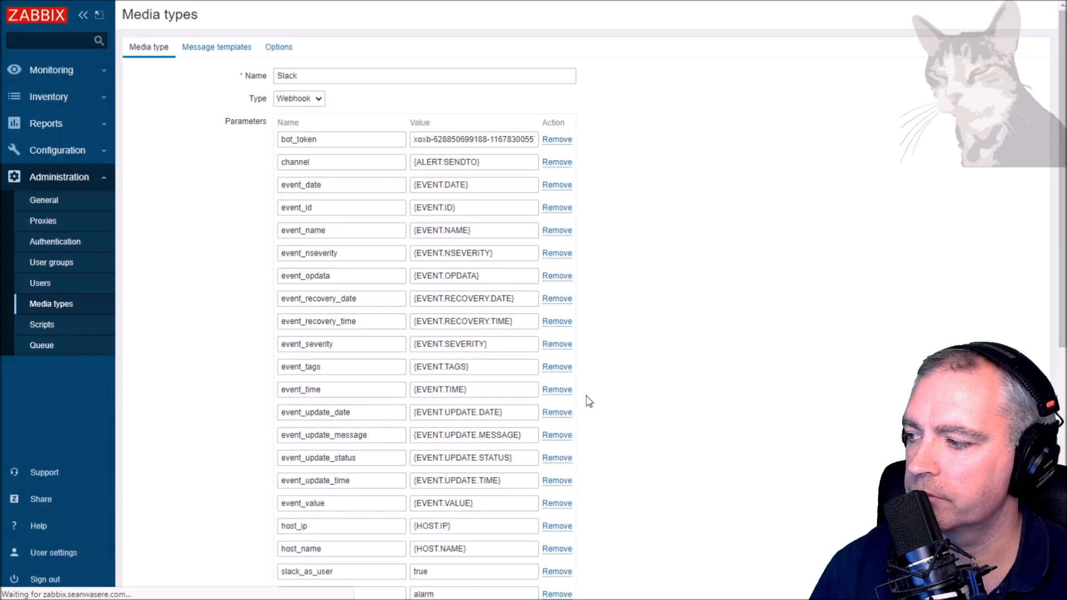
Step: Locate the zabbix_url parameter and select its {$ZABBIX.URL} macro name for copying
scroll(down, 3)
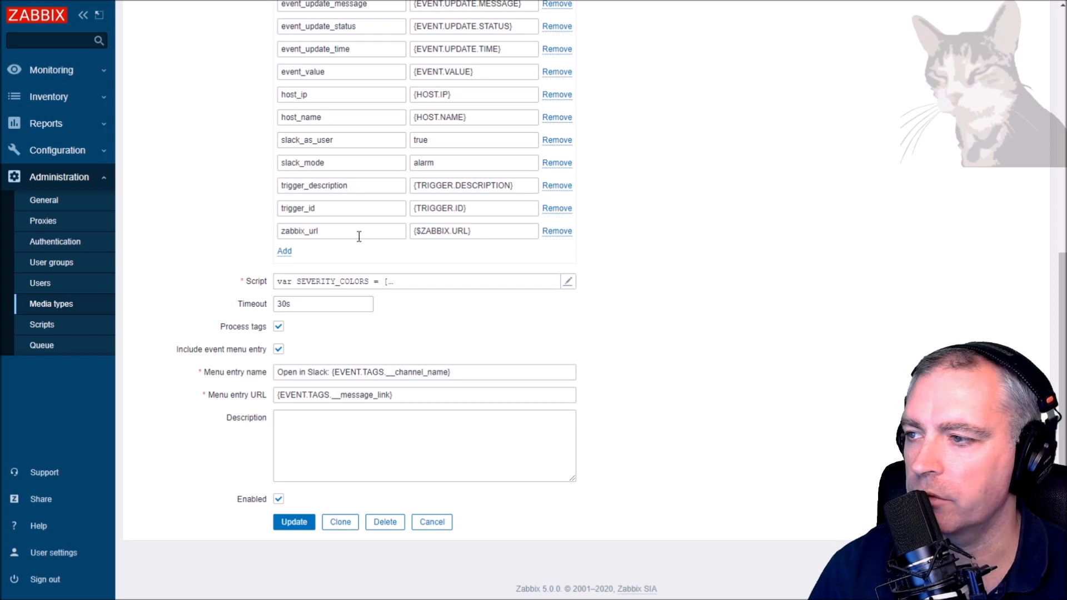
double_click(441, 231)
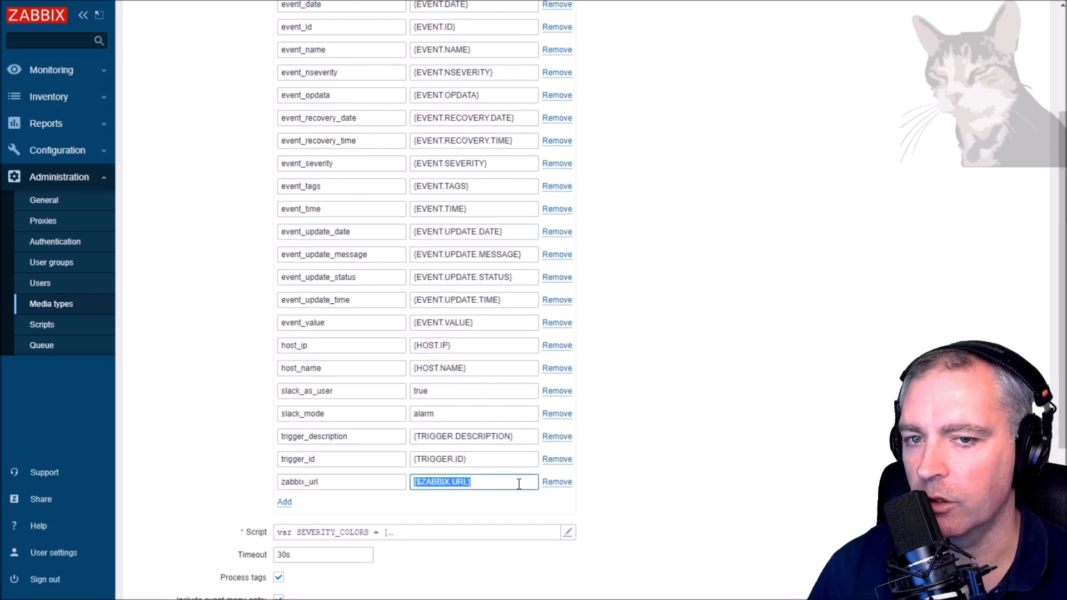
mouse_move(43, 199)
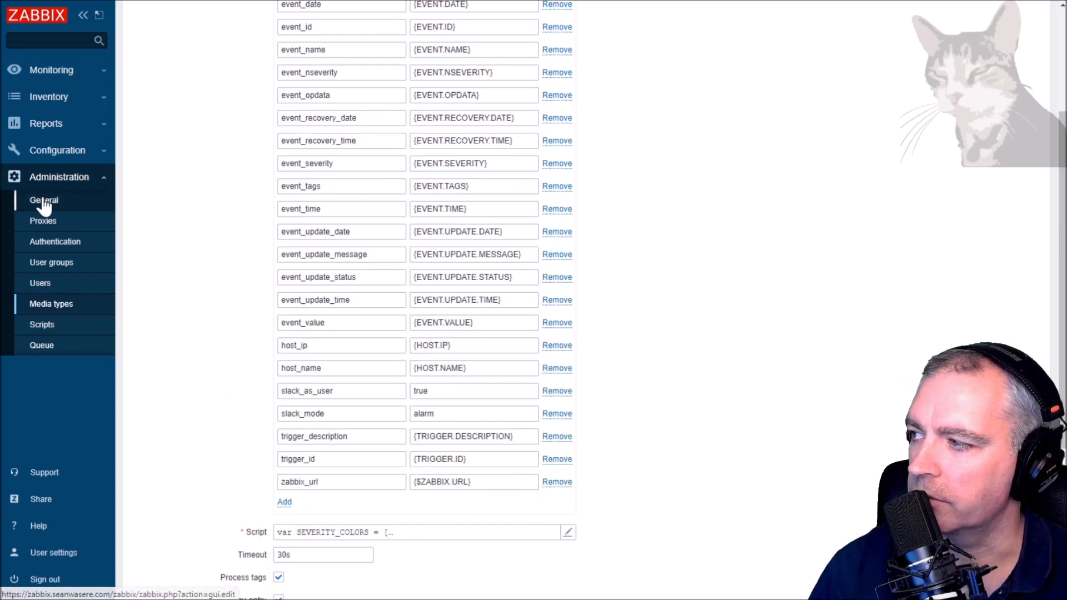
click(43, 199)
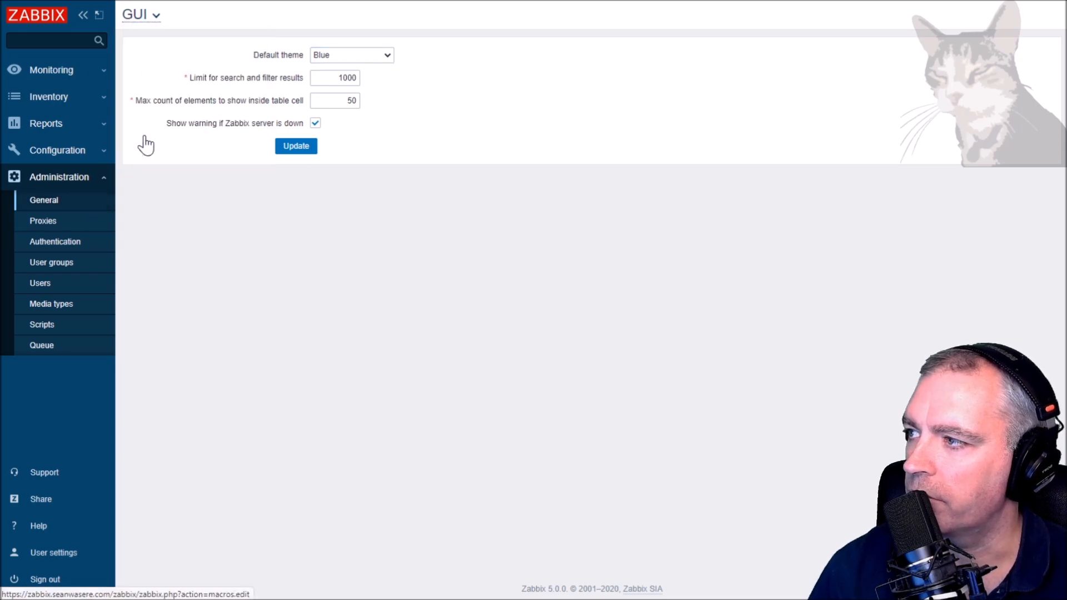
click(144, 14)
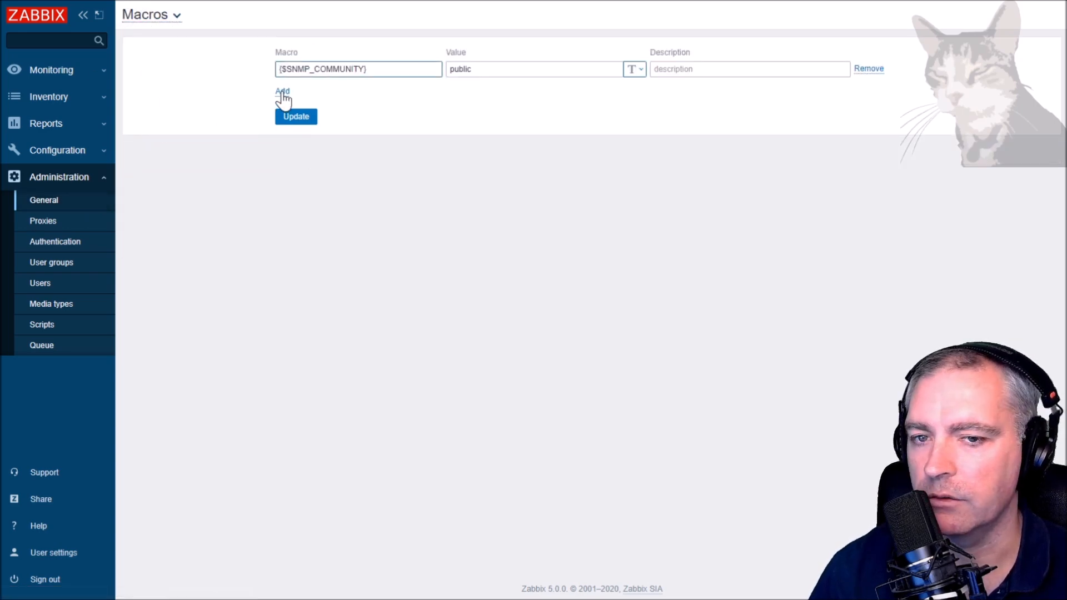
click(281, 91)
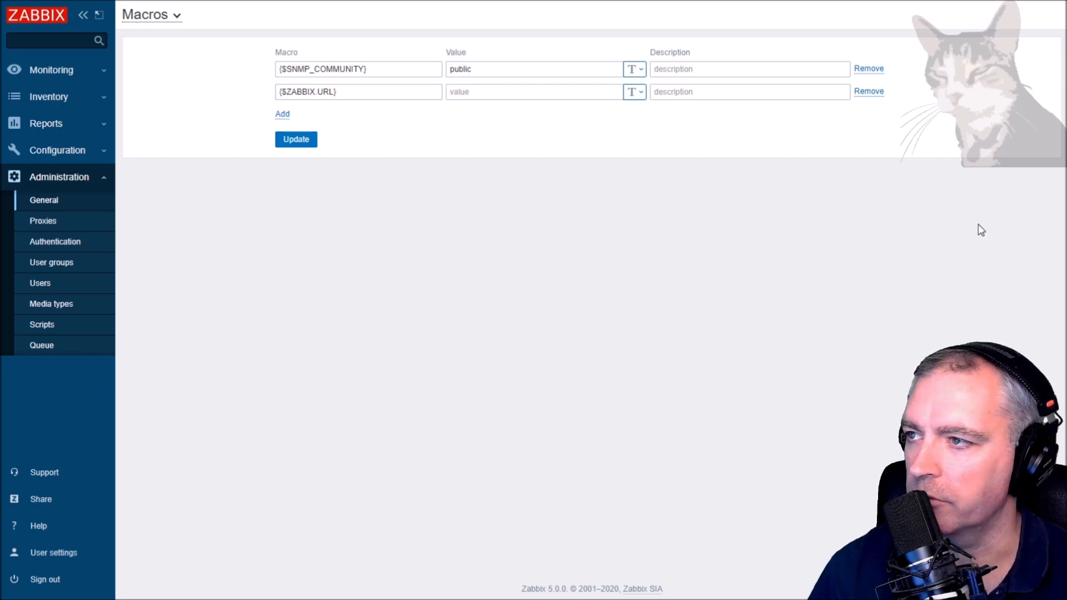
text(https://zabbix.seanwasere.com/zabbix/)
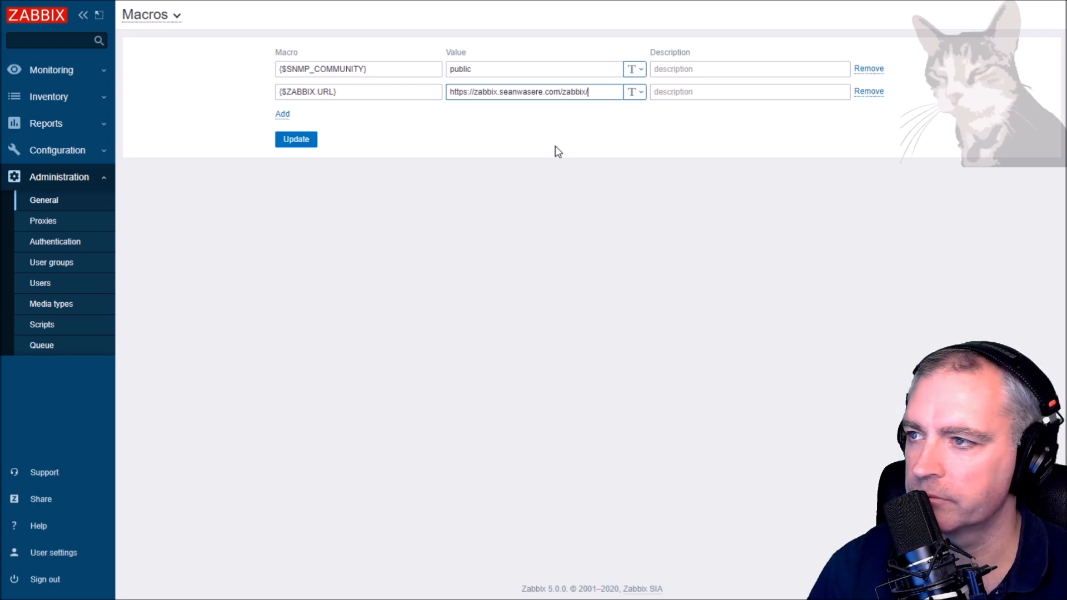
triple_click(531, 92)
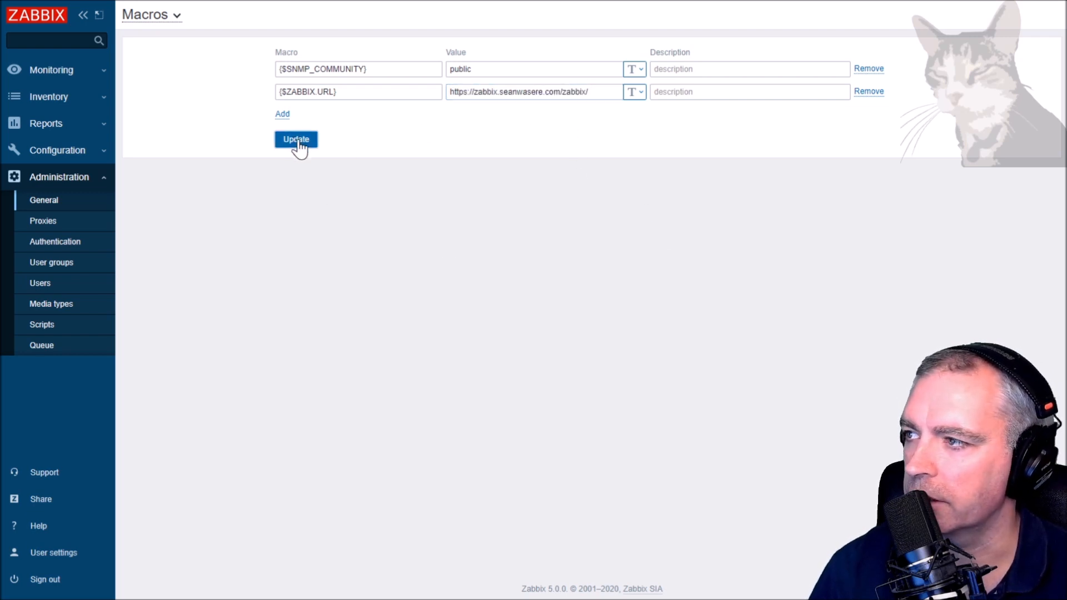
click(50, 303)
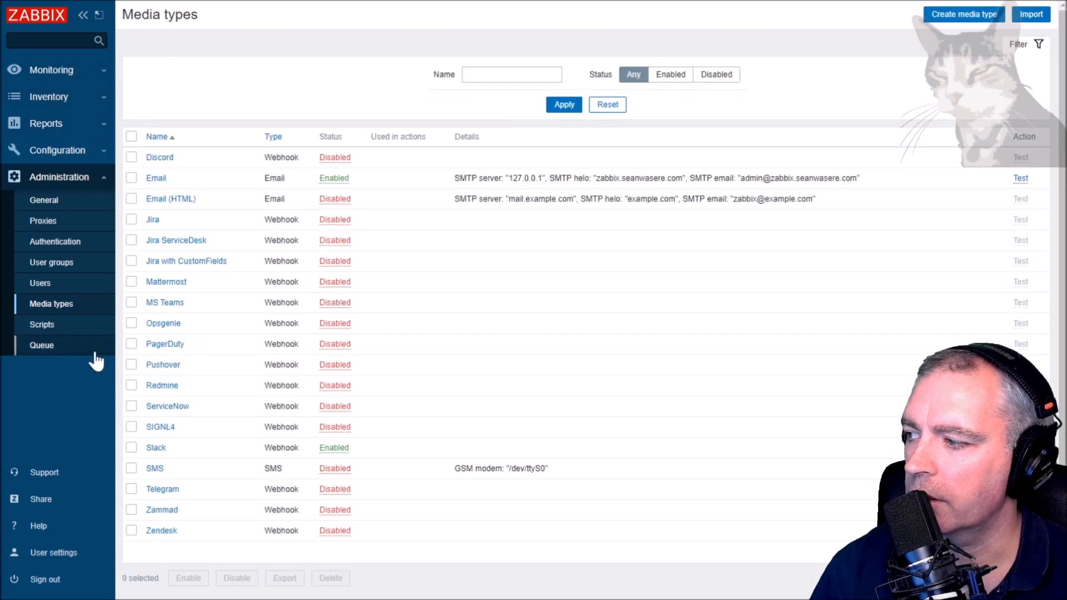
mouse_move(211, 427)
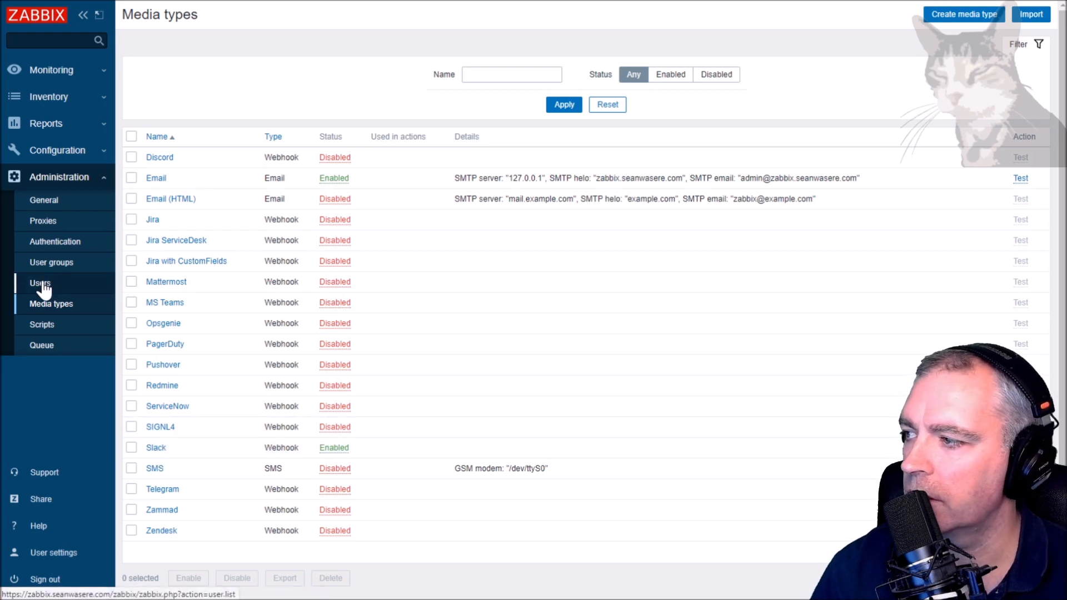
Step: Start a new Slack media for the Admin user sending to #zabbix
click(40, 284)
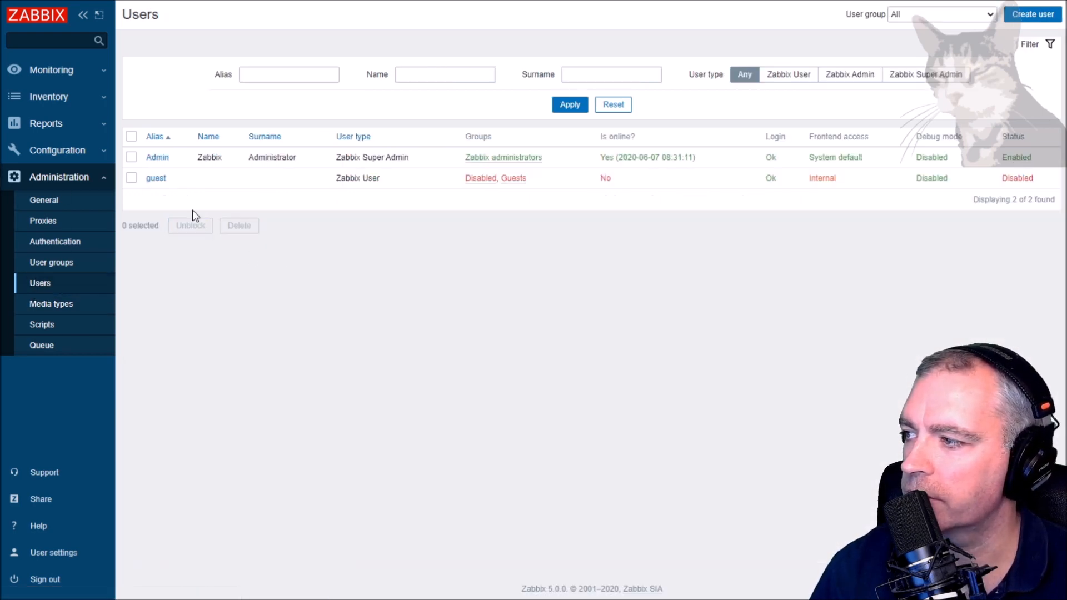
click(170, 46)
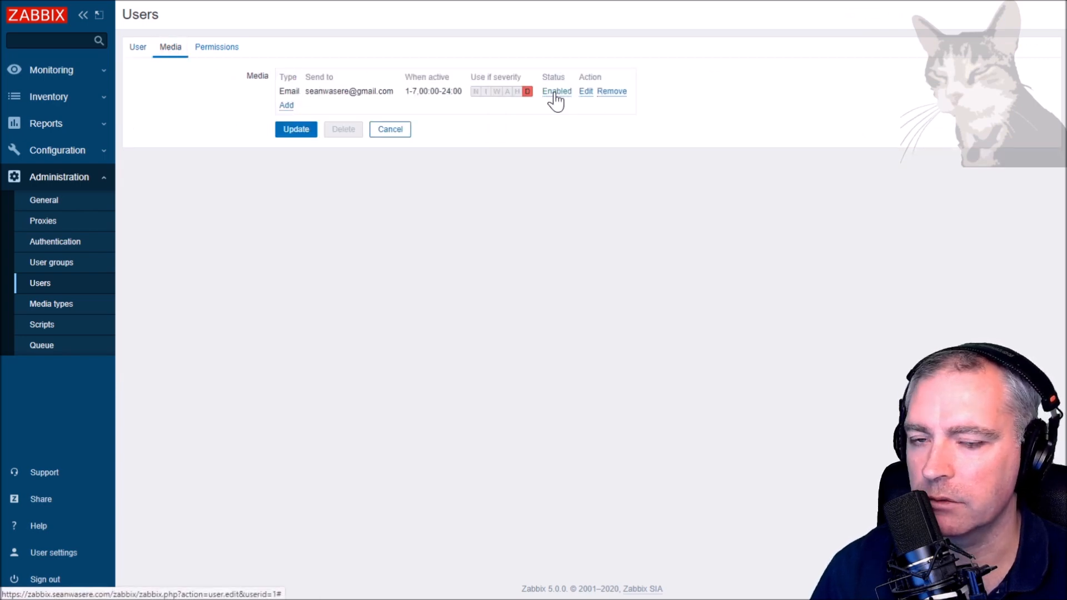
click(286, 104)
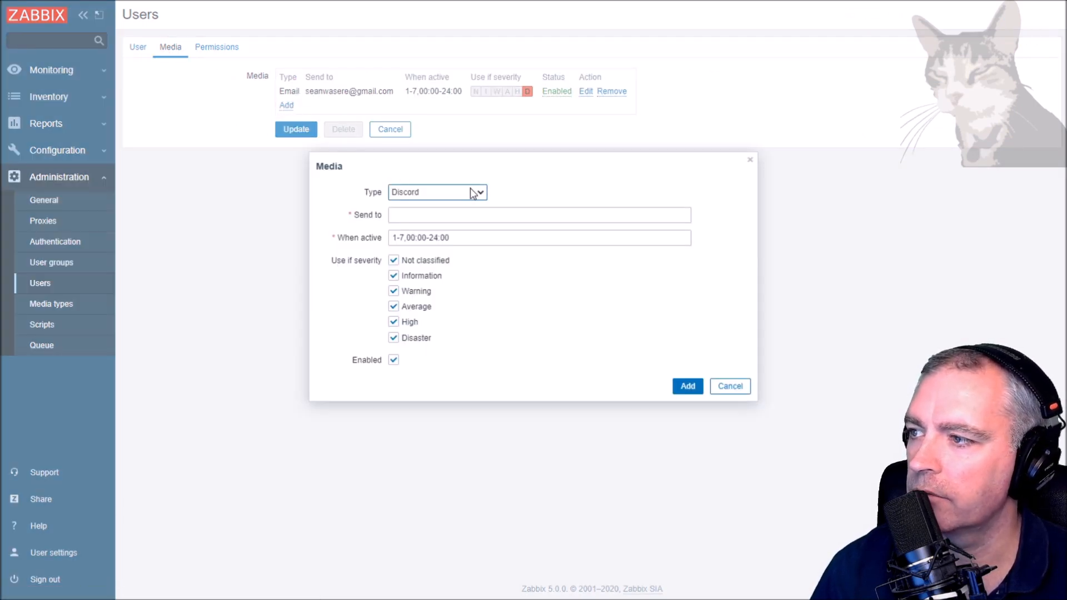
click(437, 192)
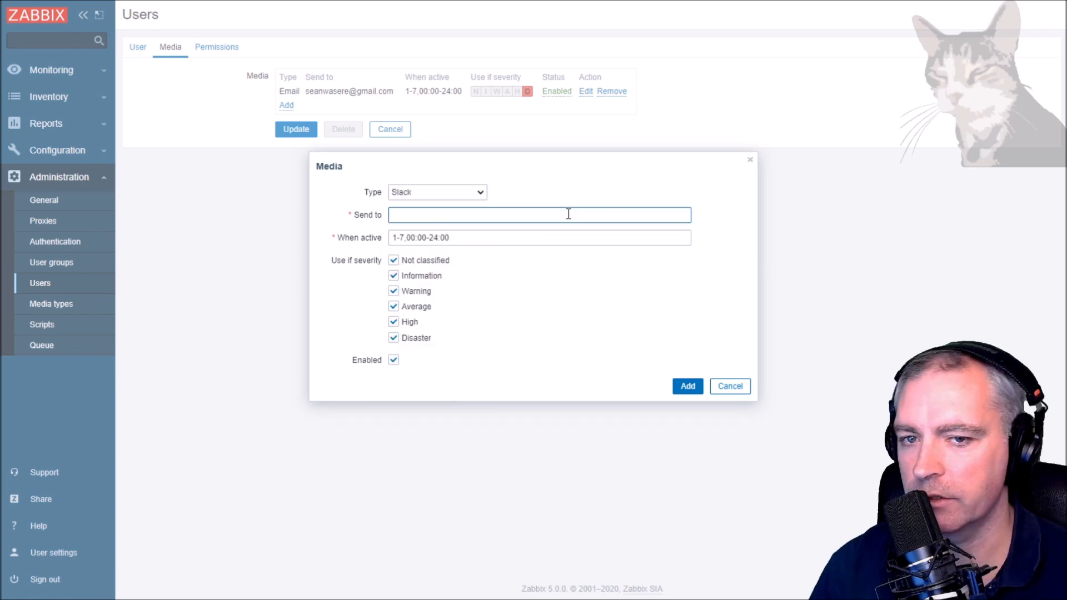
text(#zabbix)
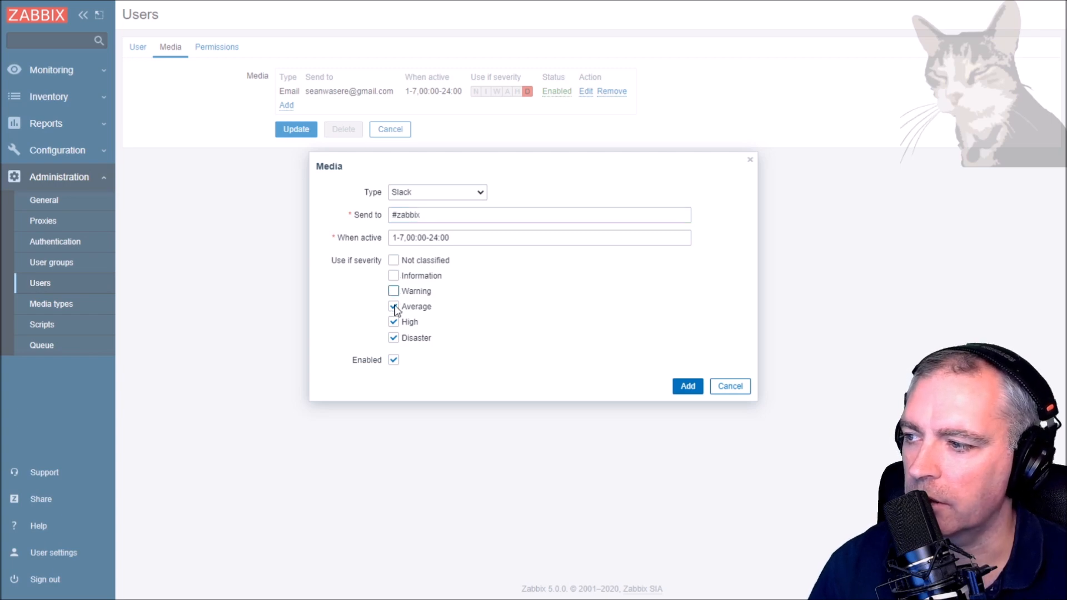
Step: Restrict the media to Disaster severity only, add it, and update the Admin user
click(394, 306)
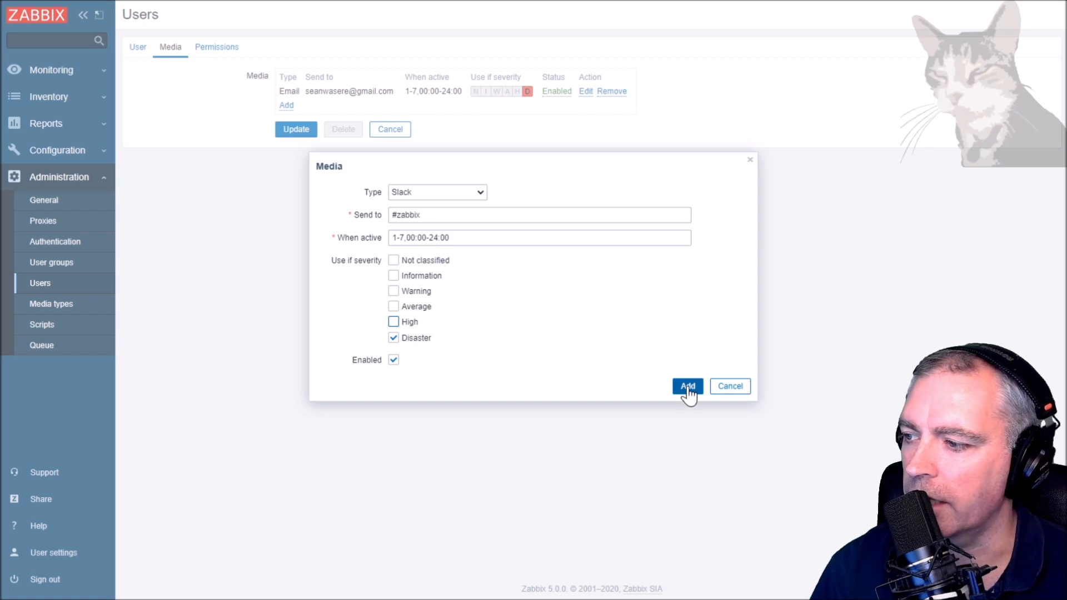
click(687, 386)
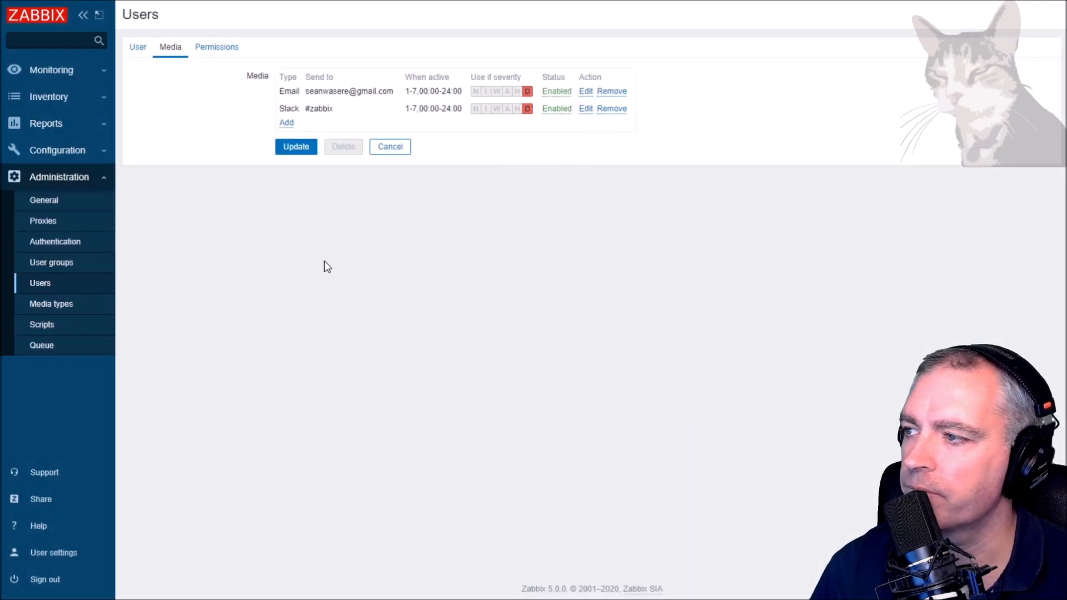
click(296, 147)
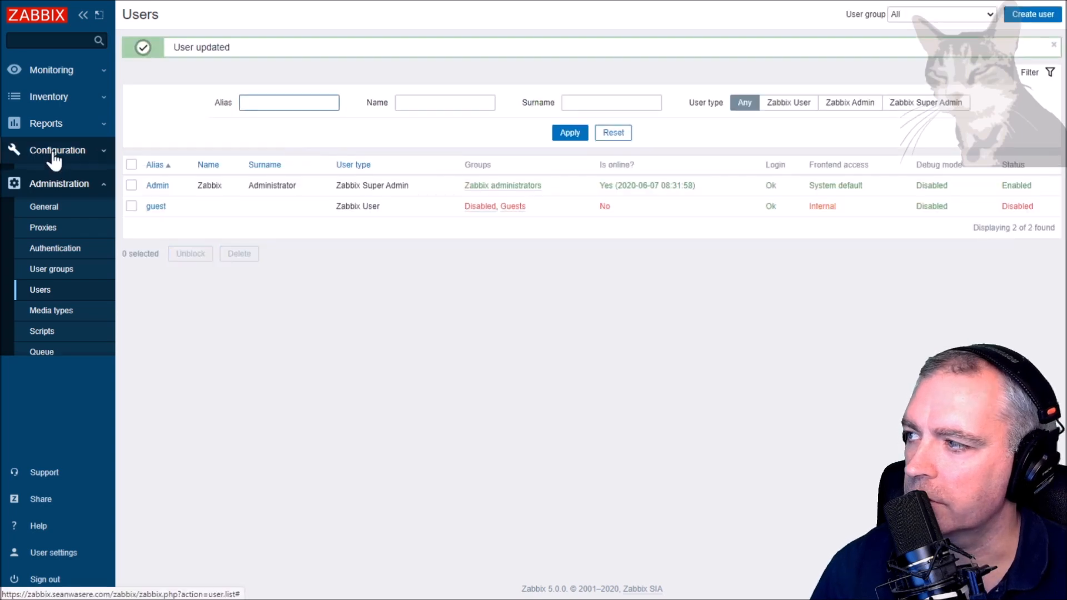
Step: Review the trigger action under Configuration, then show Monitoring > Problems beside Slack
click(43, 256)
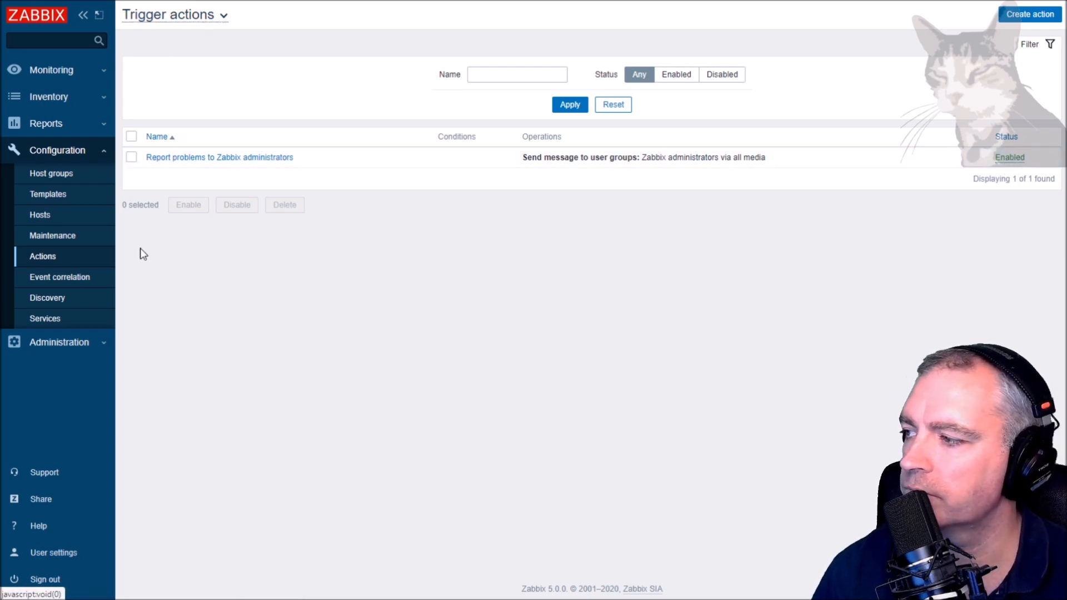
click(51, 69)
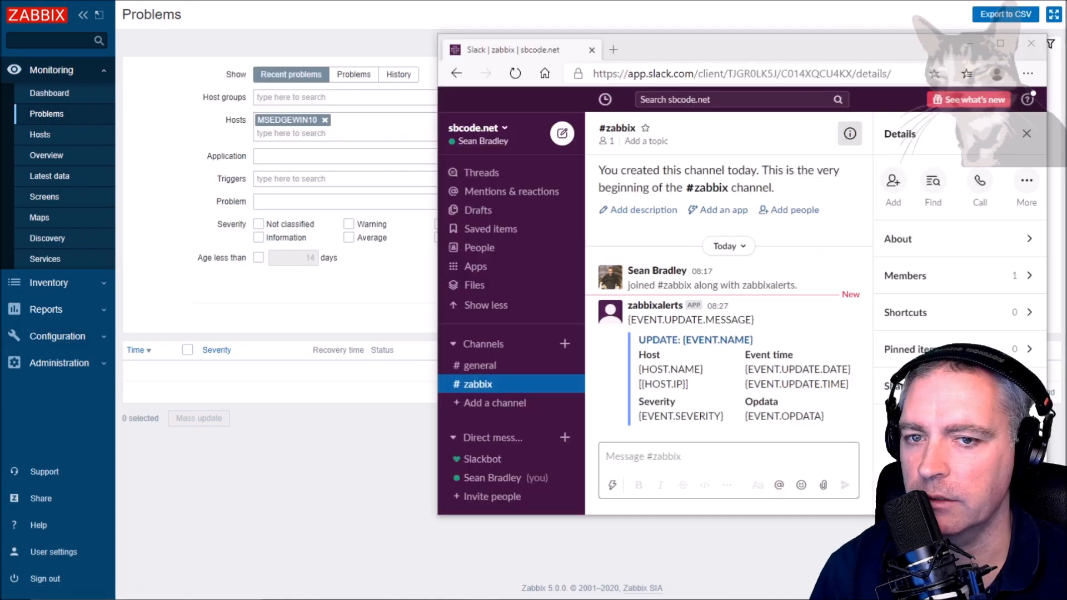
mouse_move(872, 66)
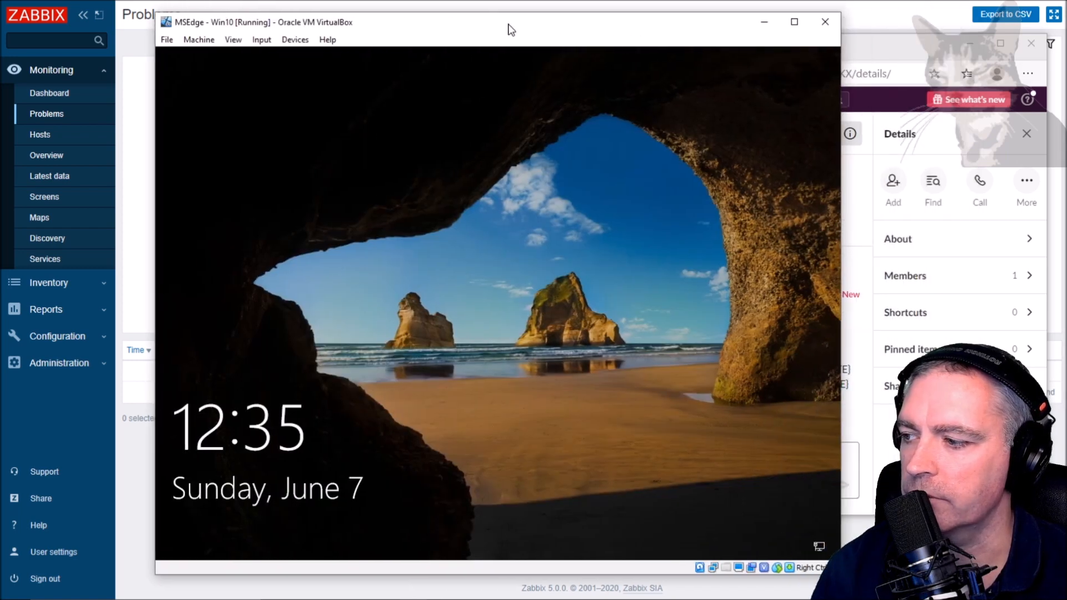
Step: Power off the MSEDGEWIN10 VM and show the resulting Disaster alert in #zabbix full screen
click(824, 23)
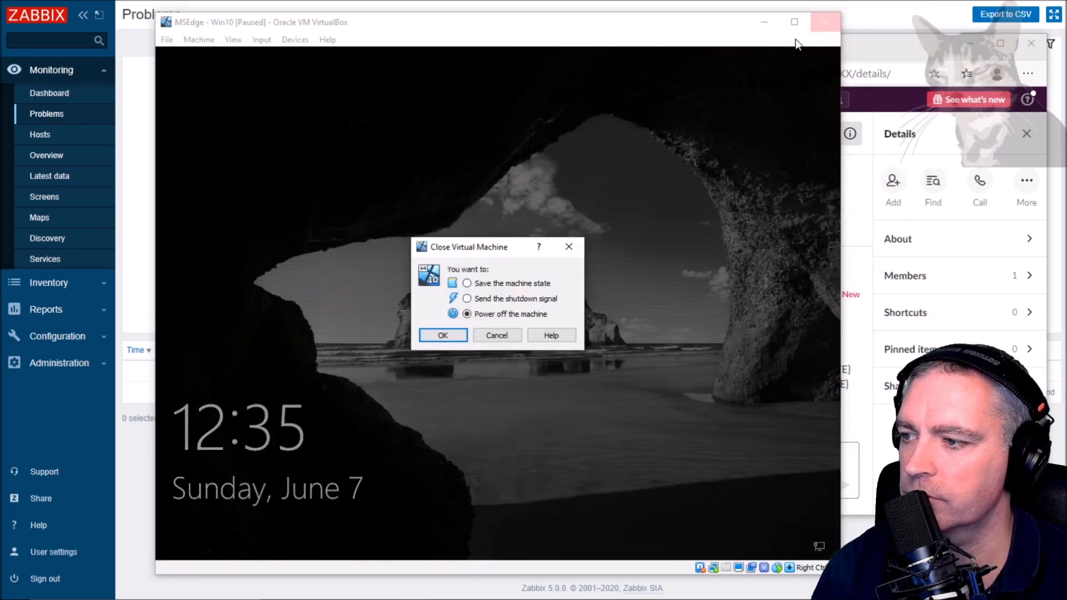
click(443, 334)
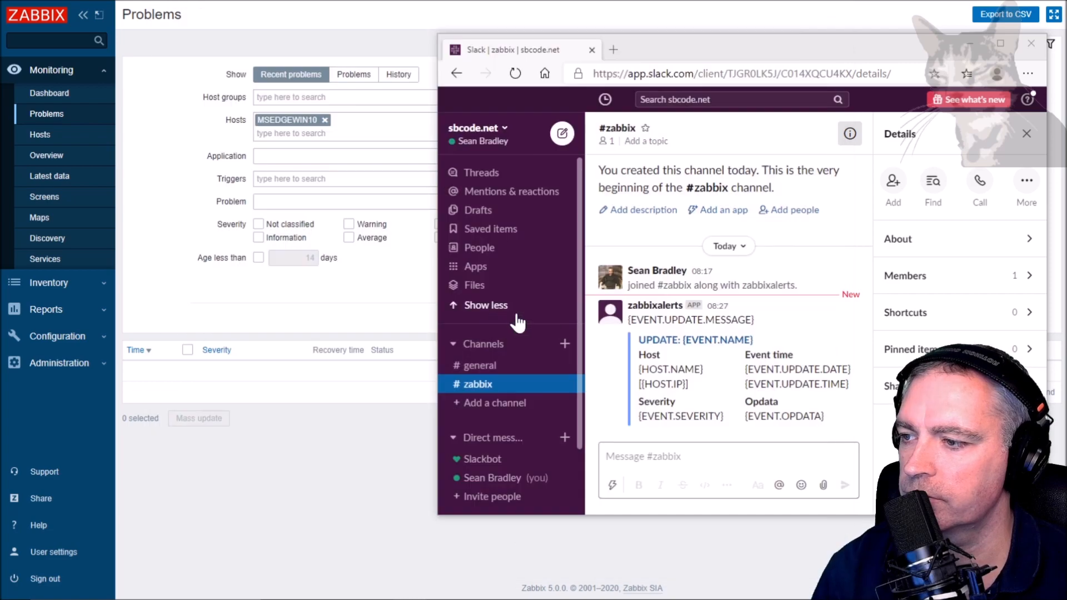
mouse_move(623, 271)
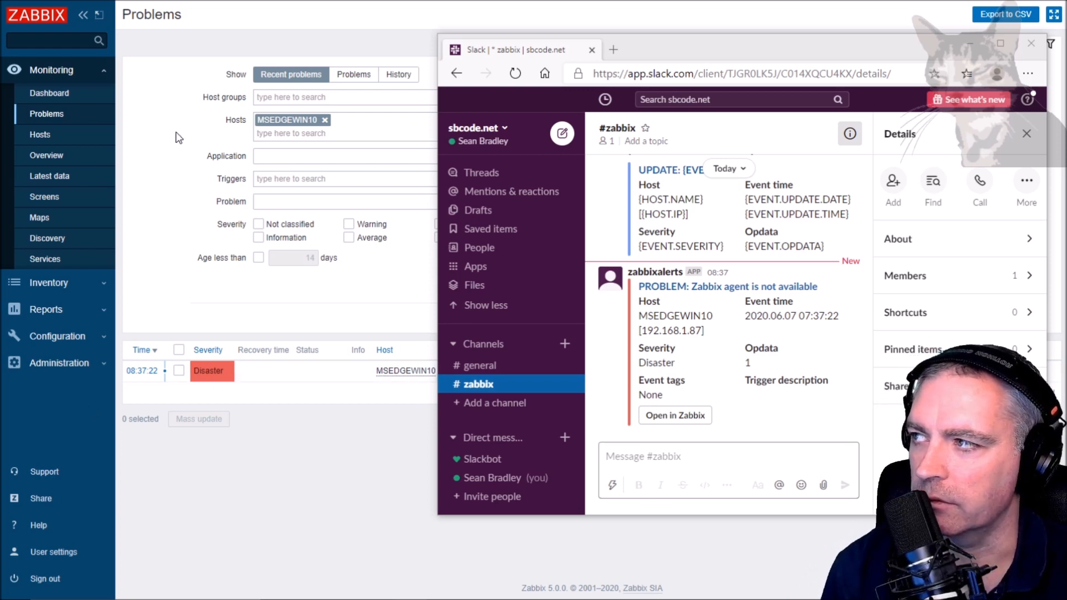
mouse_move(675, 310)
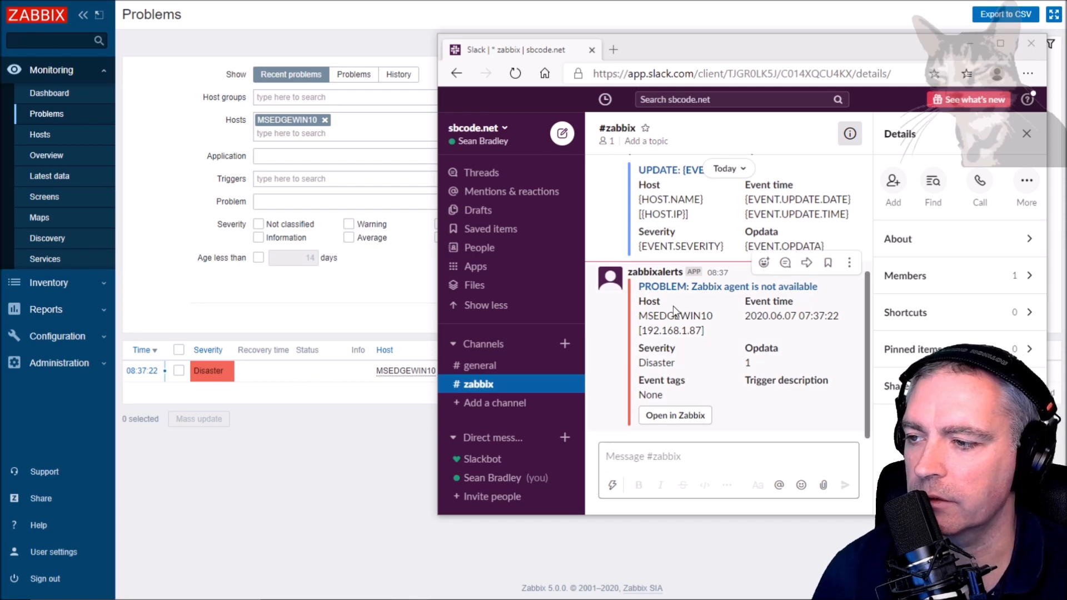
mouse_move(629, 333)
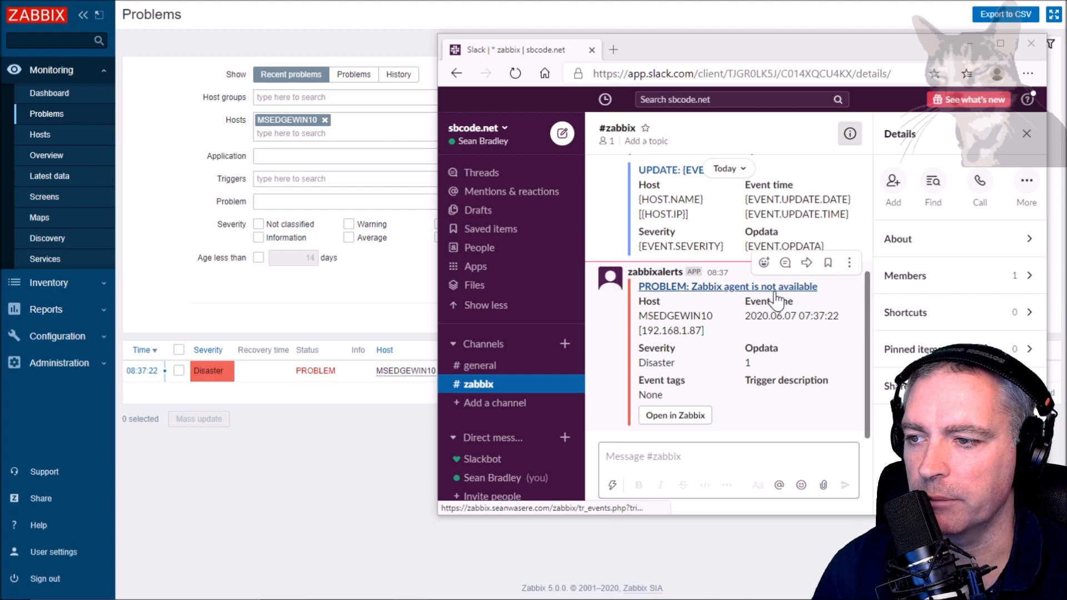
key(f11)
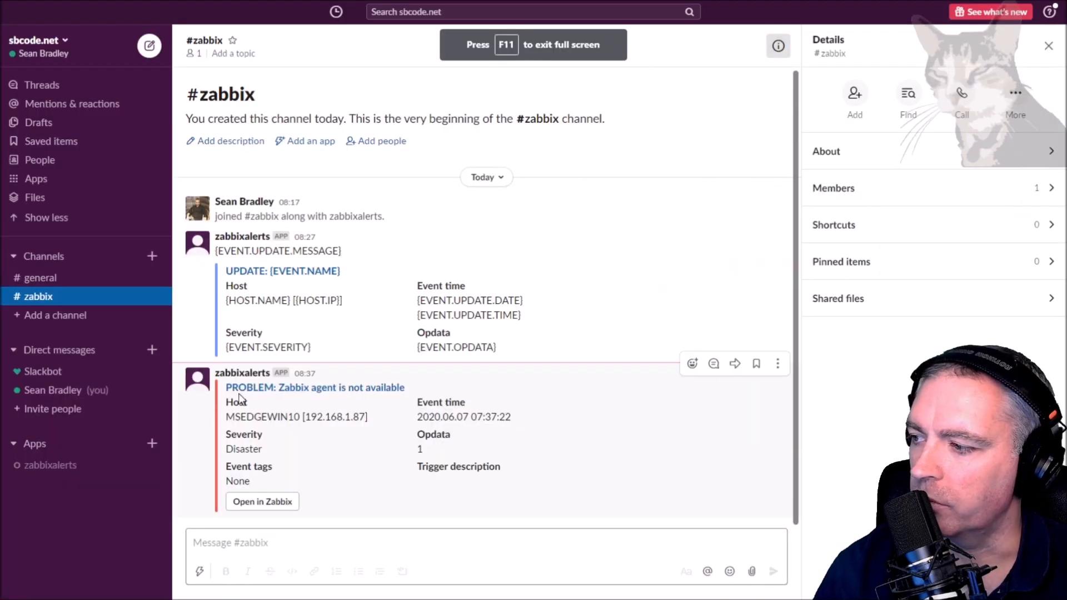
mouse_move(310, 438)
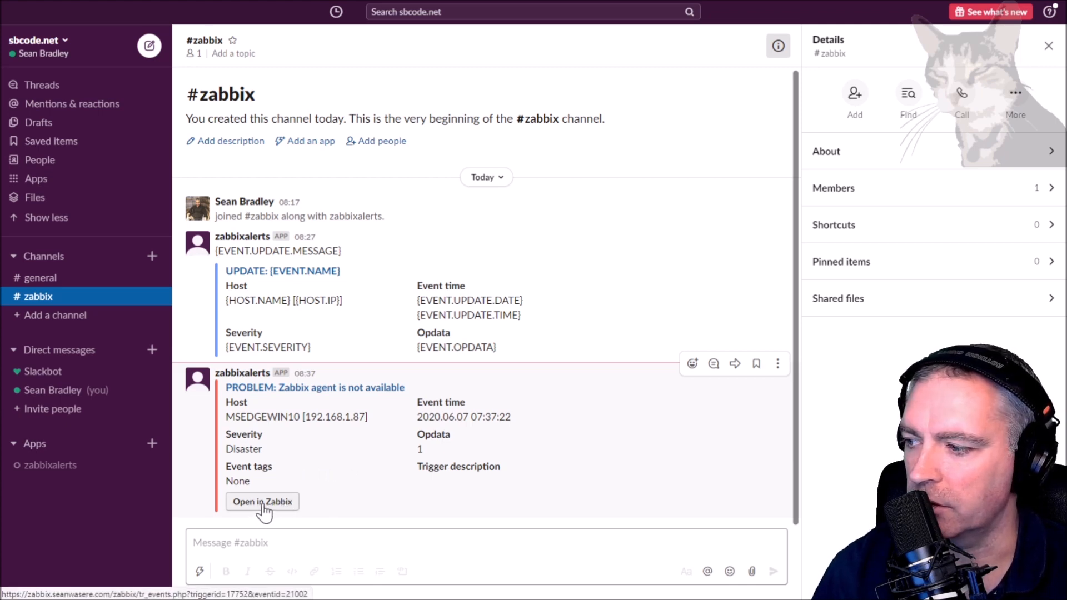
Step: Follow the alert's Open in Zabbix link to the MSEDGEWIN10 event details page
click(263, 501)
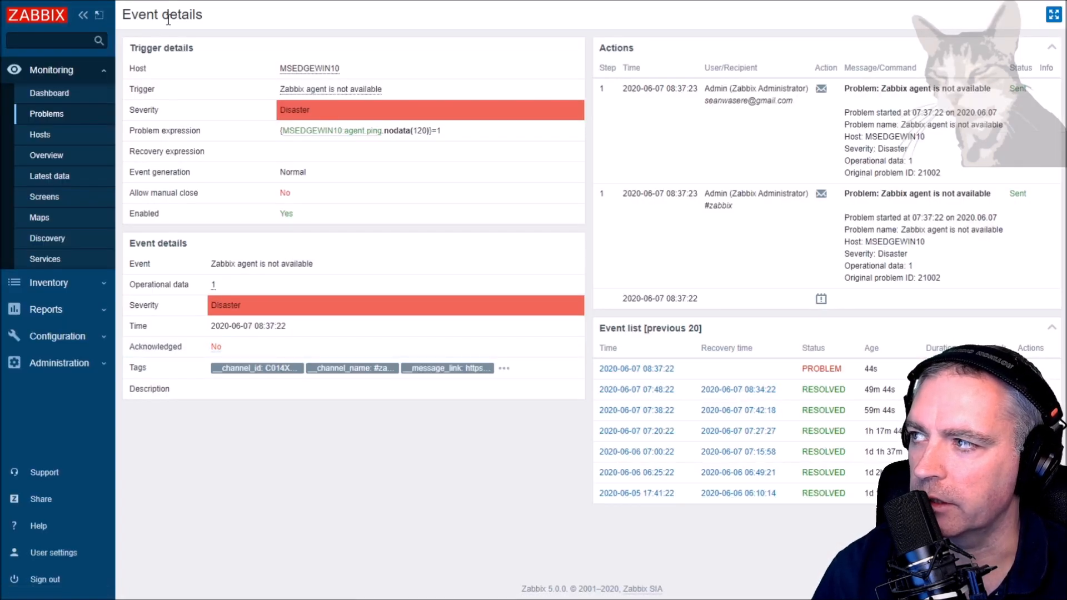
mouse_move(256, 367)
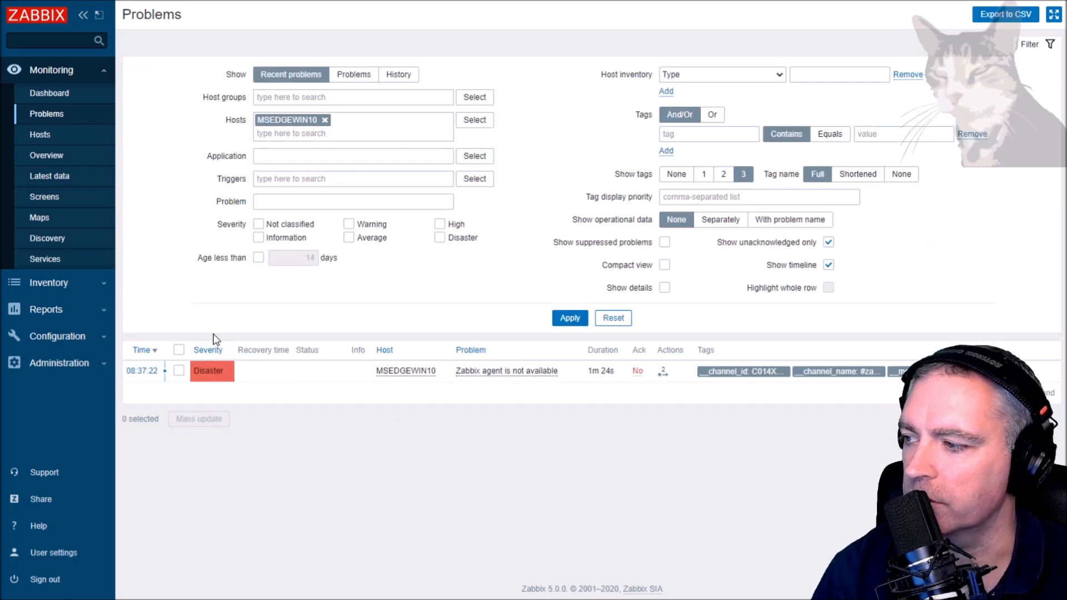
Step: Follow the problem's Open in Slack: #zabbix link back to the alert post in the channel
click(507, 372)
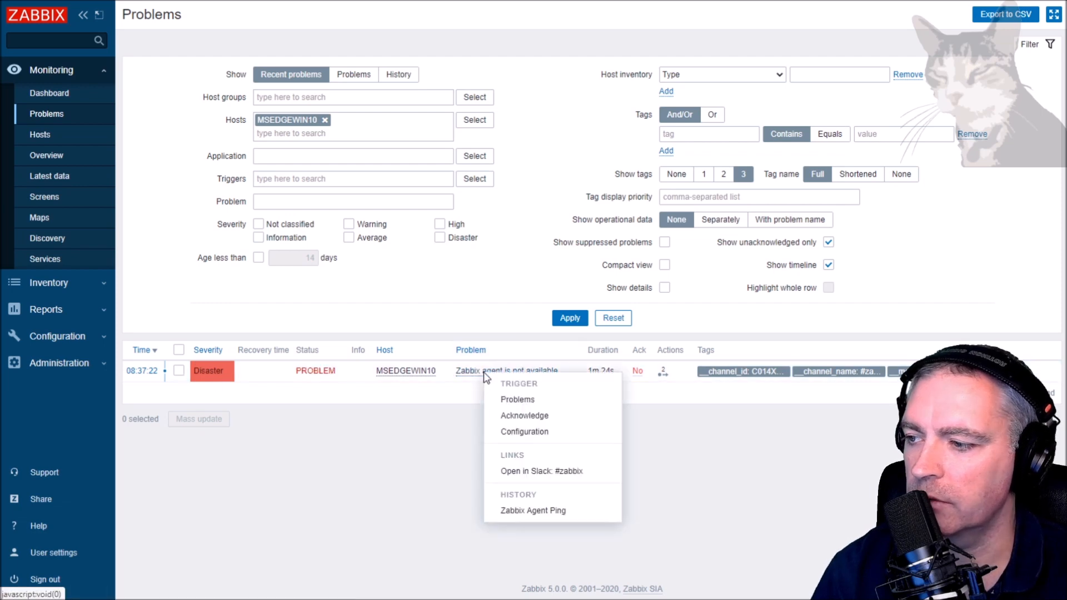
mouse_move(542, 472)
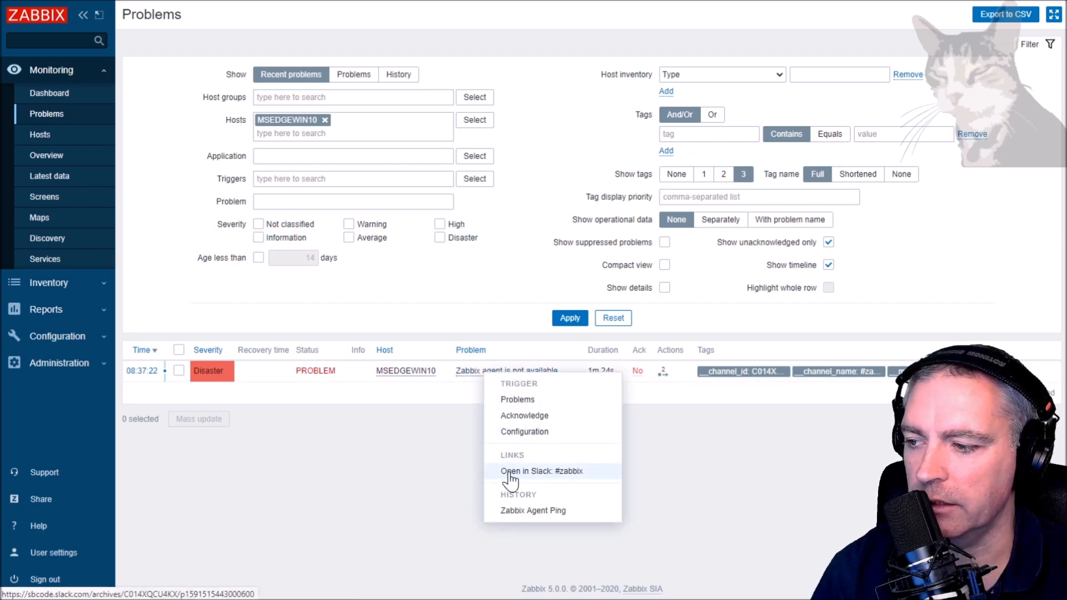
mouse_move(578, 477)
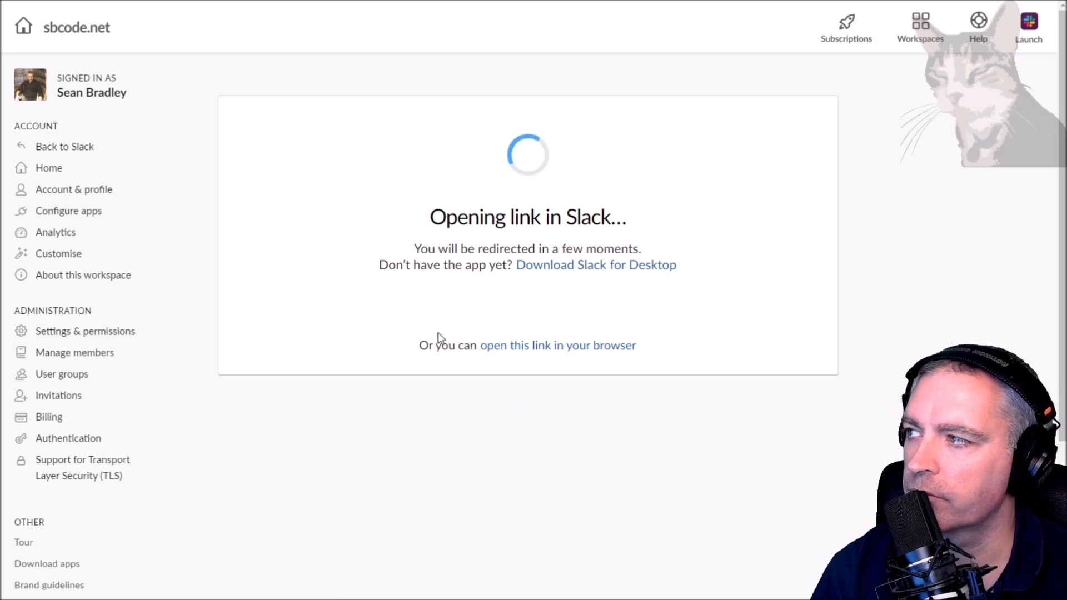
click(557, 345)
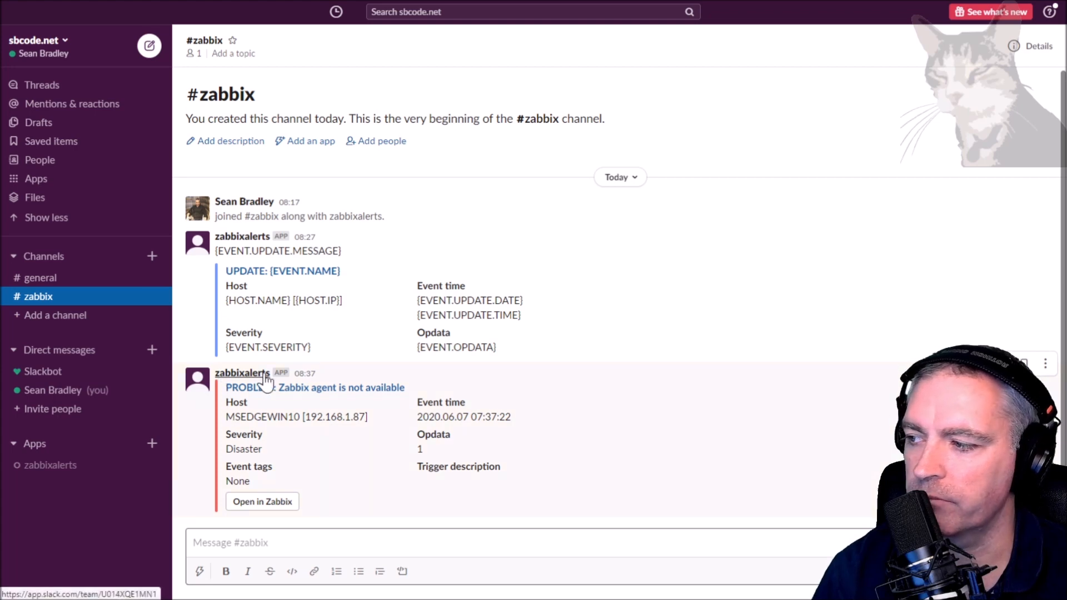
Step: Watch the #zabbix Slack alert for MSEDGEWIN10 update from PROBLEM to OK
click(263, 501)
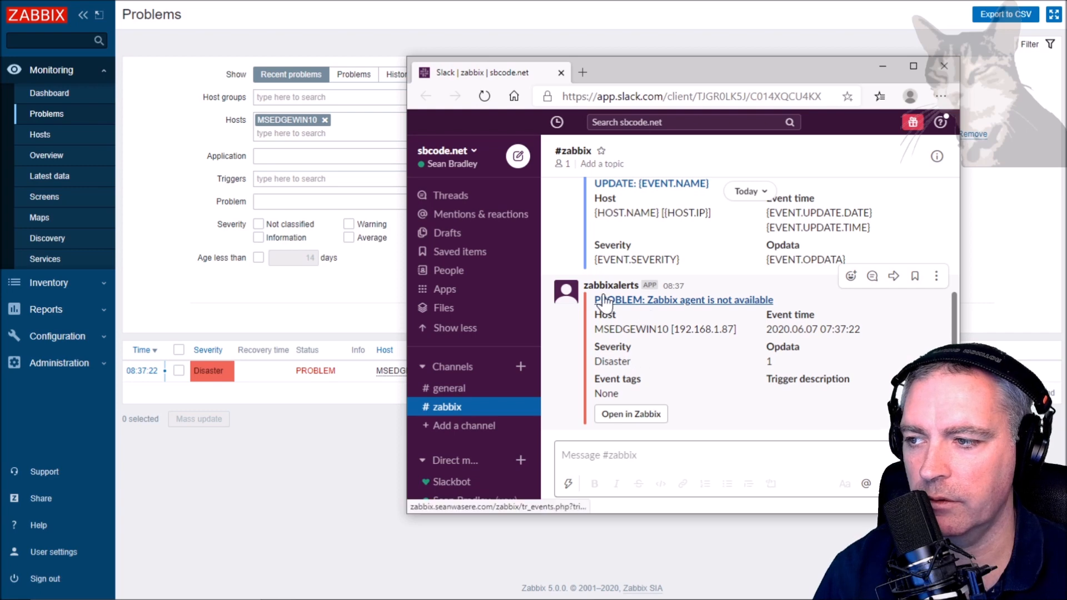
mouse_move(650, 359)
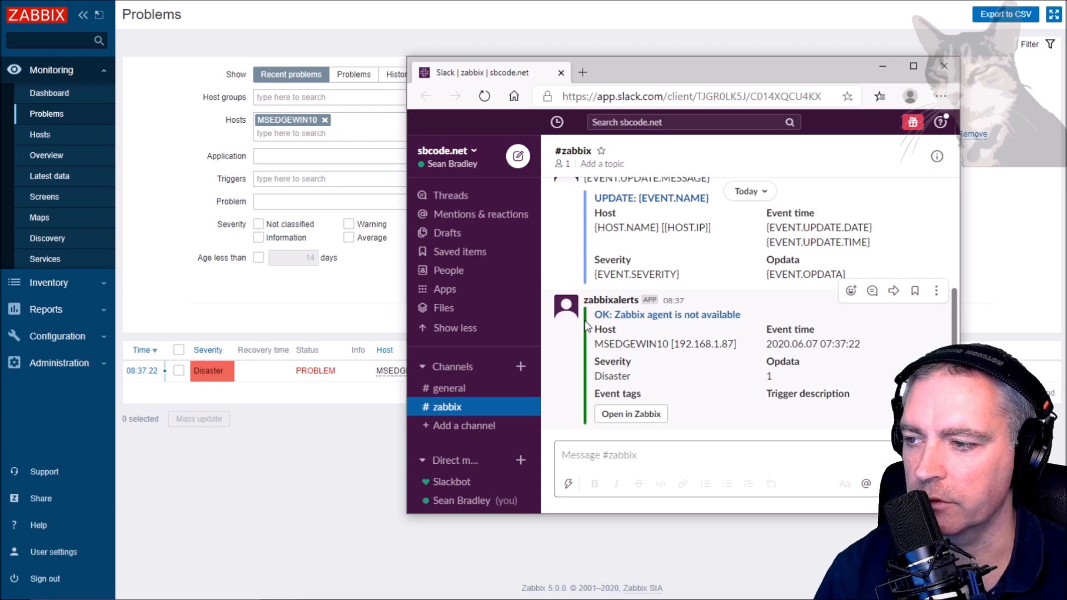
mouse_move(740, 366)
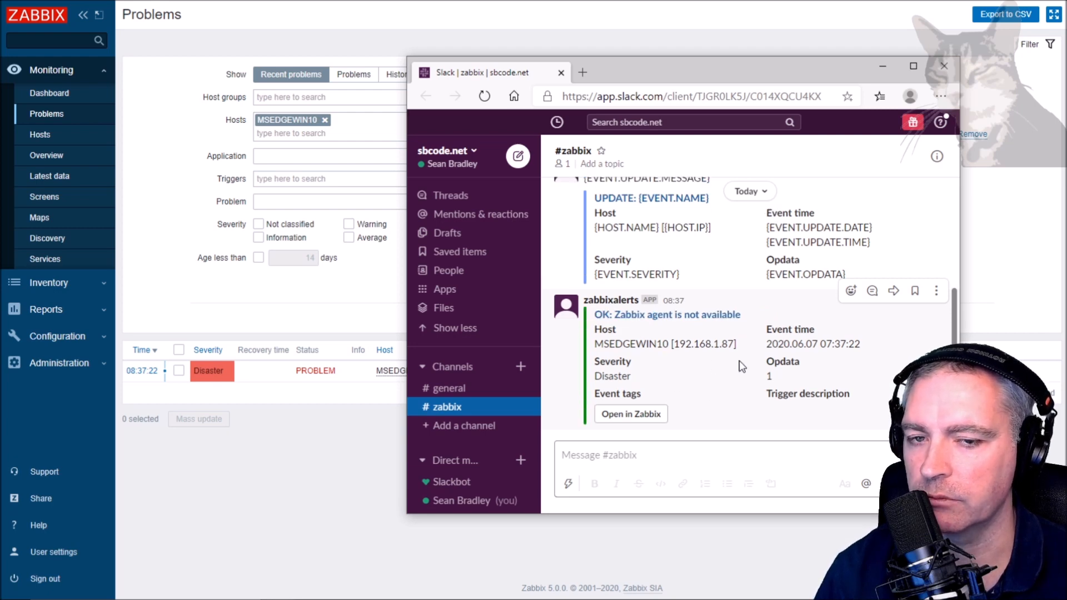
mouse_move(590, 336)
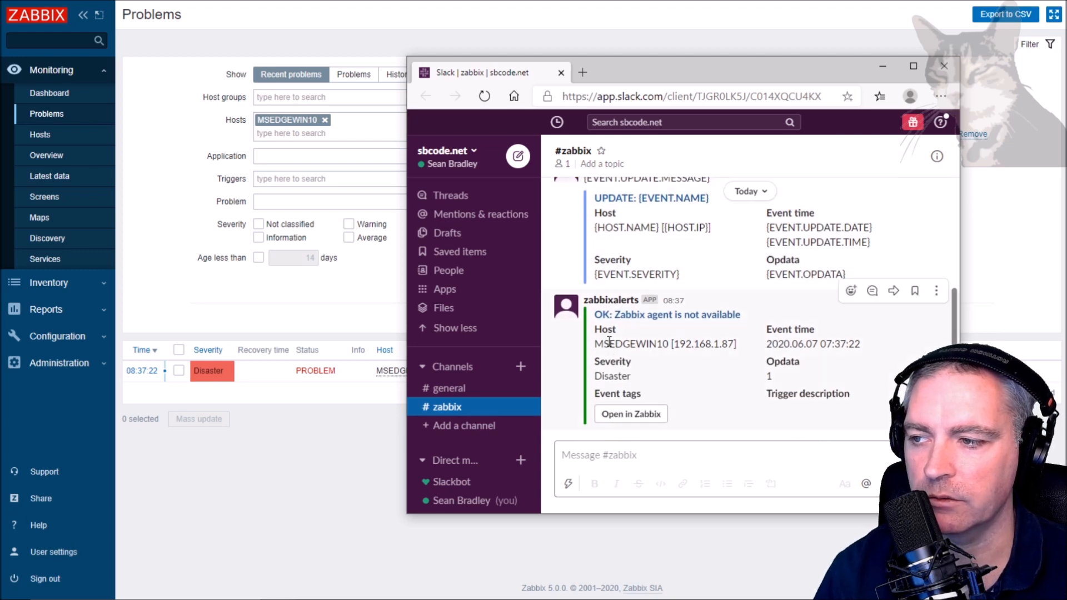
mouse_move(605, 326)
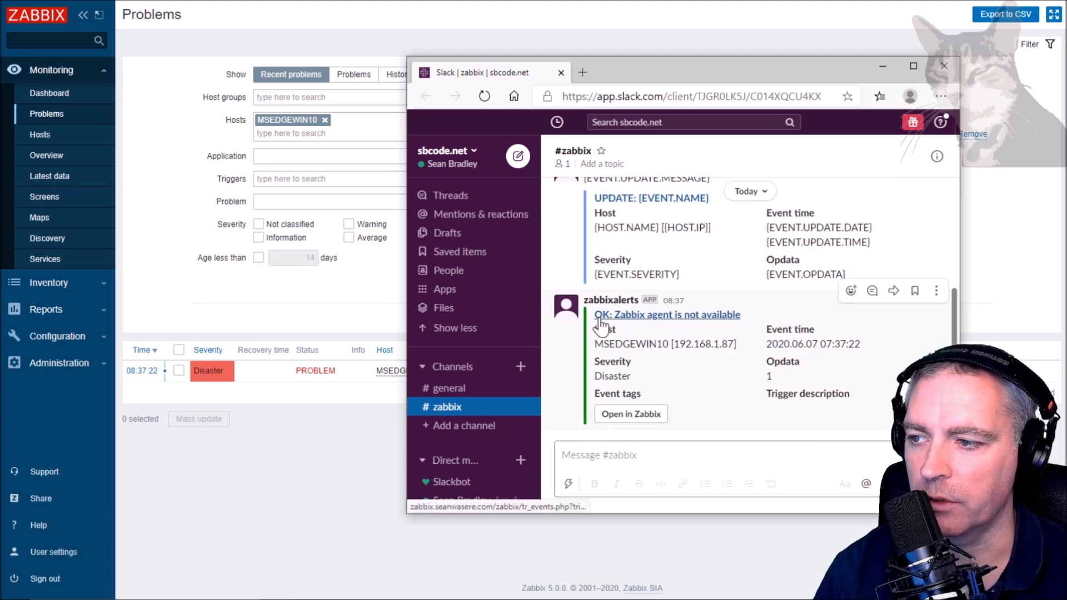
mouse_move(640, 347)
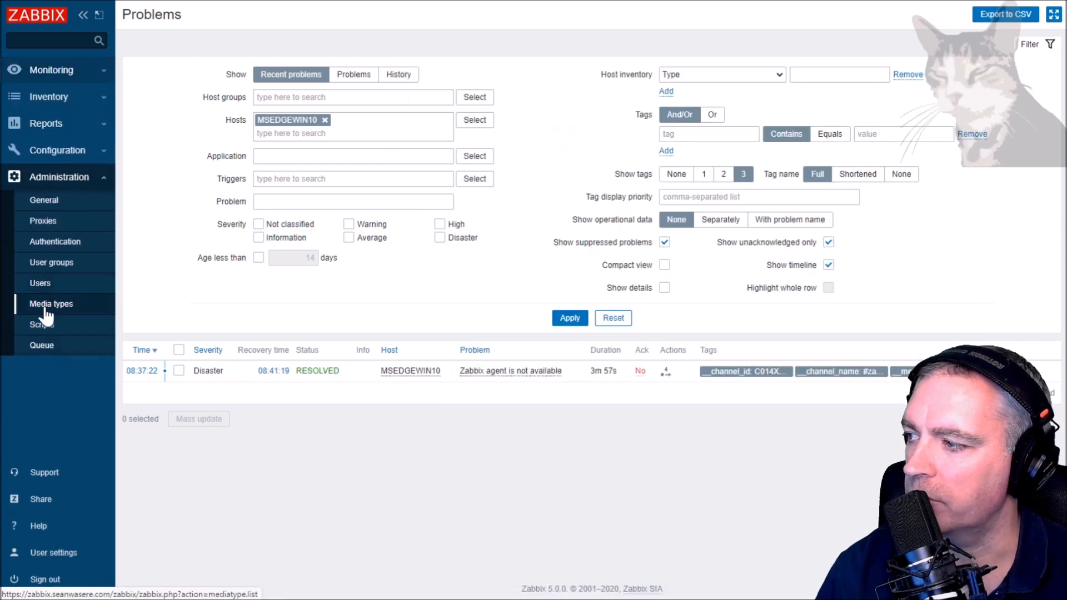
Step: In the Slack media type, change the slack_mode parameter value to event
click(50, 304)
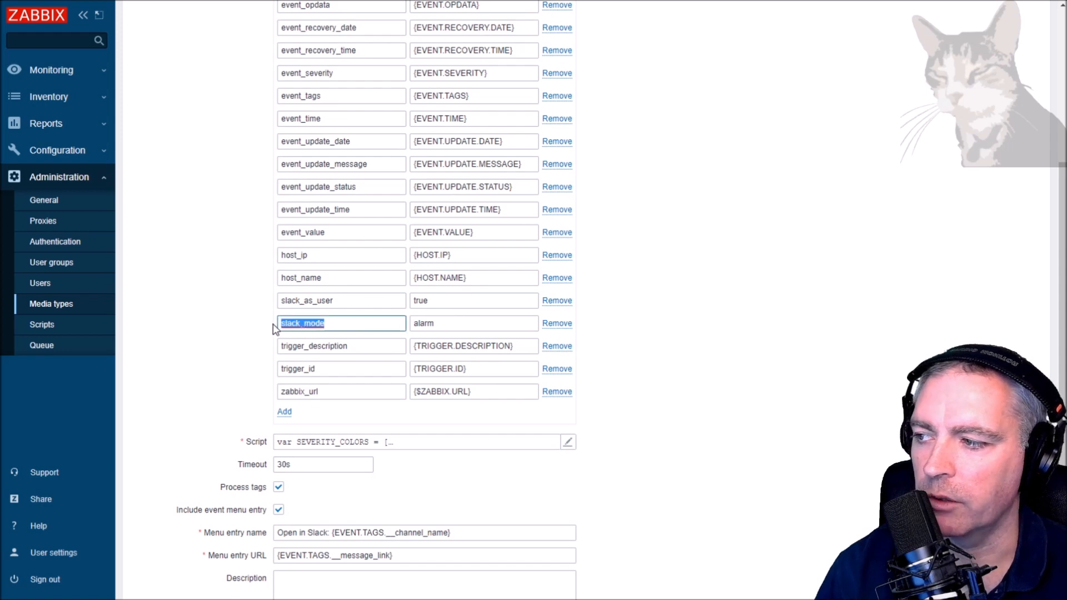
click(474, 322)
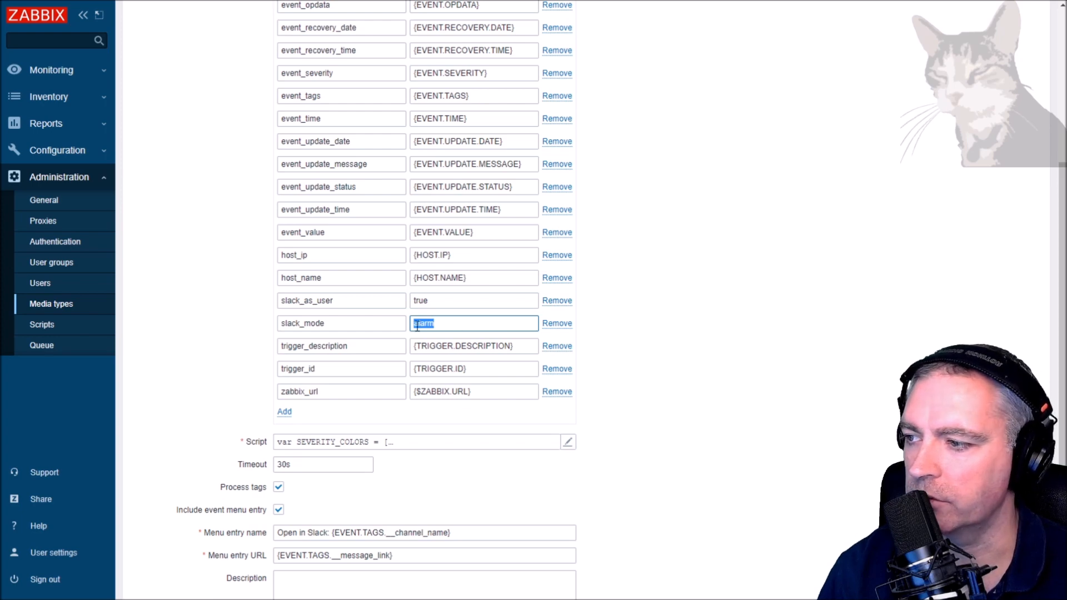
text(event)
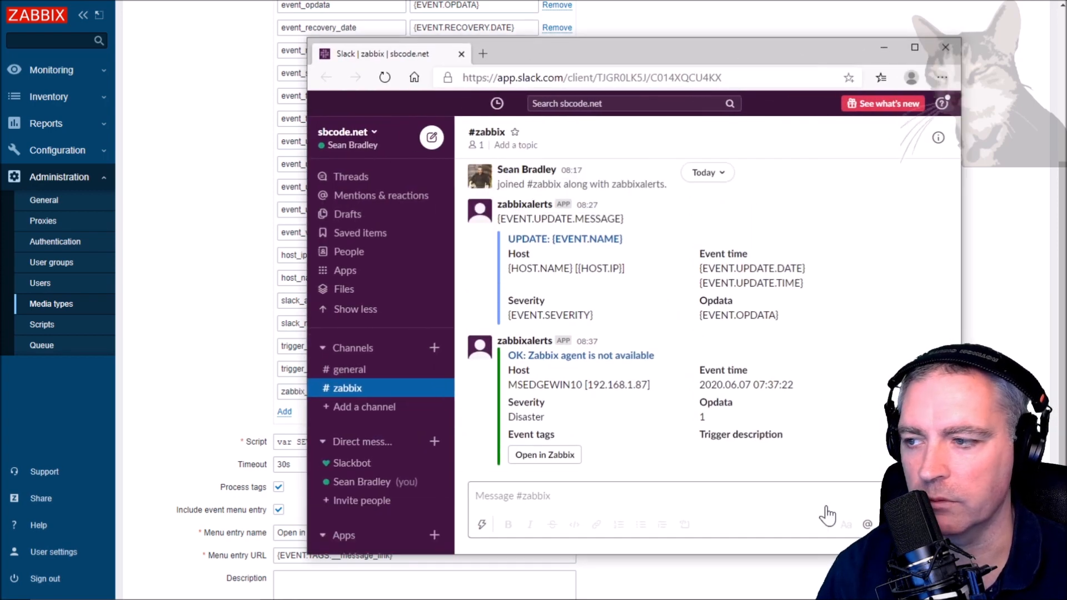
mouse_move(579, 356)
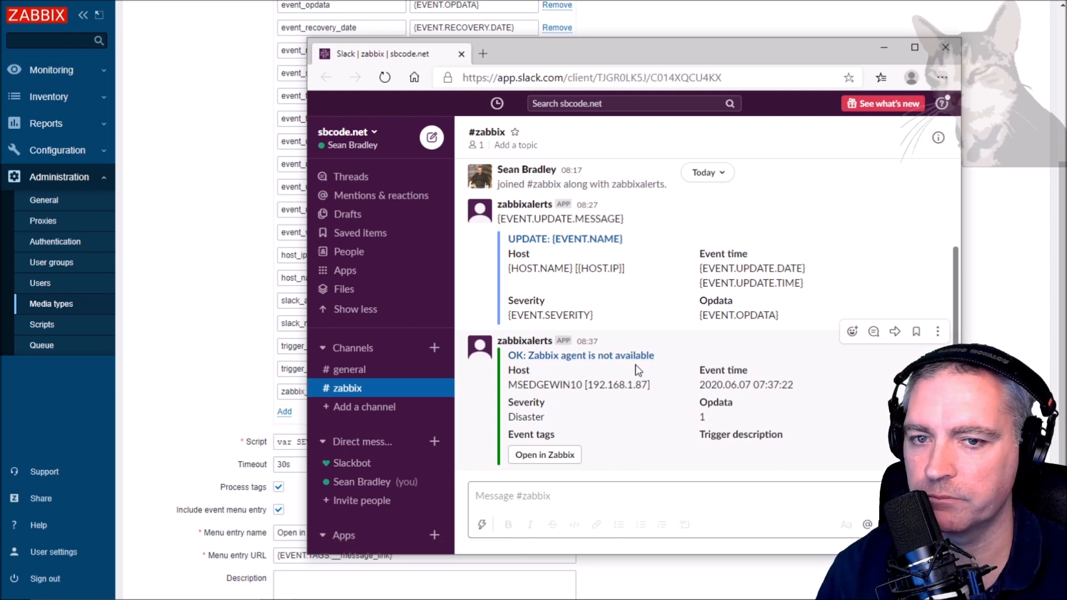
Step: Restore the slack_mode parameter value back to alarm
click(945, 47)
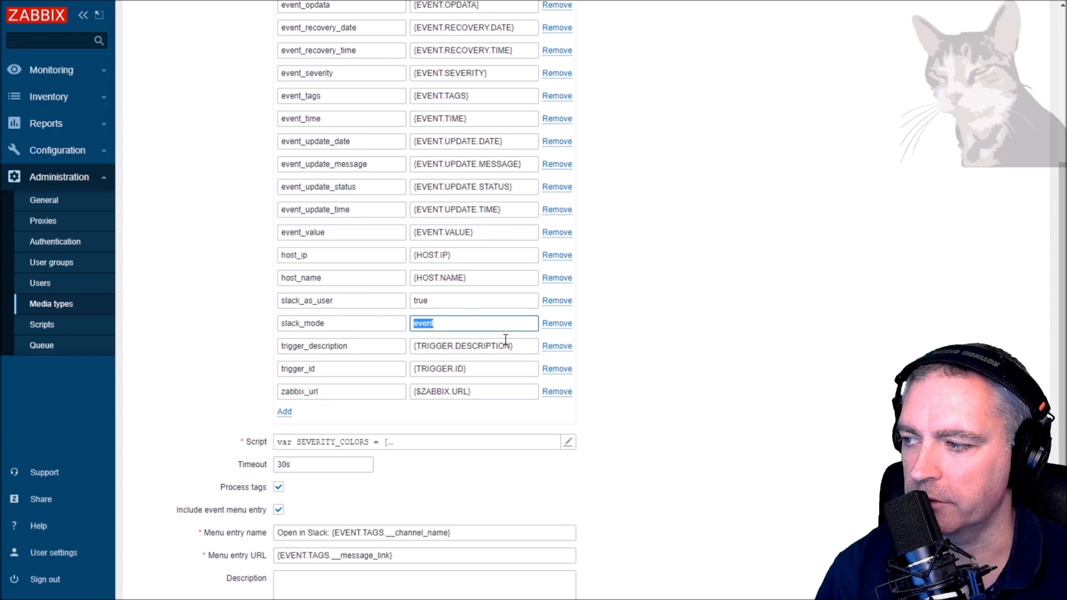
text(alarm)
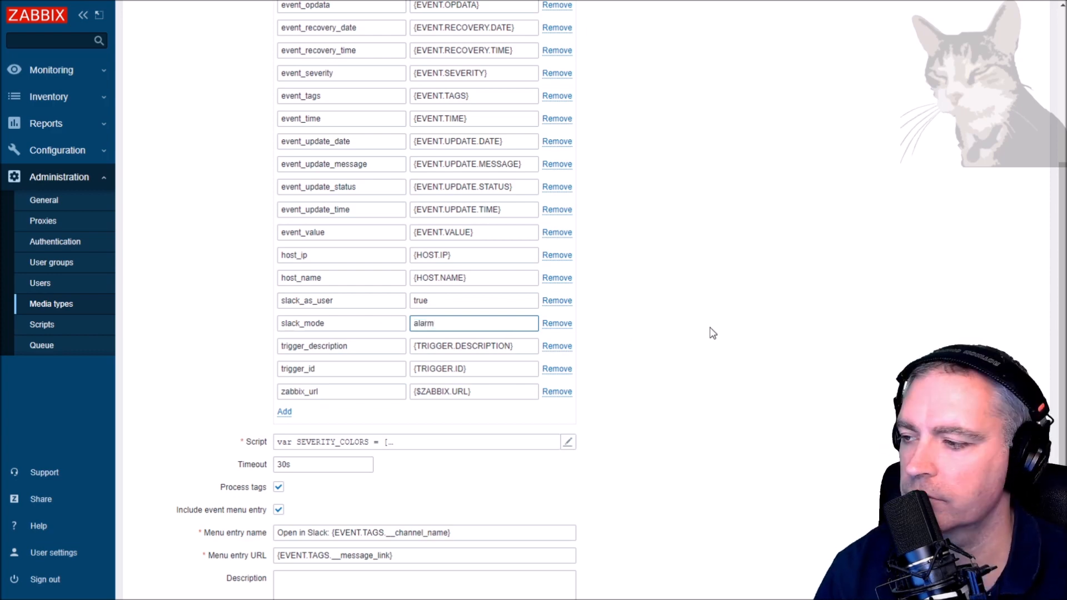
scroll(down, 3)
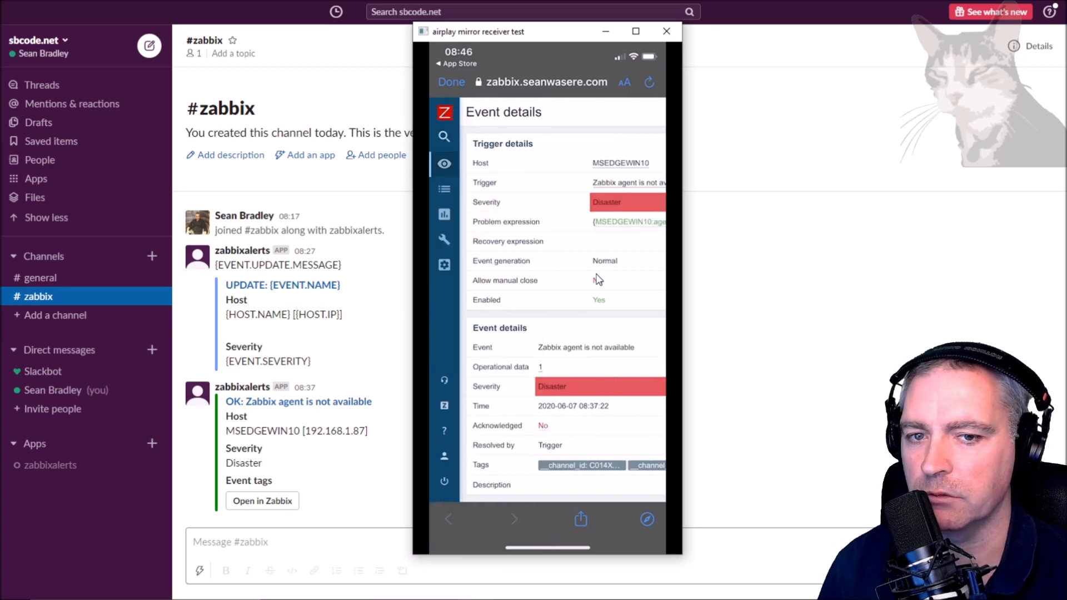
Step: Scroll the mirrored phone's Zabbix Event details for the resolved MSEDGEWIN10 problem
scroll(down, 3)
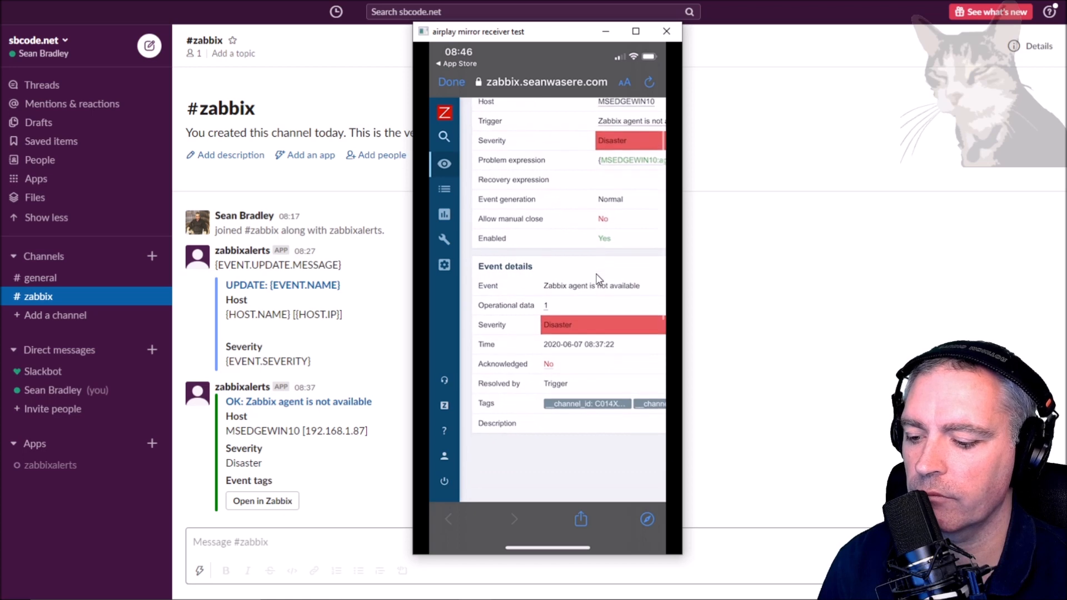